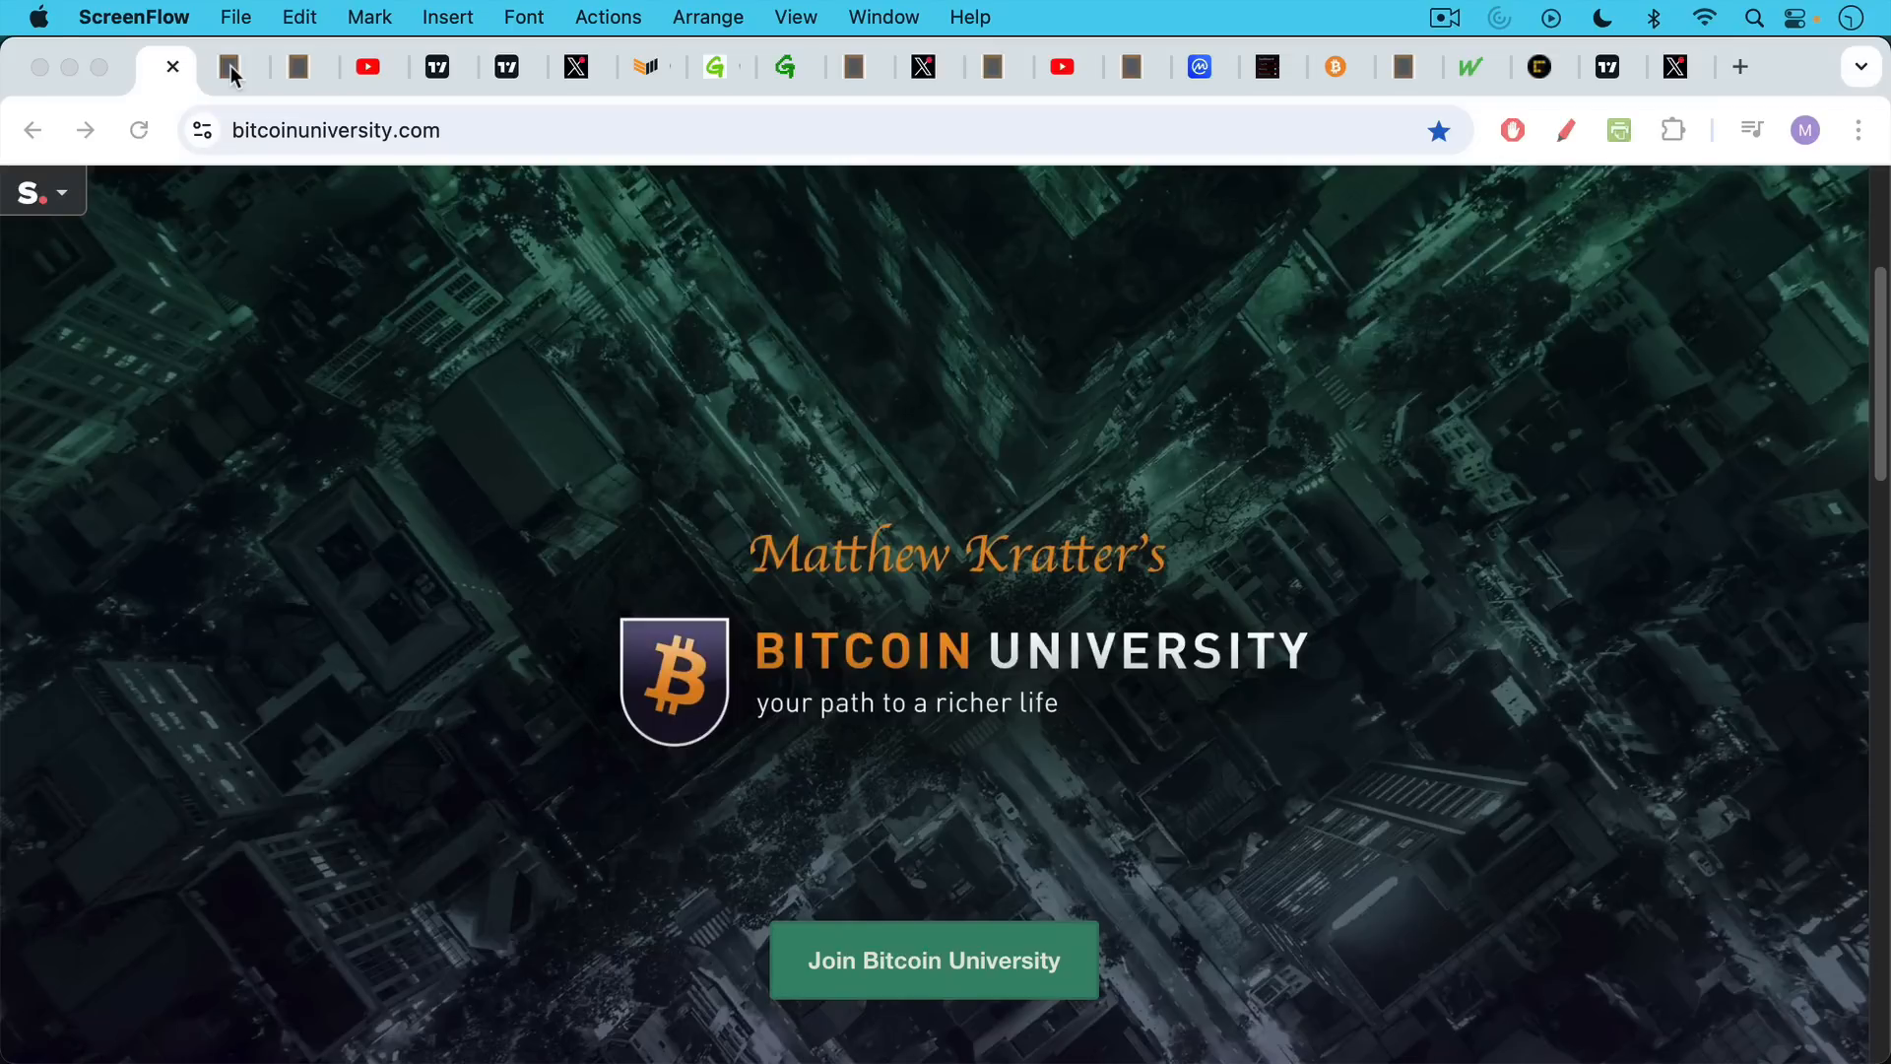
- Bring up the blankslate.io note 'Introducing Proof of Stake Bitcoin'
{"action": "left_click", "coordinate": [231, 66]}
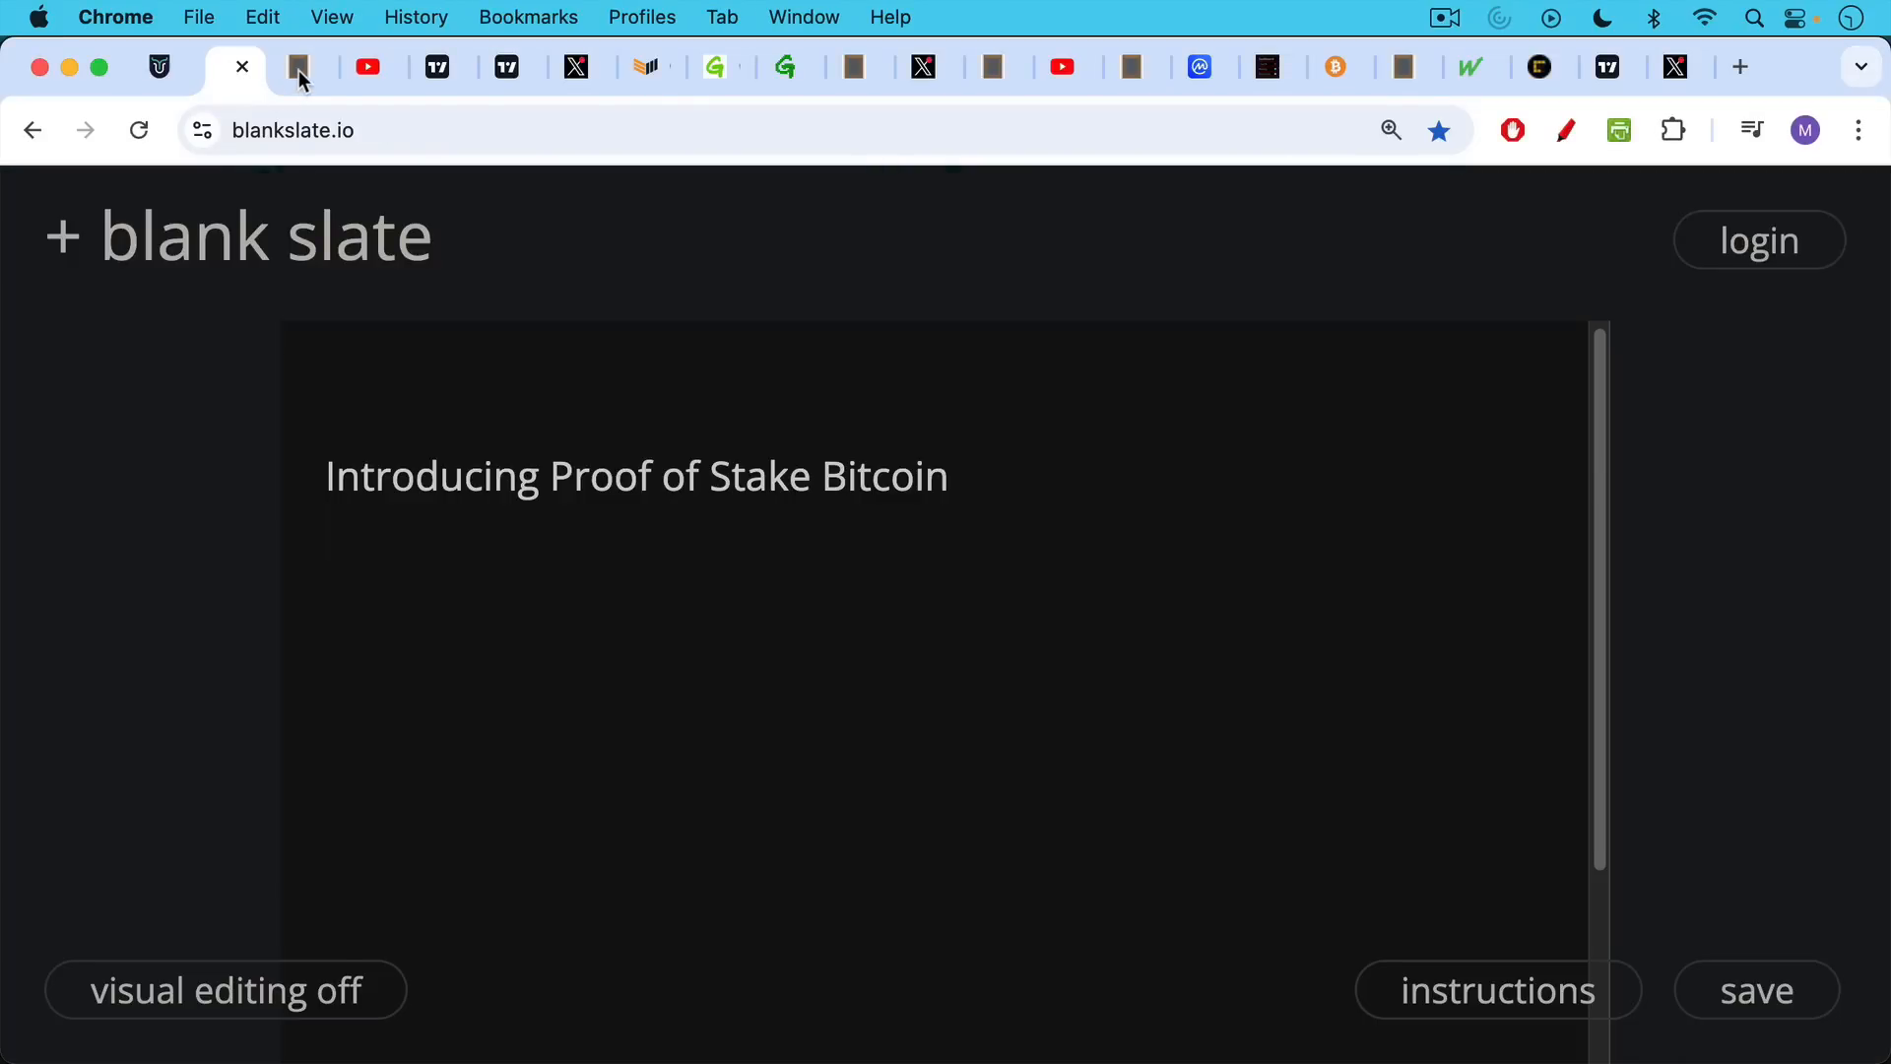
- Scroll through the proof-of-work vs proof-of-stake notes, then show 'Ethereum Successfully Castrates Itself'
{"action": "left_click", "coordinate": [300, 66]}
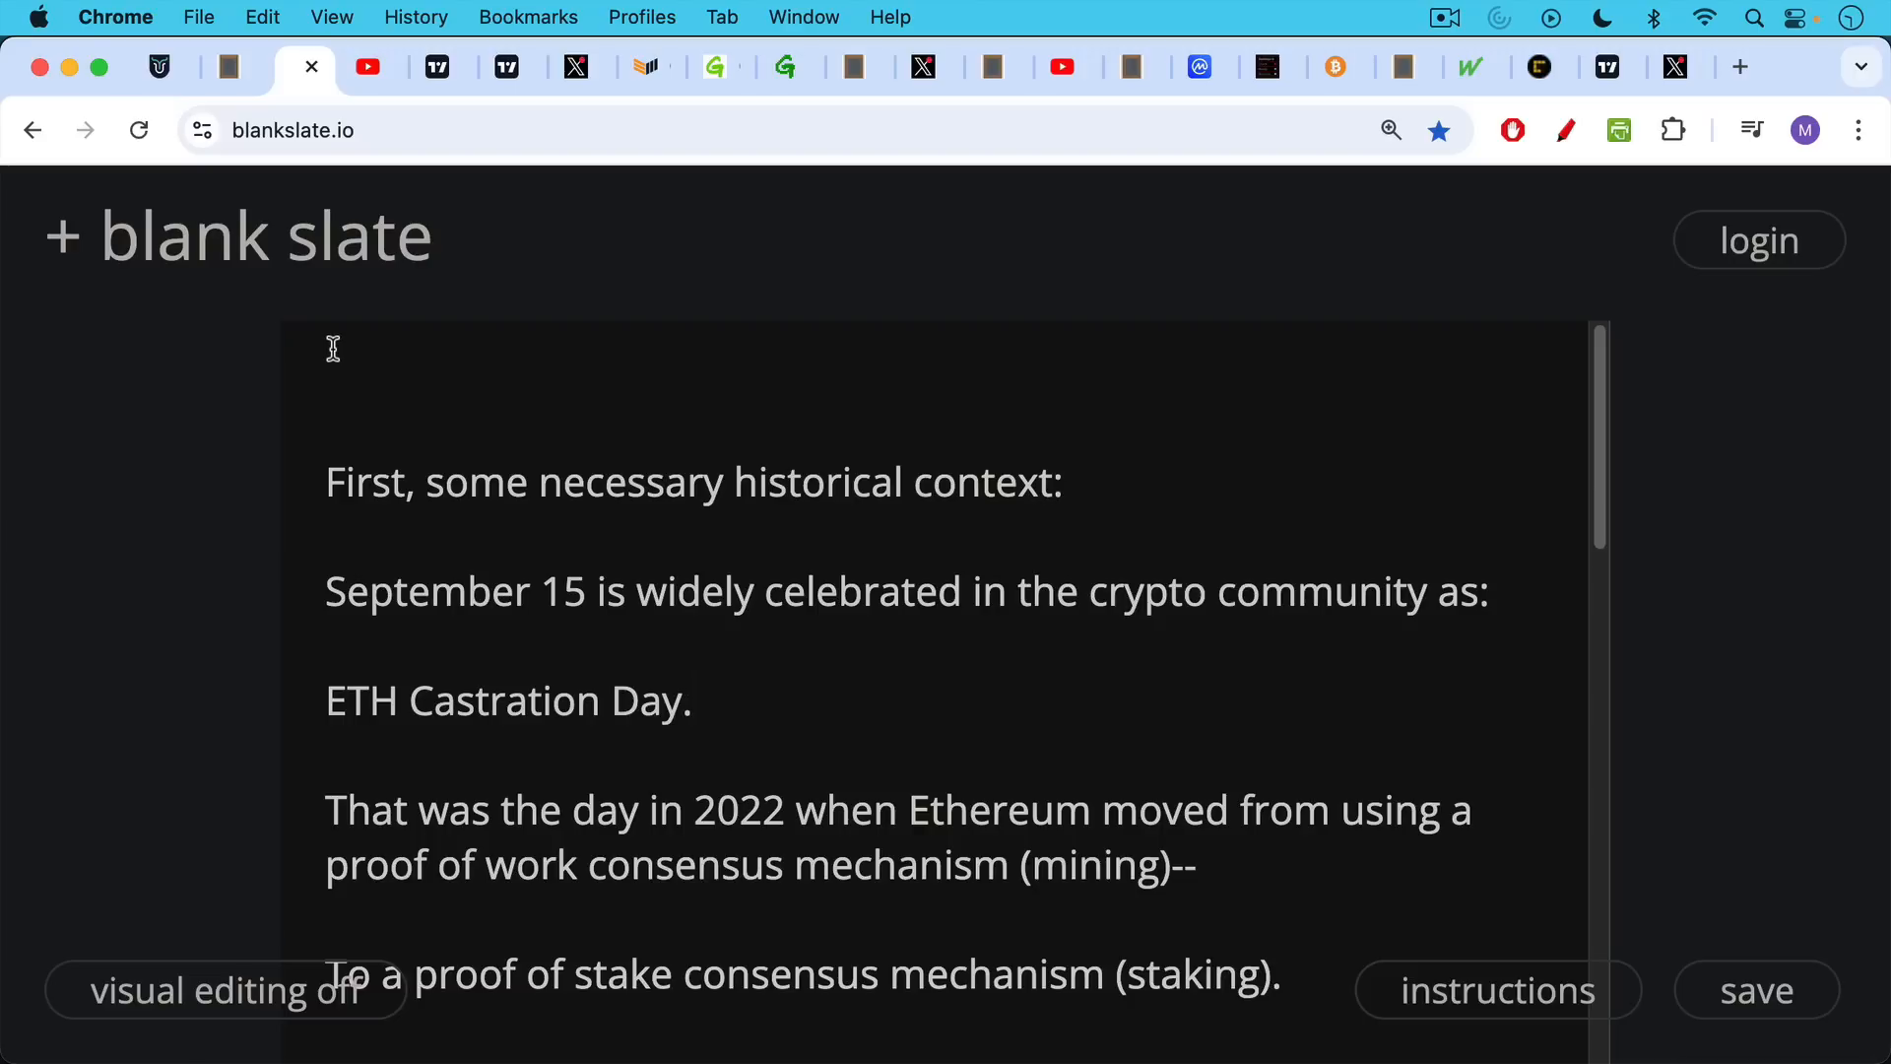
{"action": "mouse_move", "coordinate": [382, 398]}
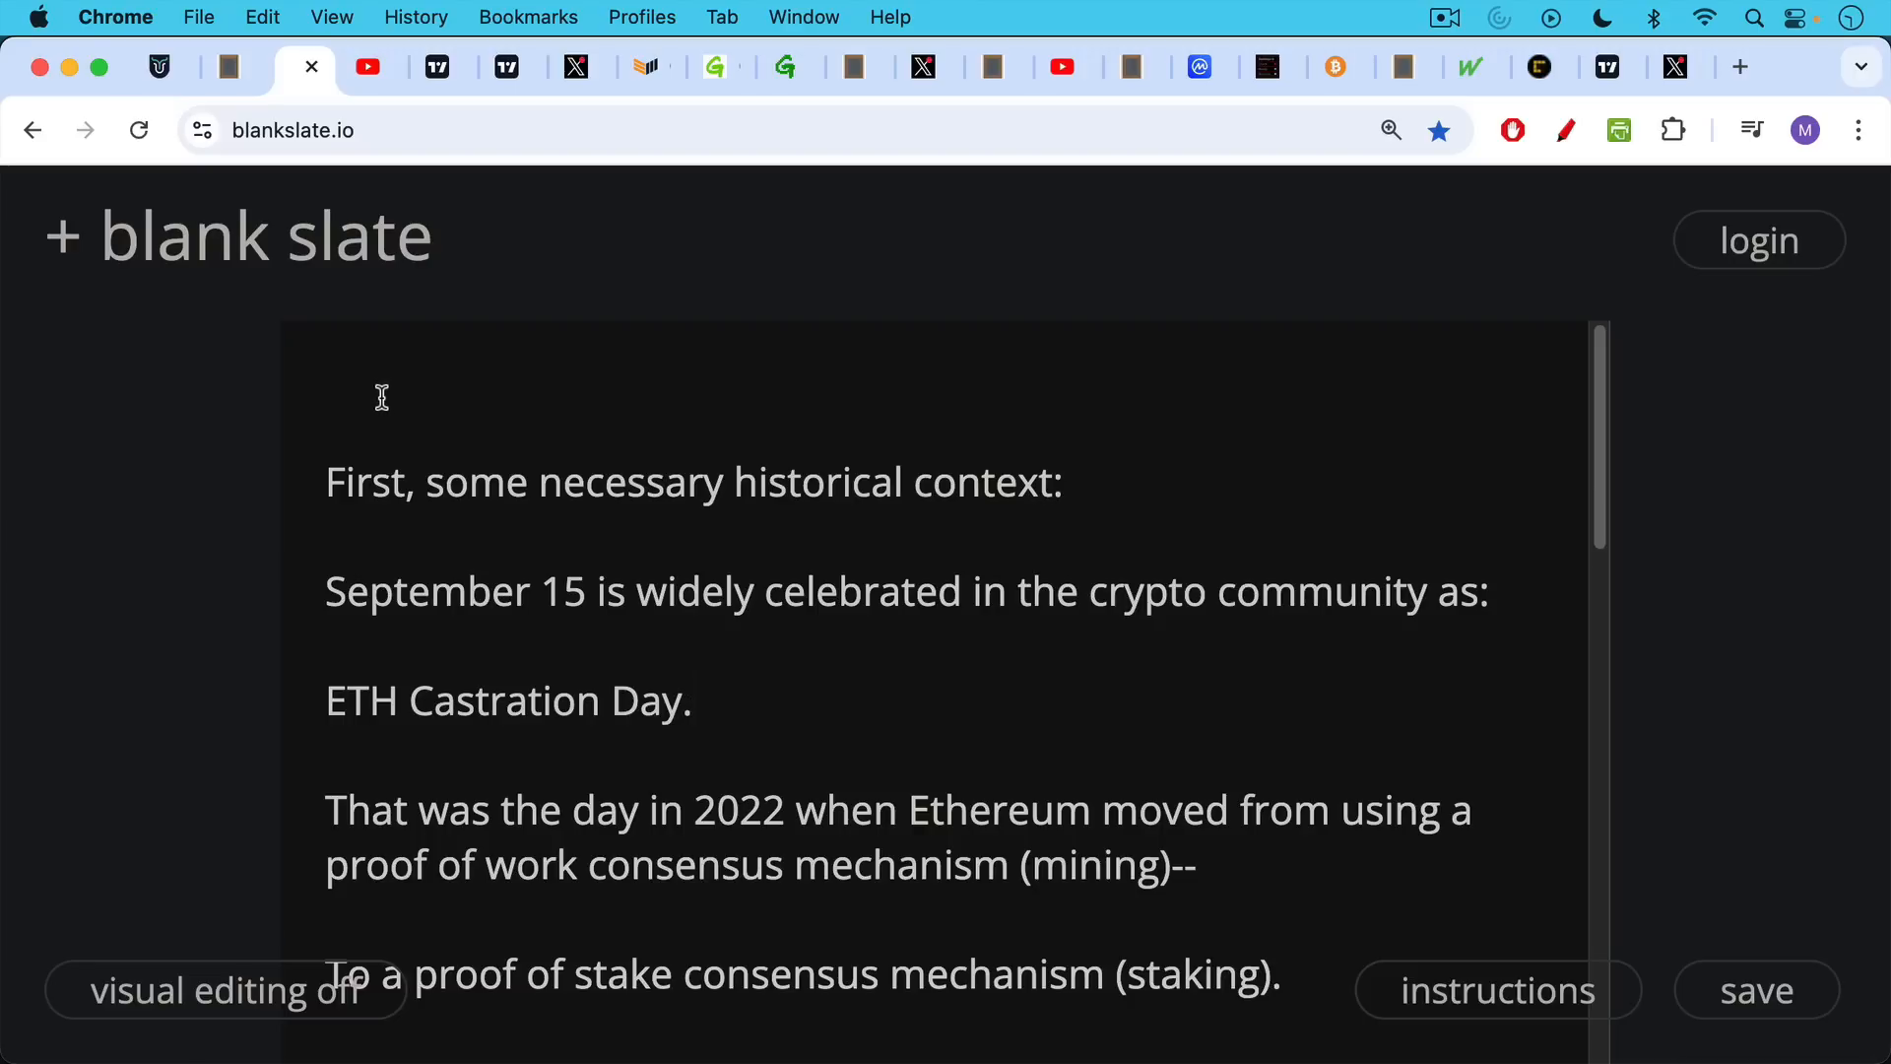
{"action": "mouse_move", "coordinate": [514, 444]}
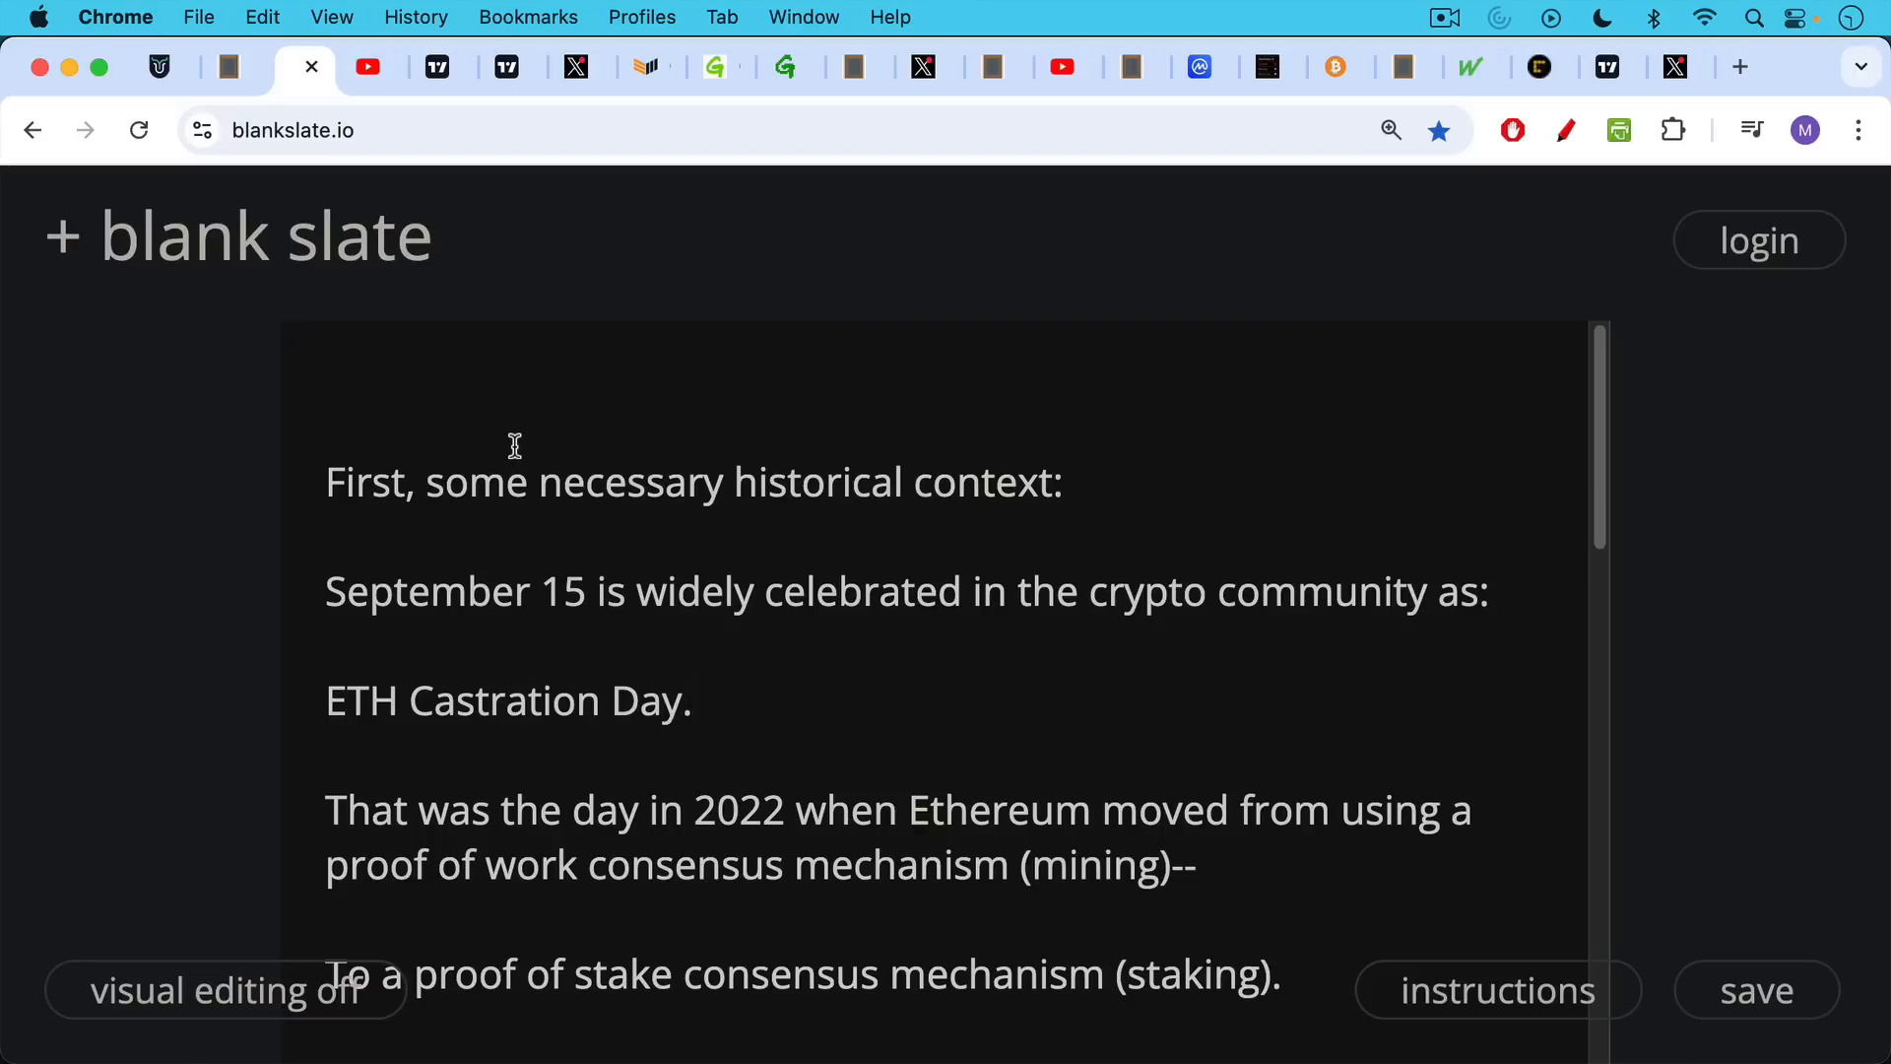
{"action": "scroll", "scroll_direction": "down", "scroll_amount": 3}
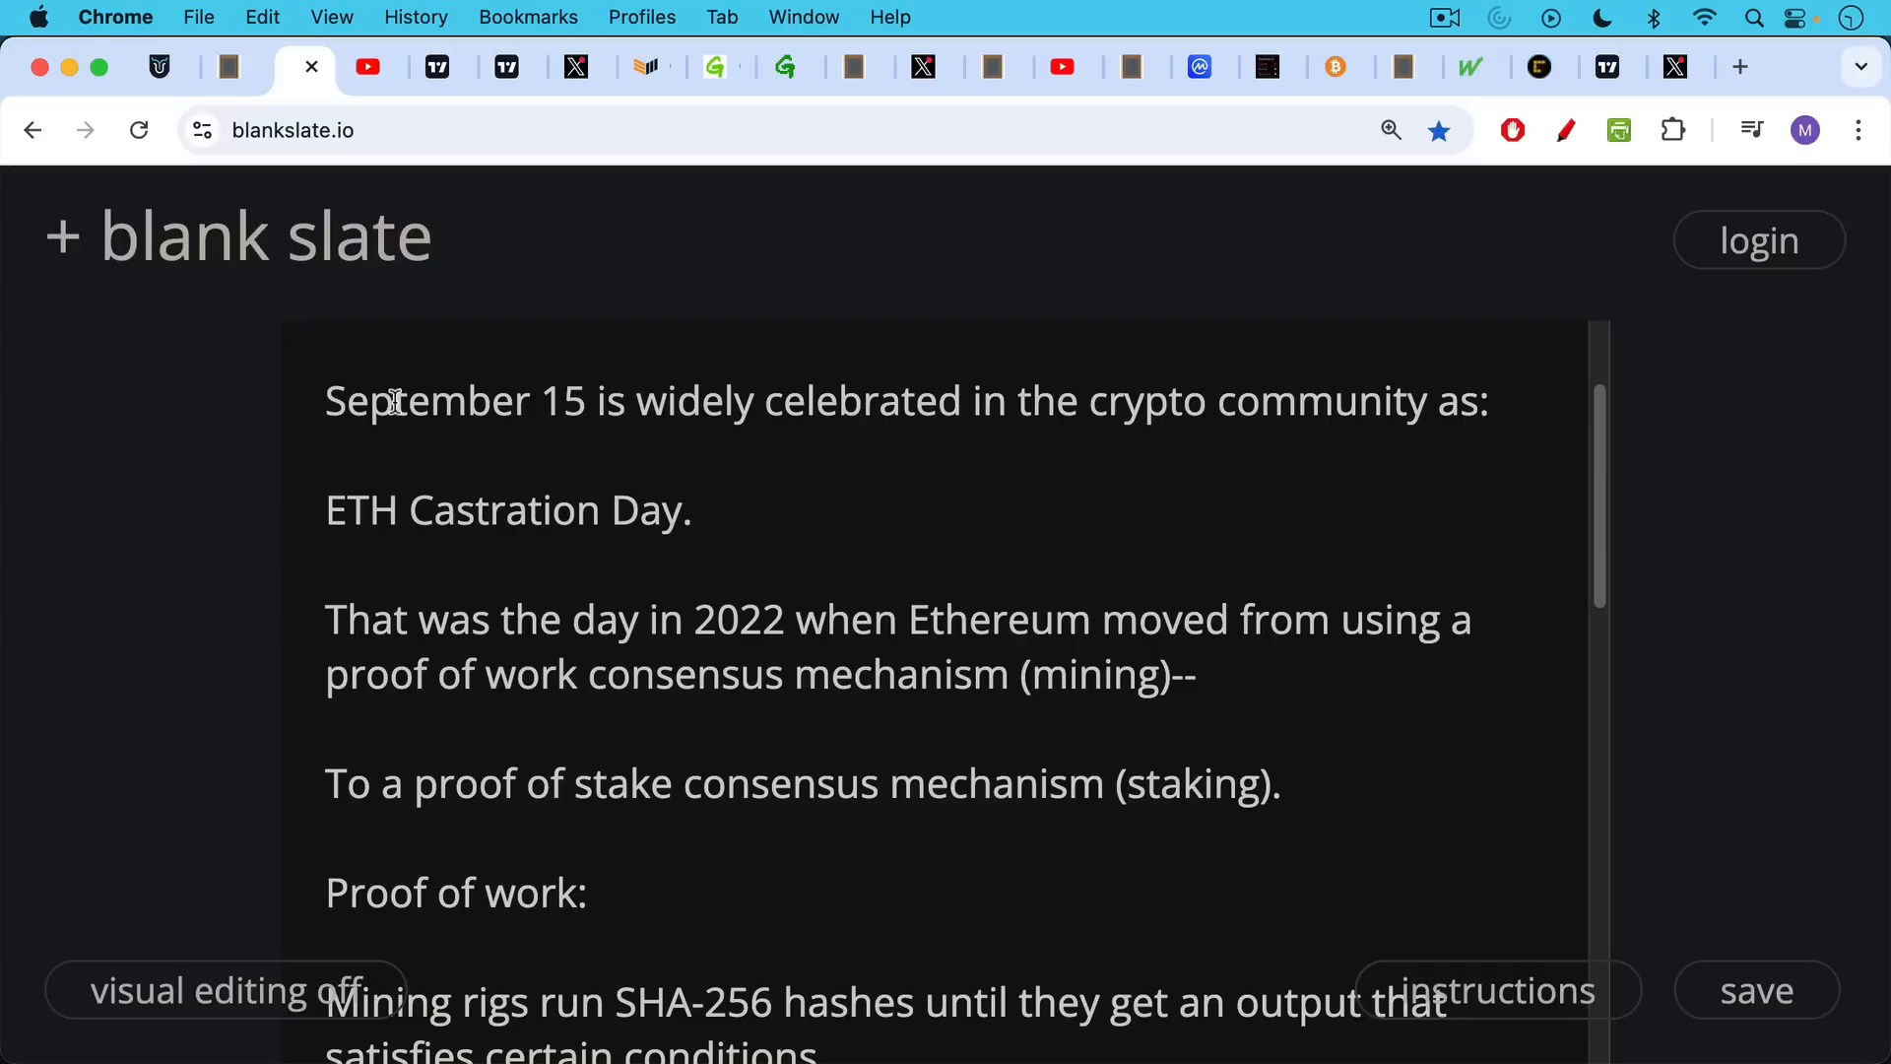
{"action": "scroll", "scroll_direction": "down", "scroll_amount": 3}
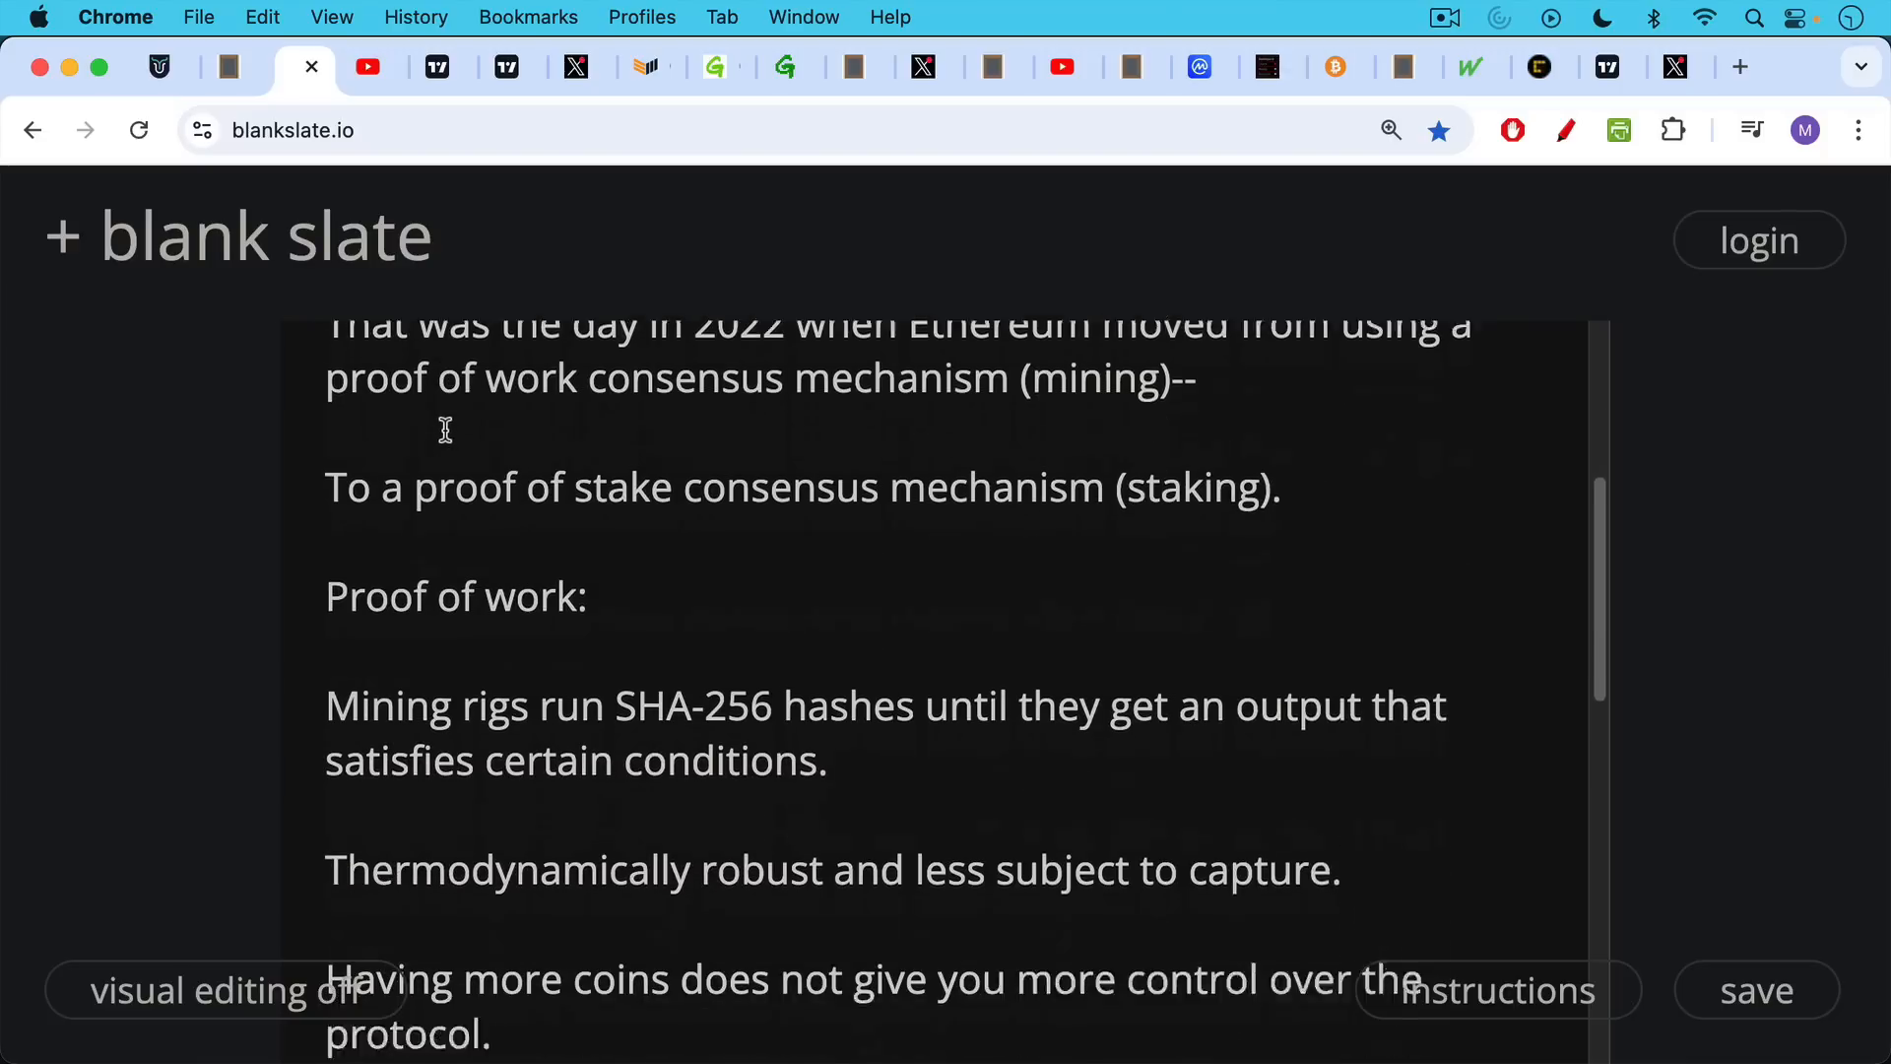
{"action": "scroll", "scroll_direction": "down", "scroll_amount": 3}
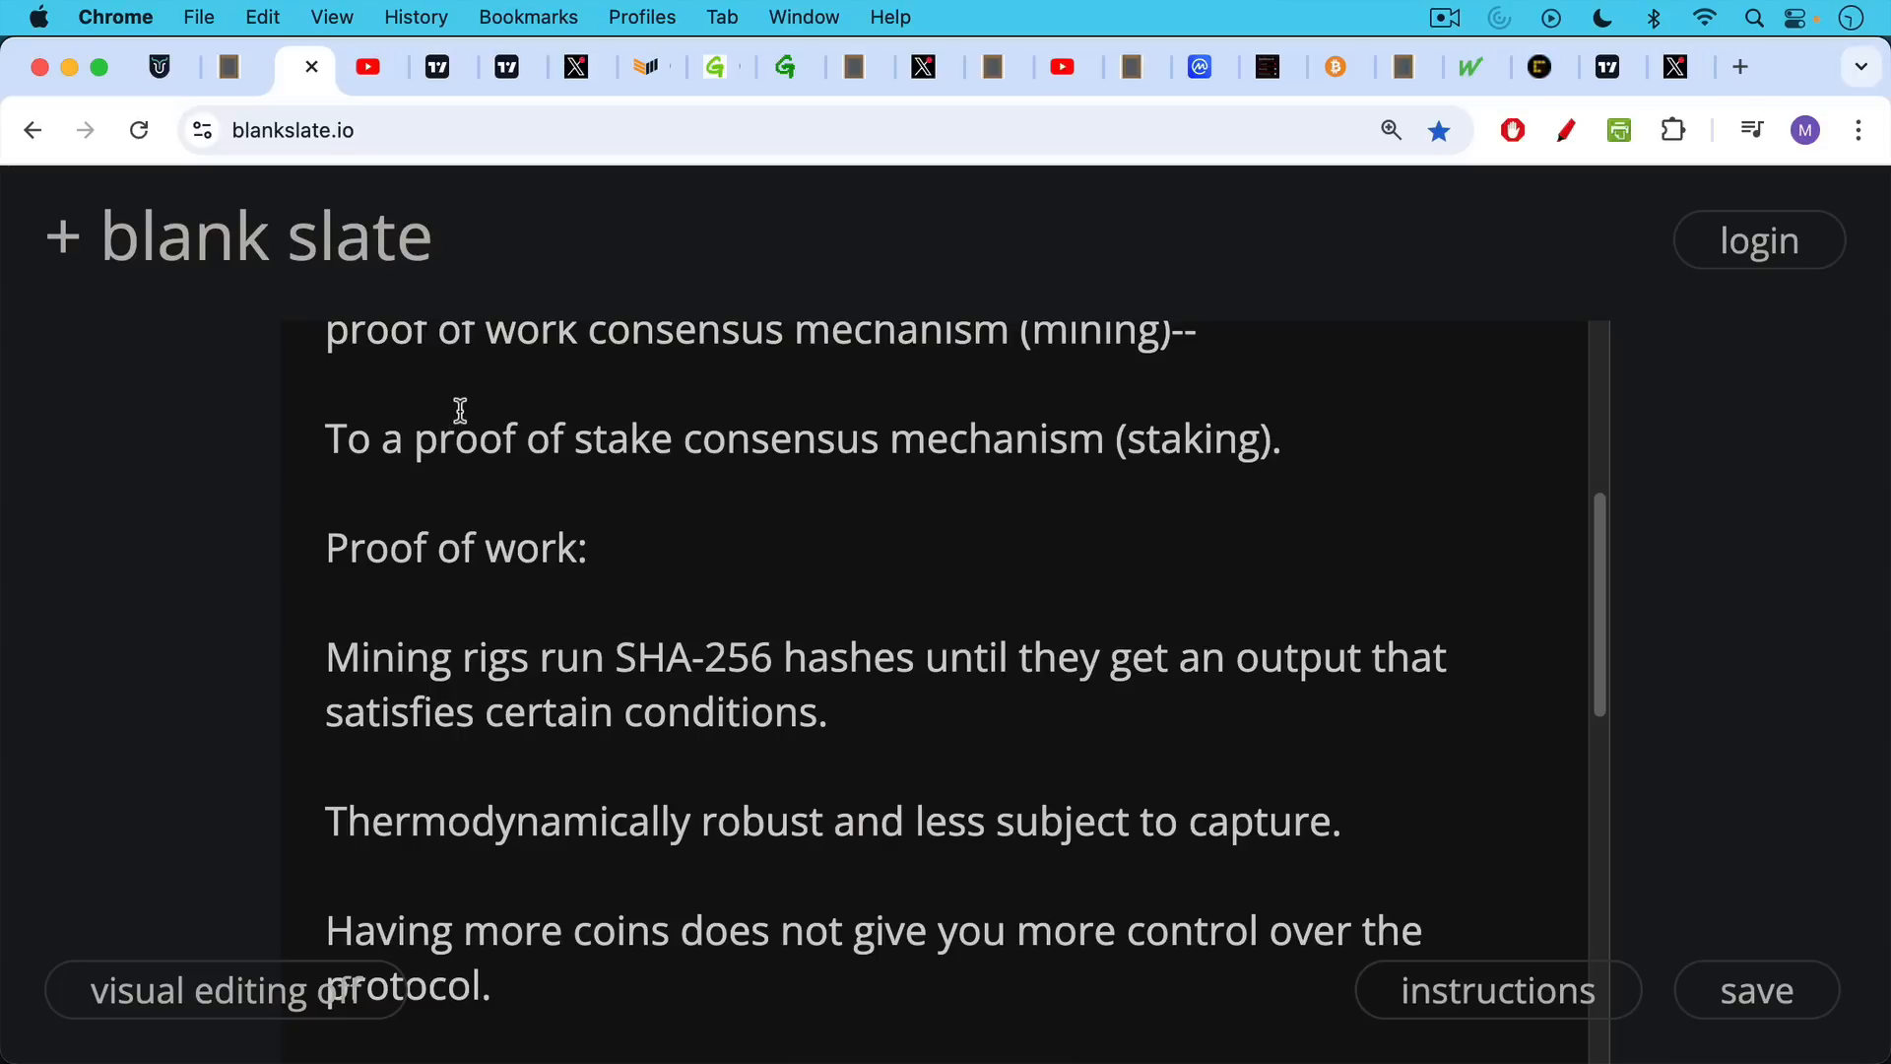
{"action": "scroll", "scroll_direction": "down", "scroll_amount": 3}
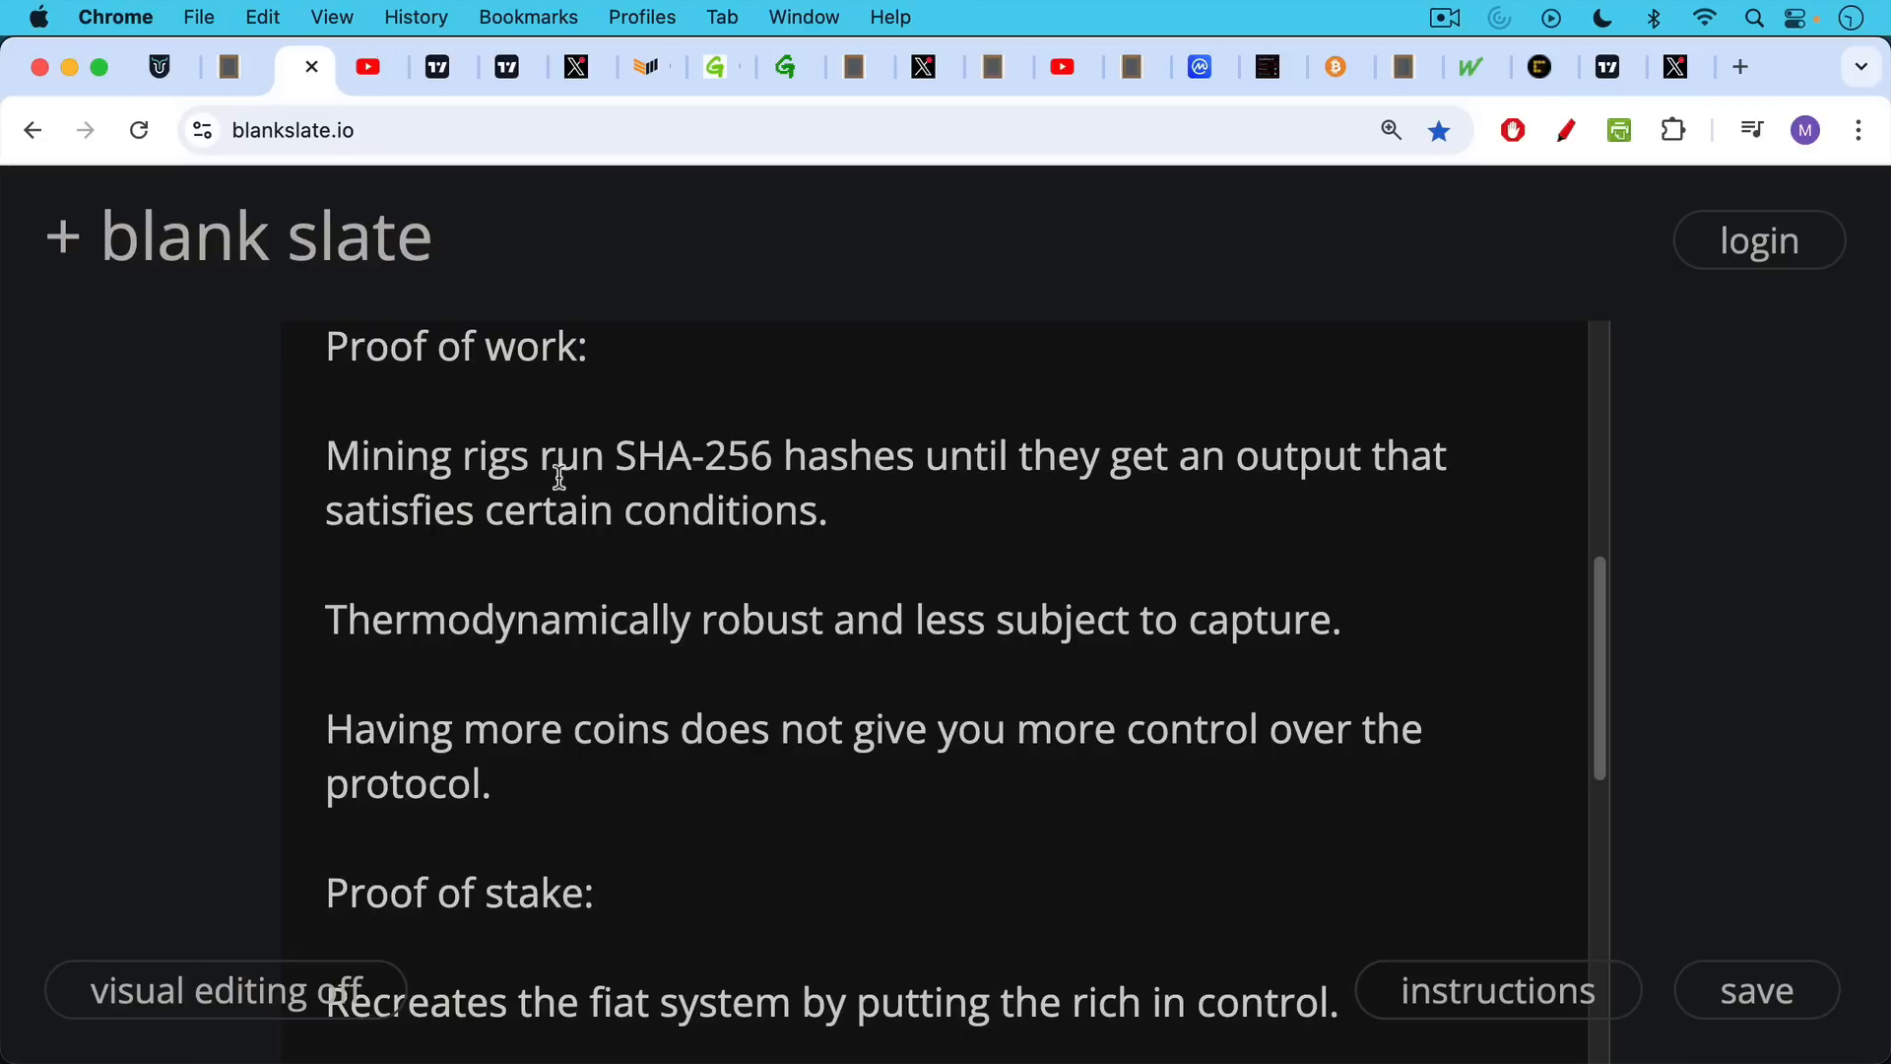
{"action": "scroll", "scroll_direction": "down", "scroll_amount": 3}
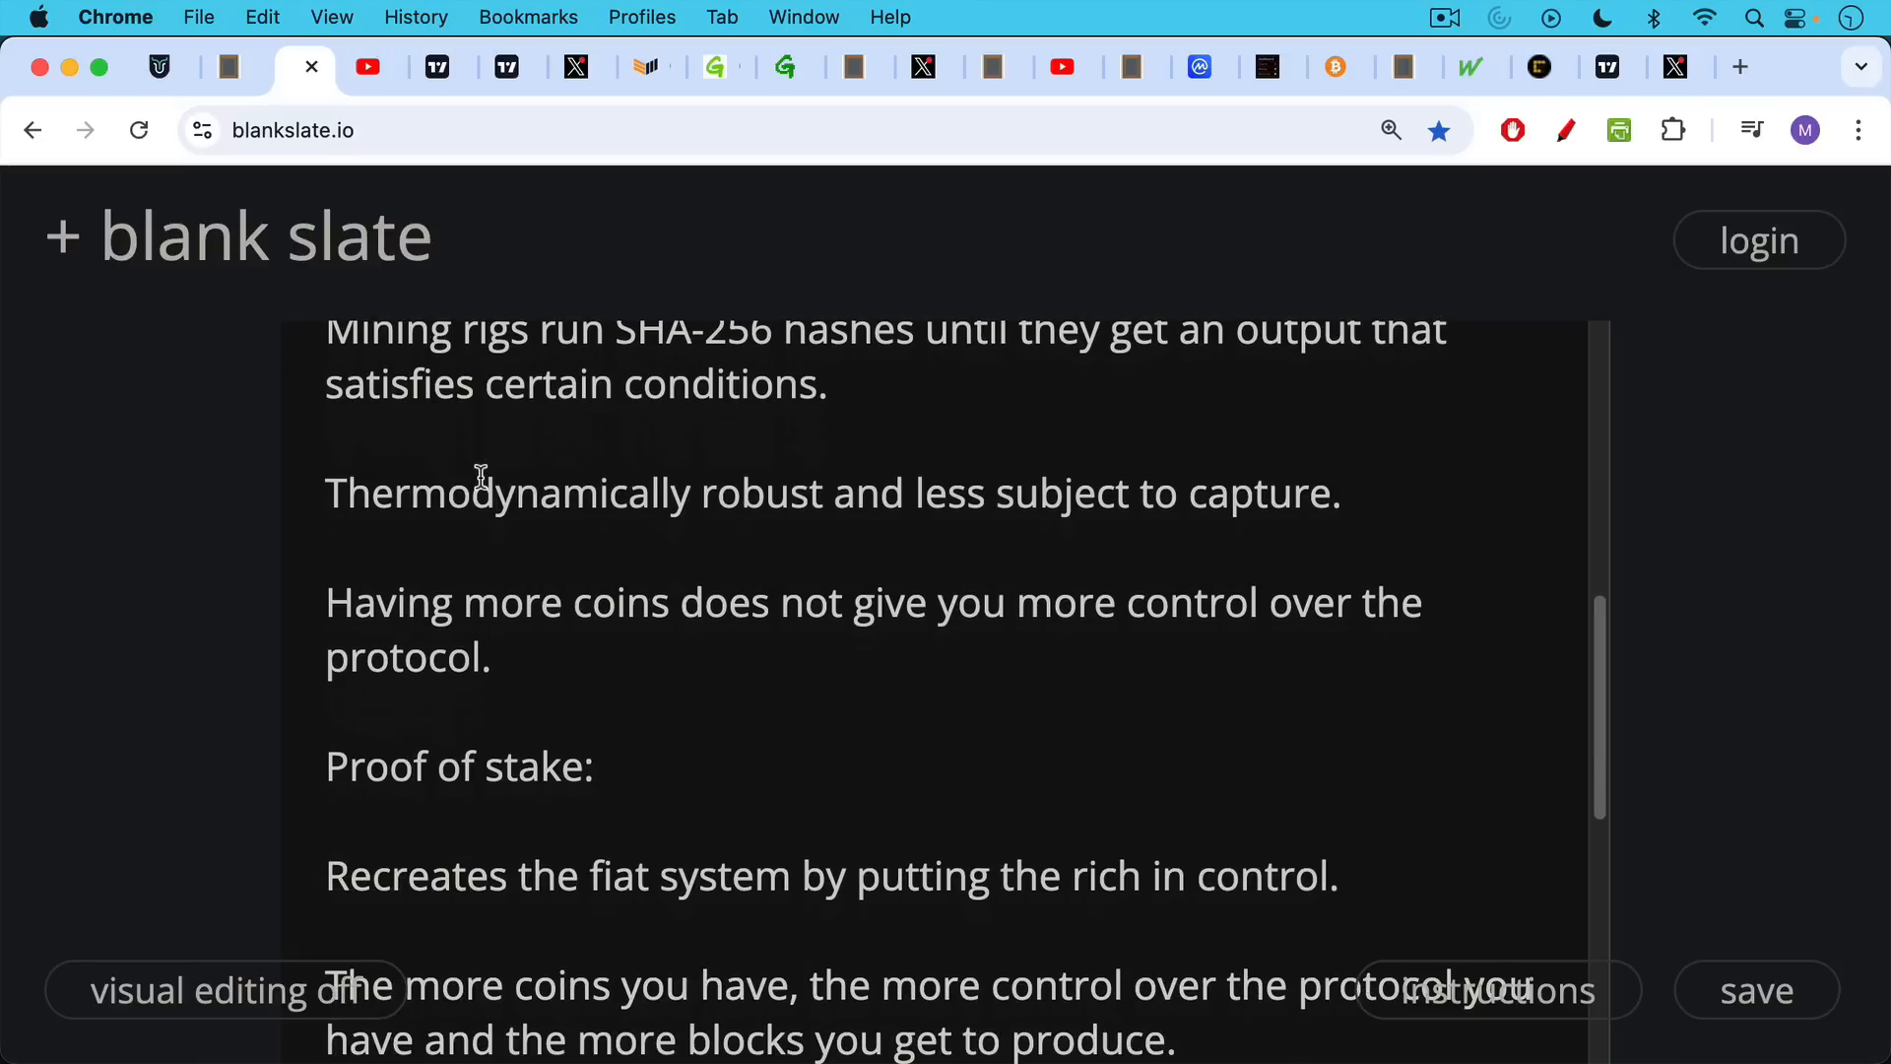
{"action": "scroll", "scroll_direction": "down", "scroll_amount": 3}
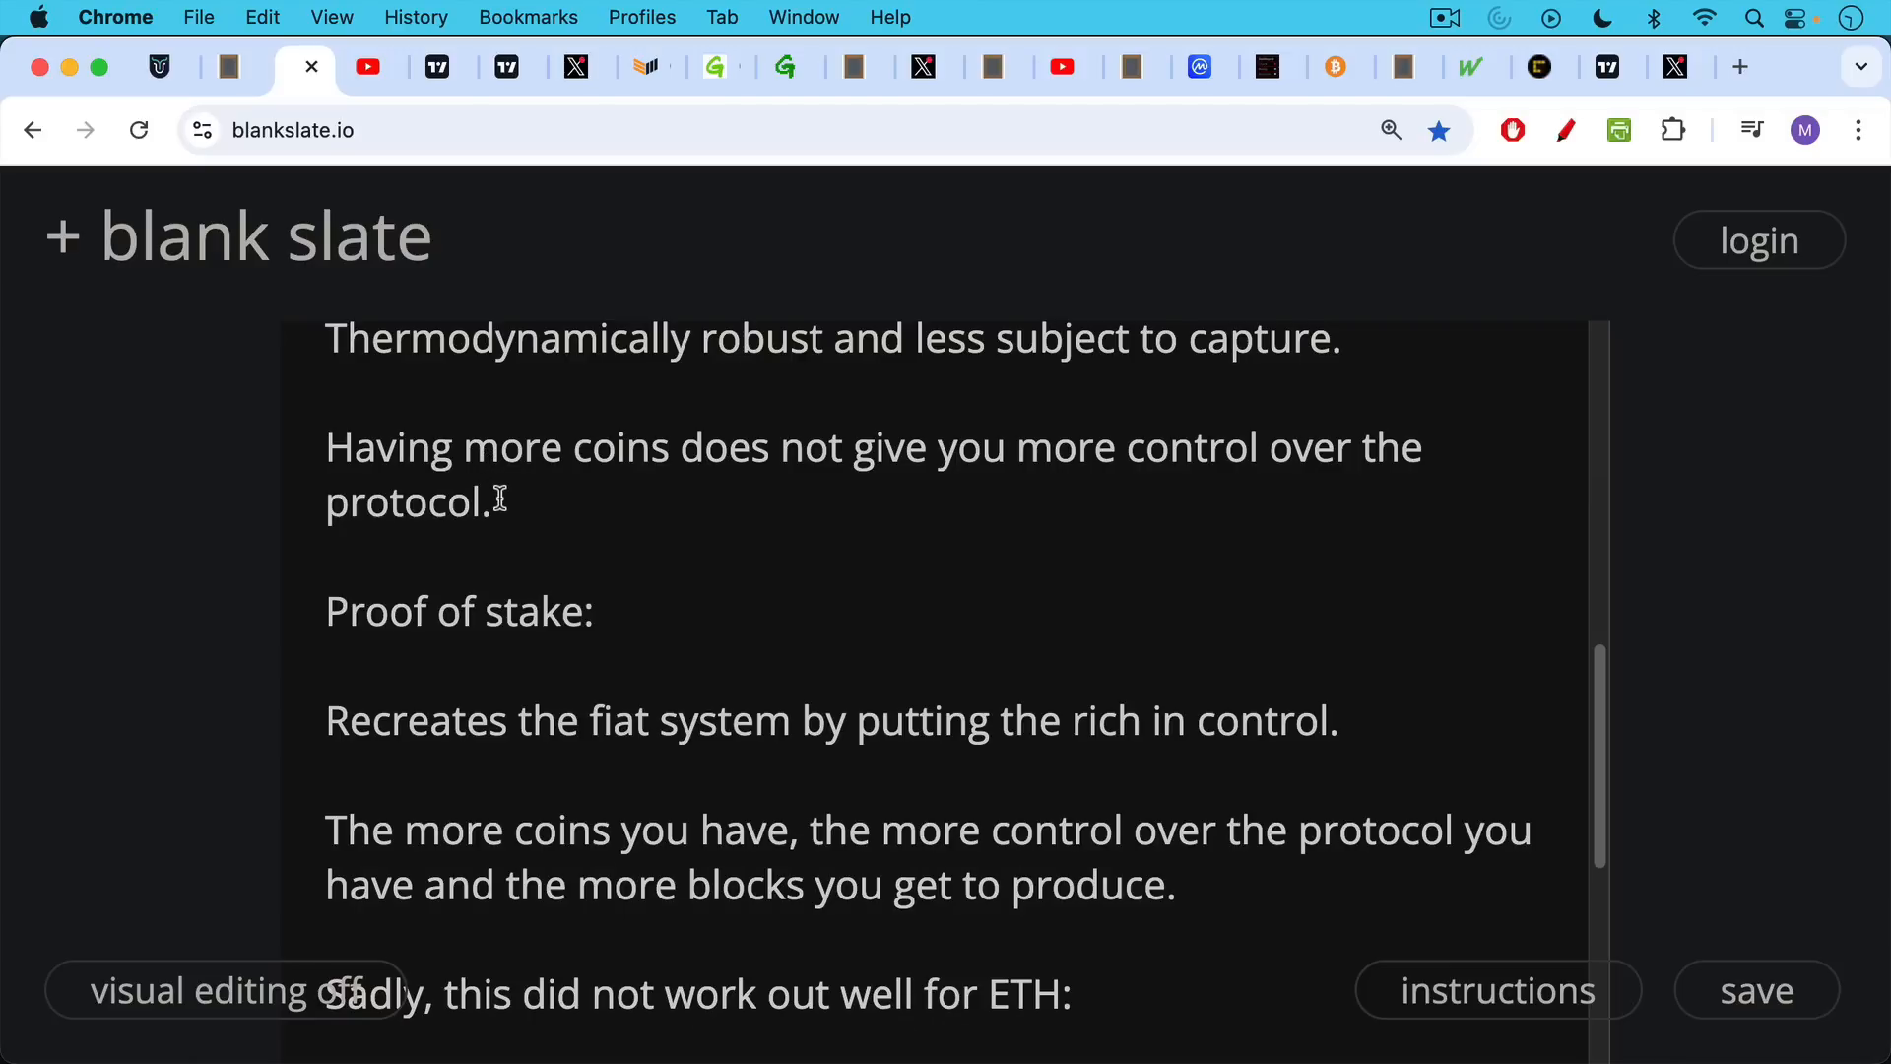
{"action": "scroll", "scroll_direction": "down", "scroll_amount": 3}
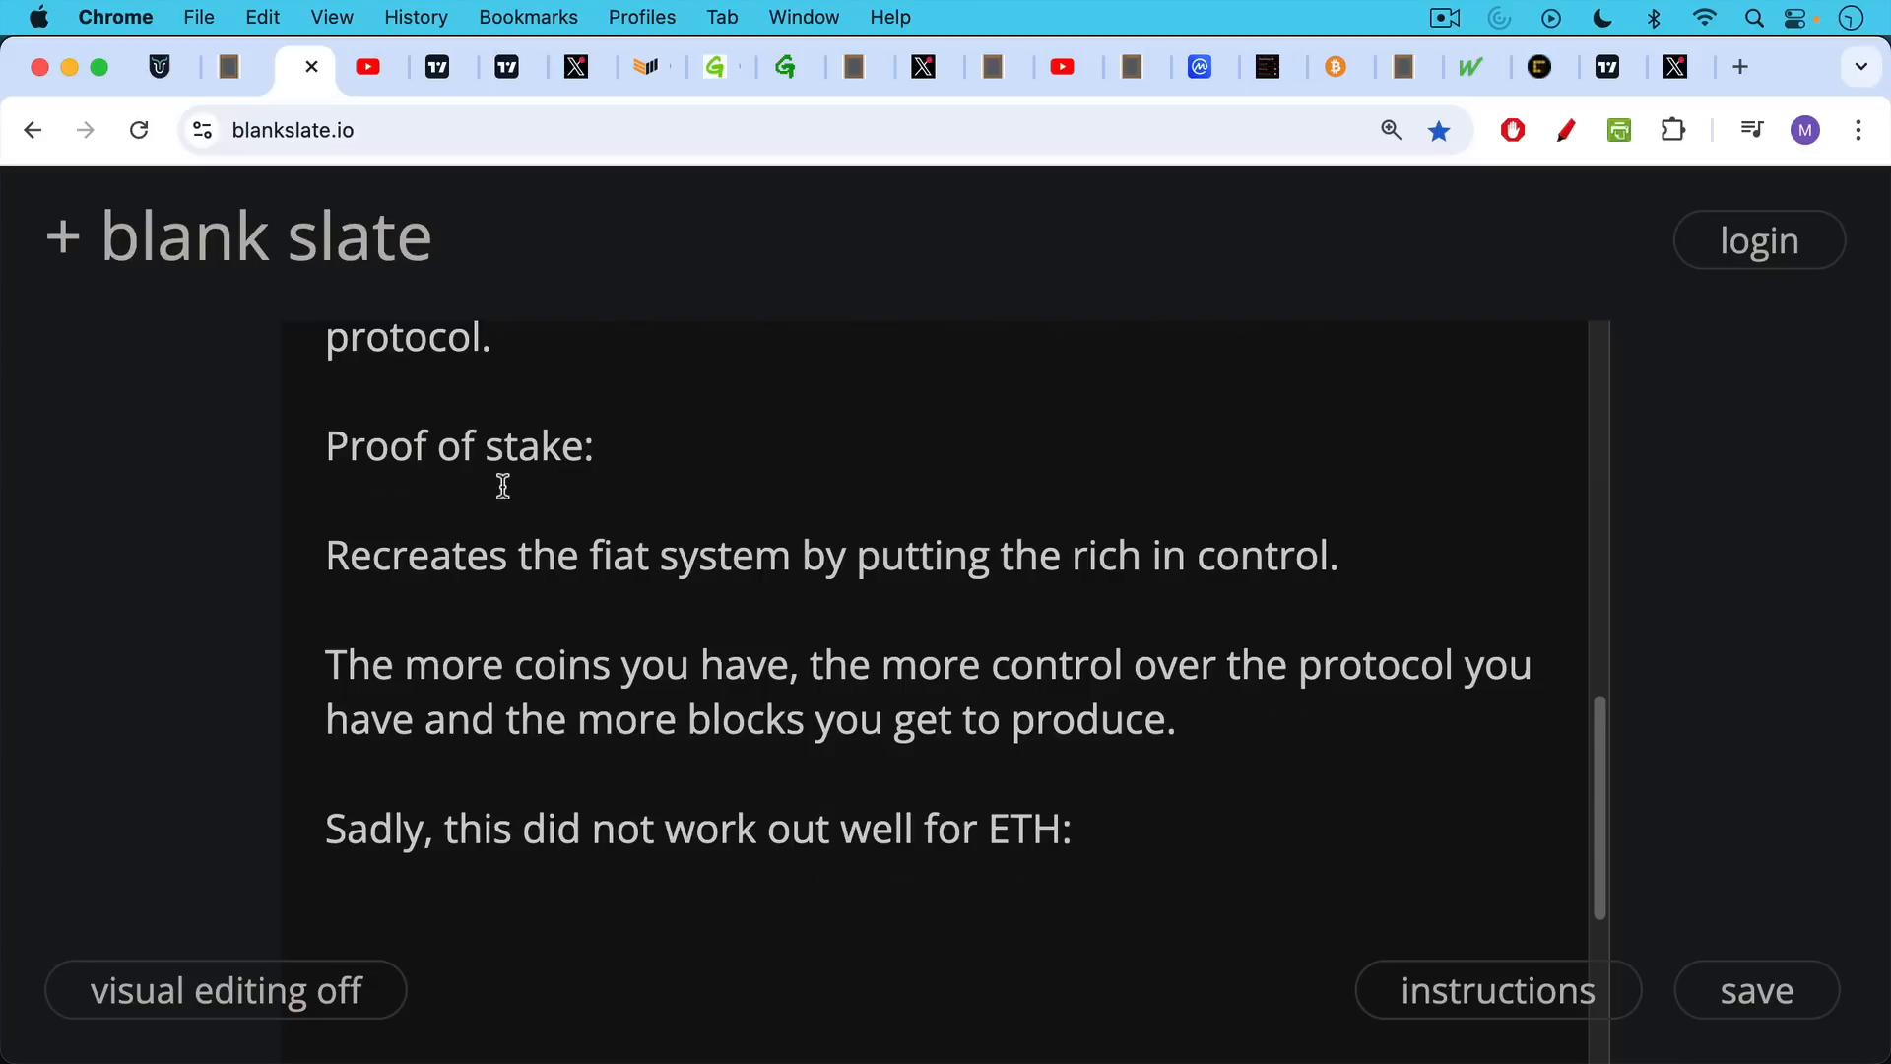
{"action": "mouse_move", "coordinate": [383, 78]}
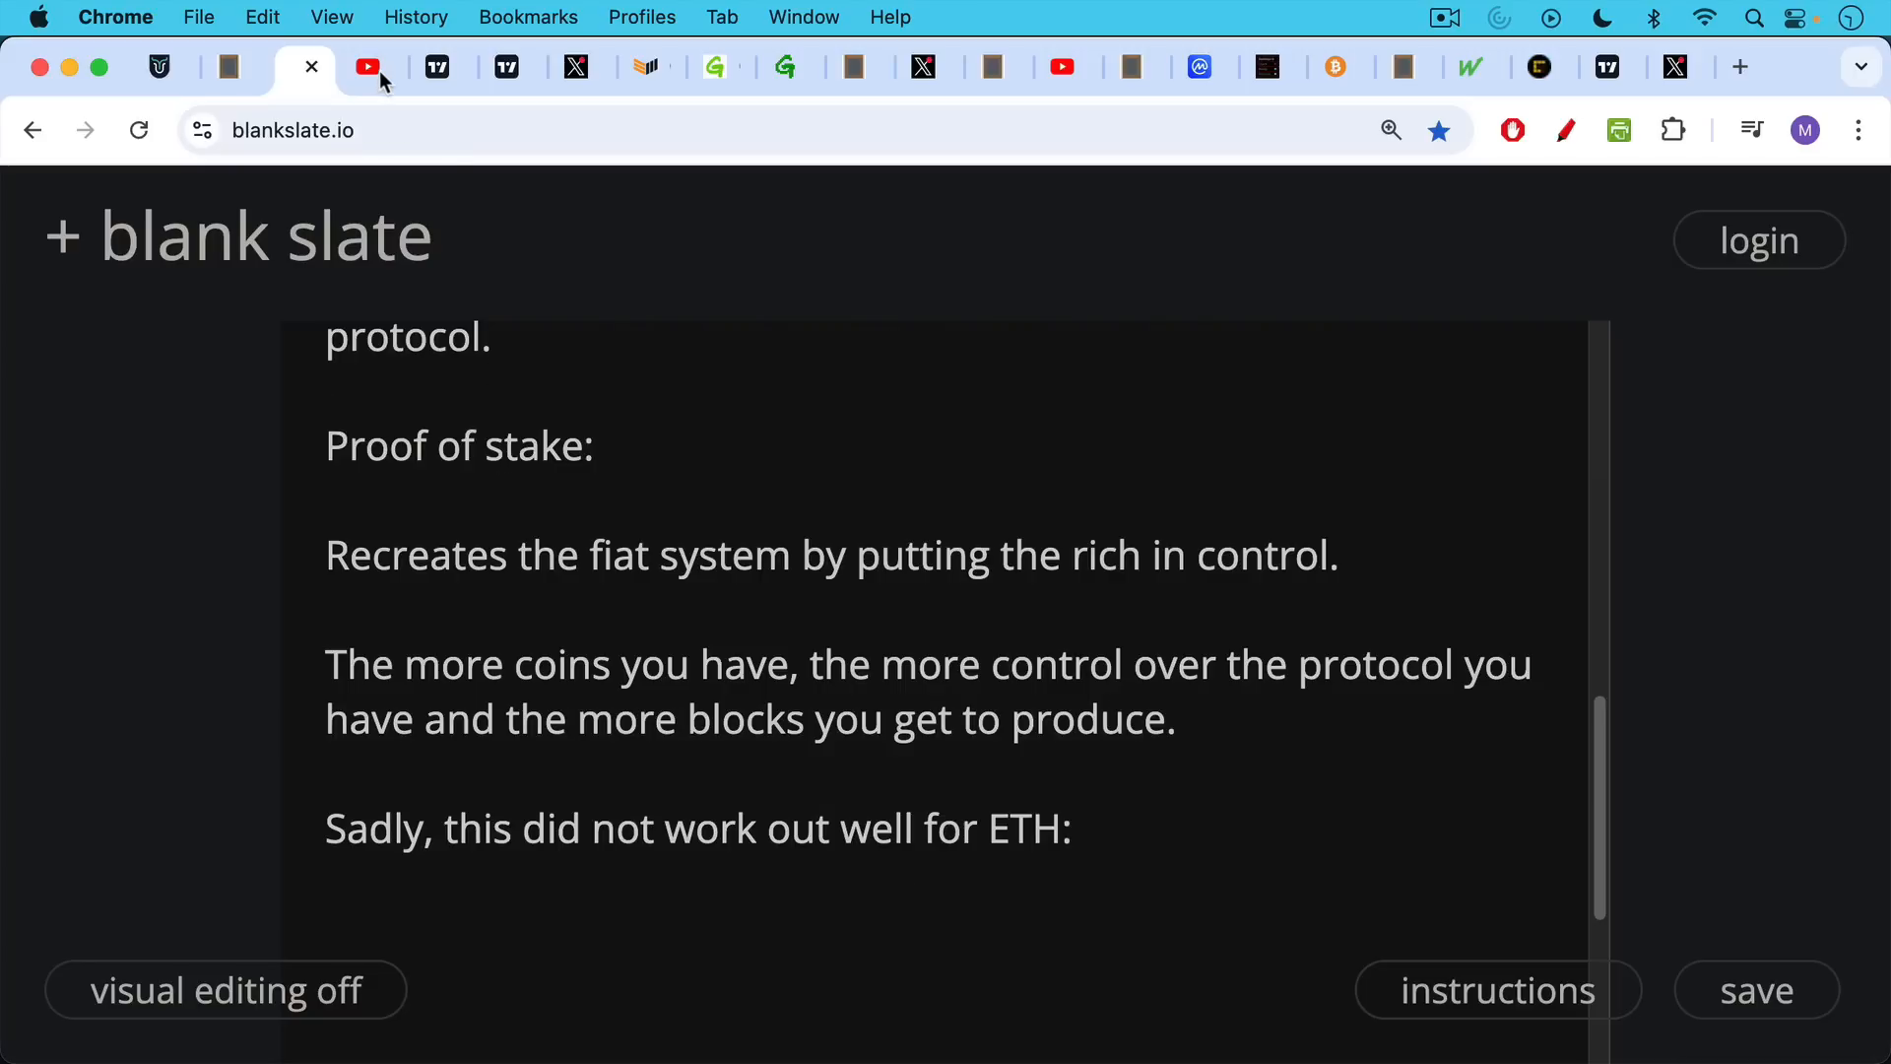
{"action": "left_click", "coordinate": [367, 66]}
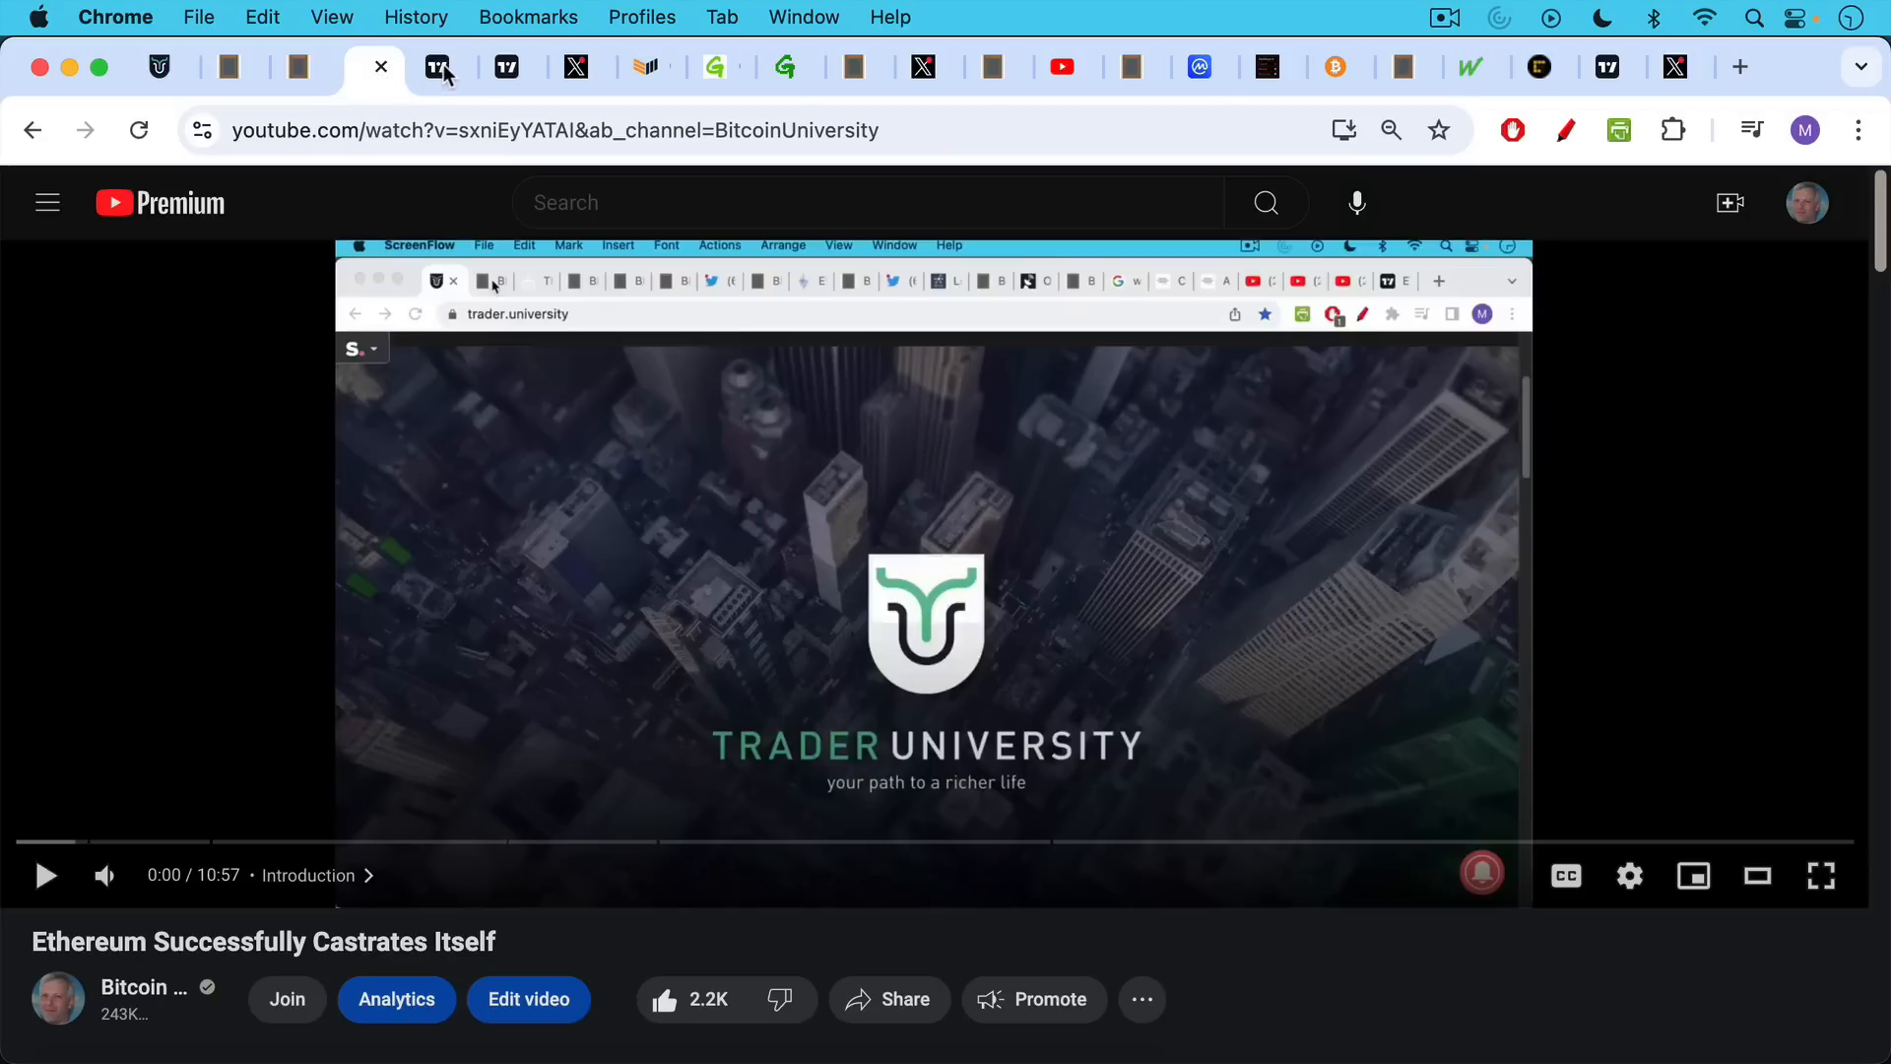
- Show the TradingView ETHUSD vs BTCUSD and ETHBTC charts, then the Ethereum GIF post
{"action": "left_click", "coordinate": [442, 66]}
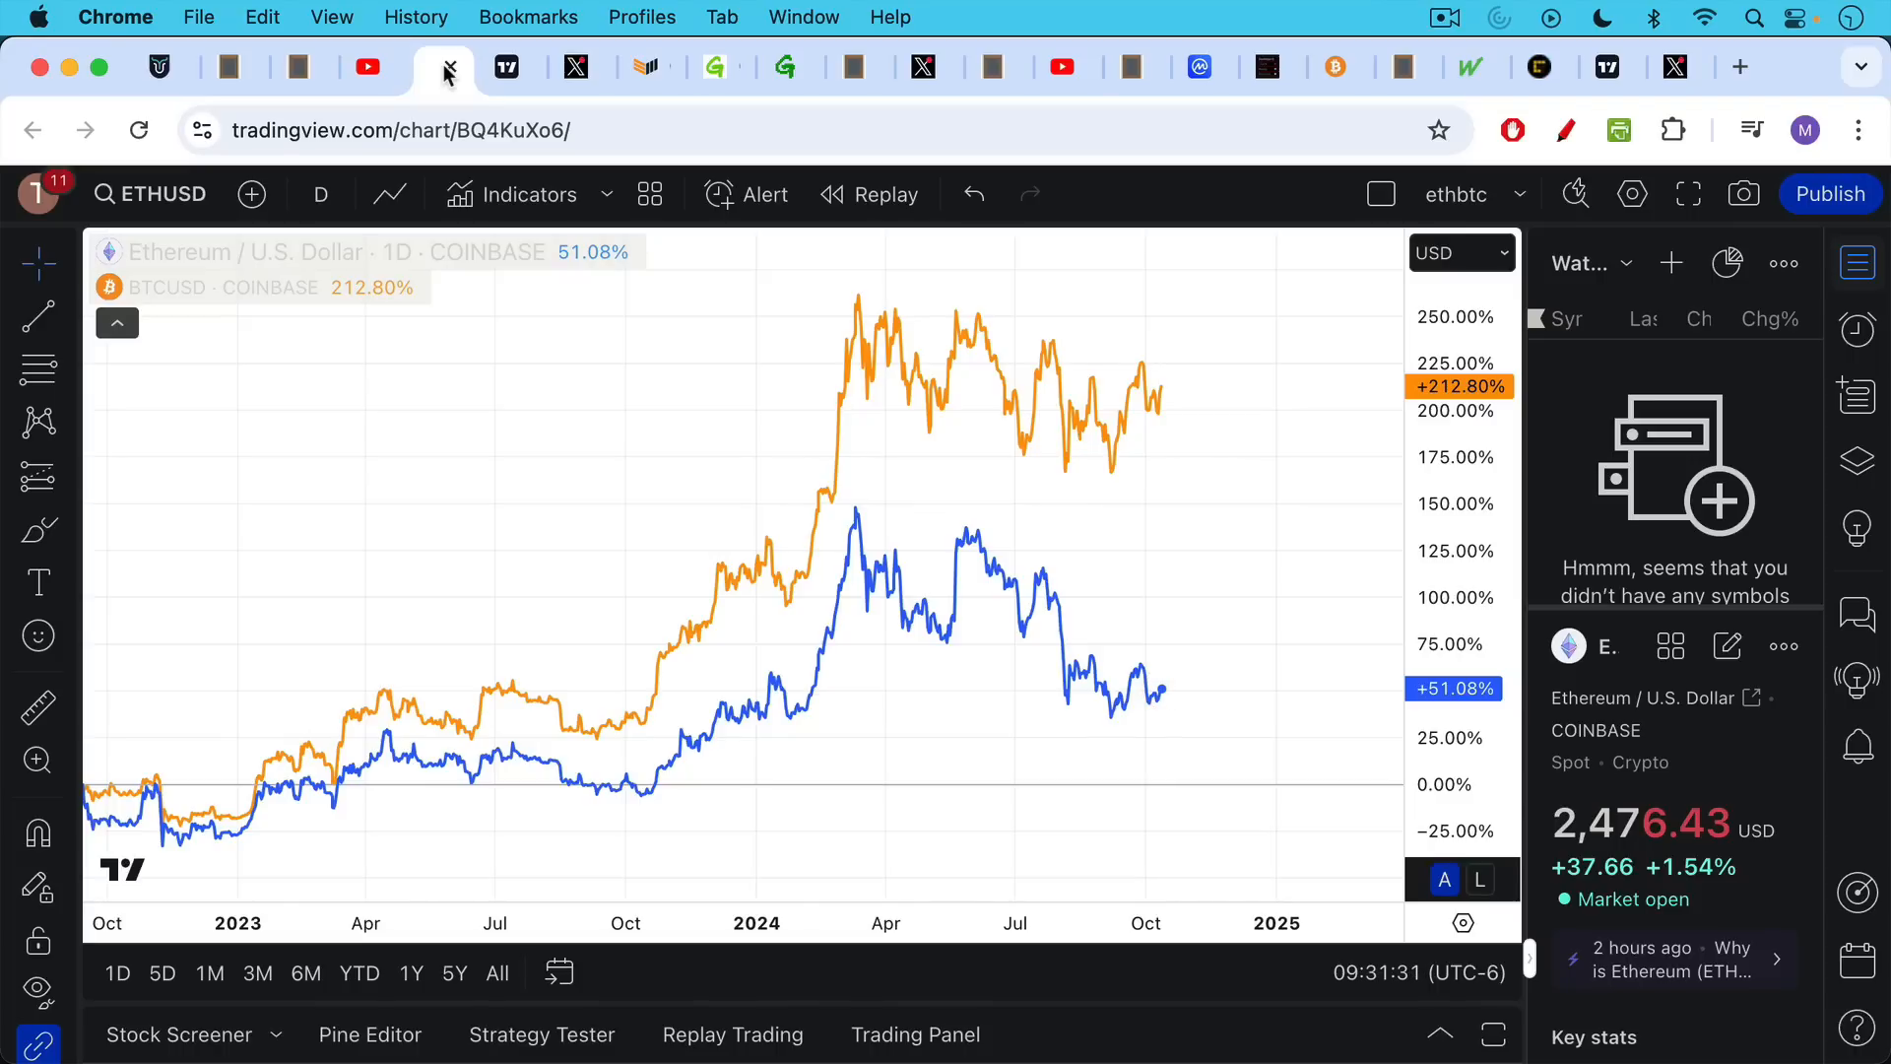
{"action": "mouse_move", "coordinate": [997, 367]}
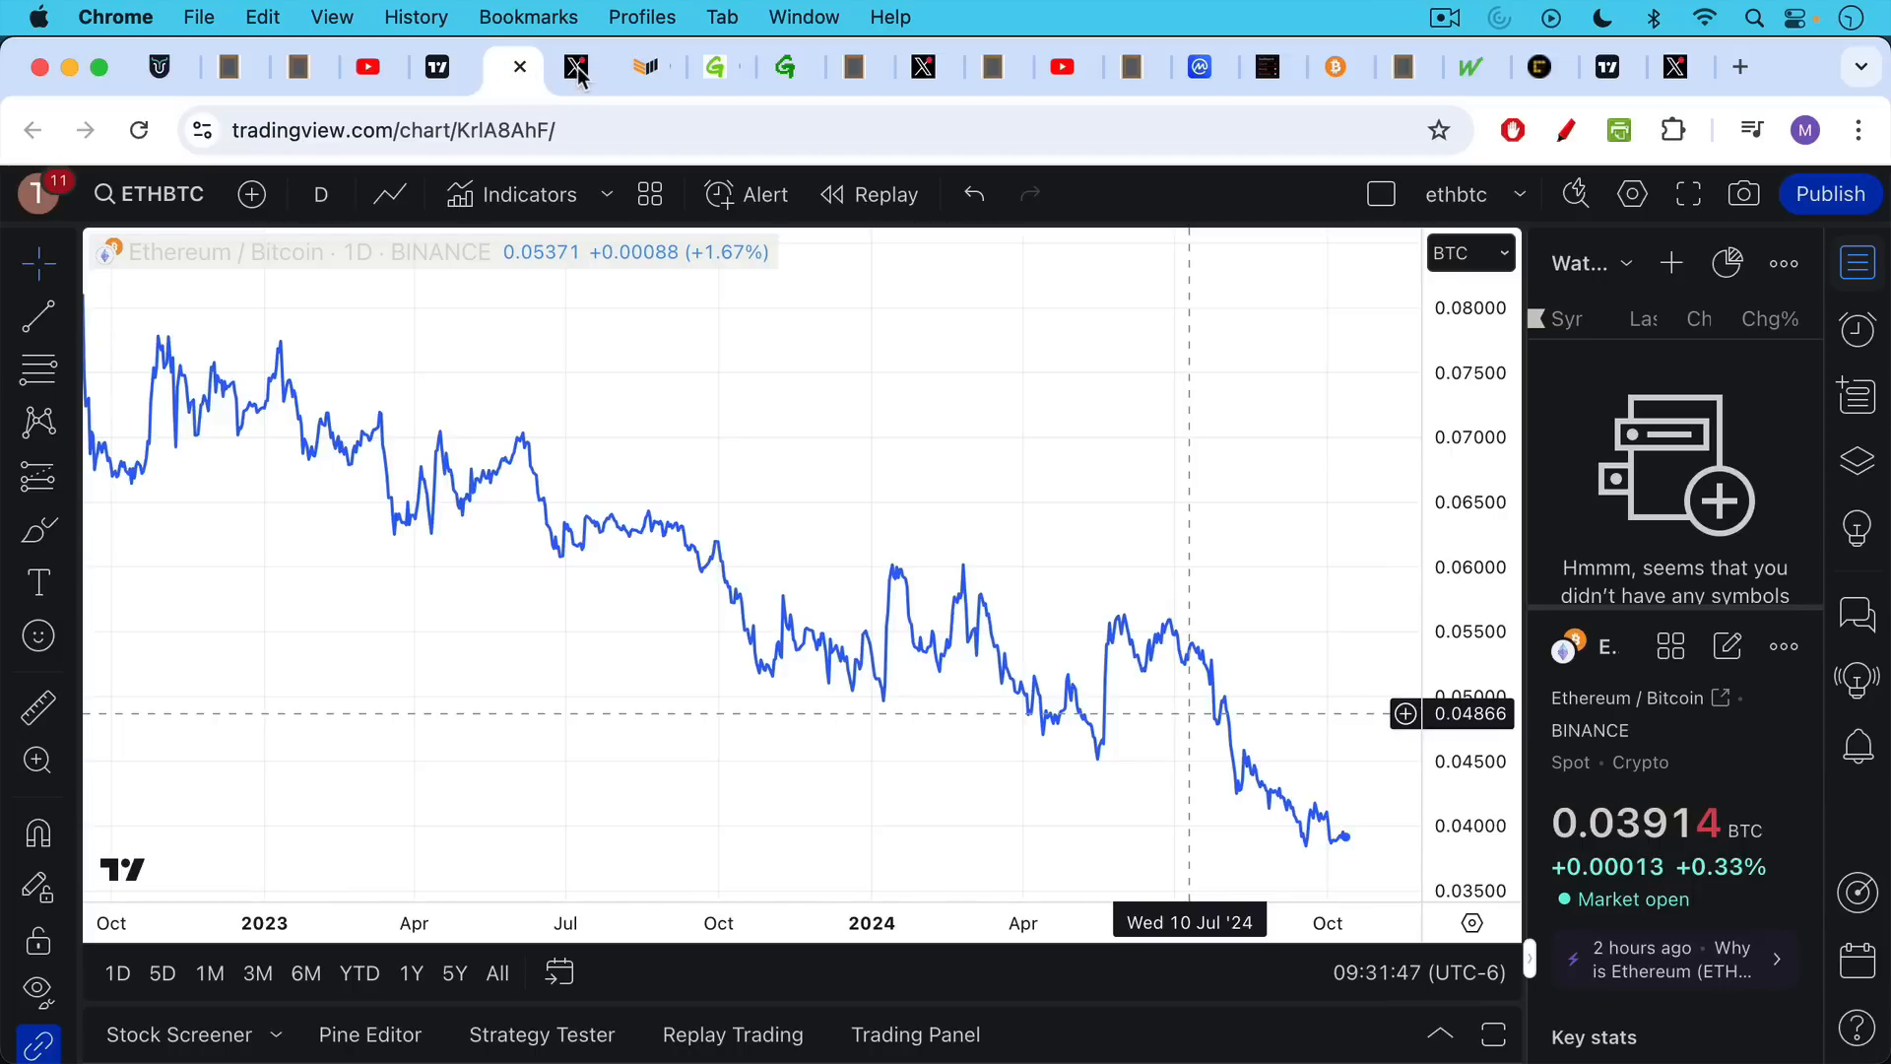
{"action": "left_click", "coordinate": [580, 66]}
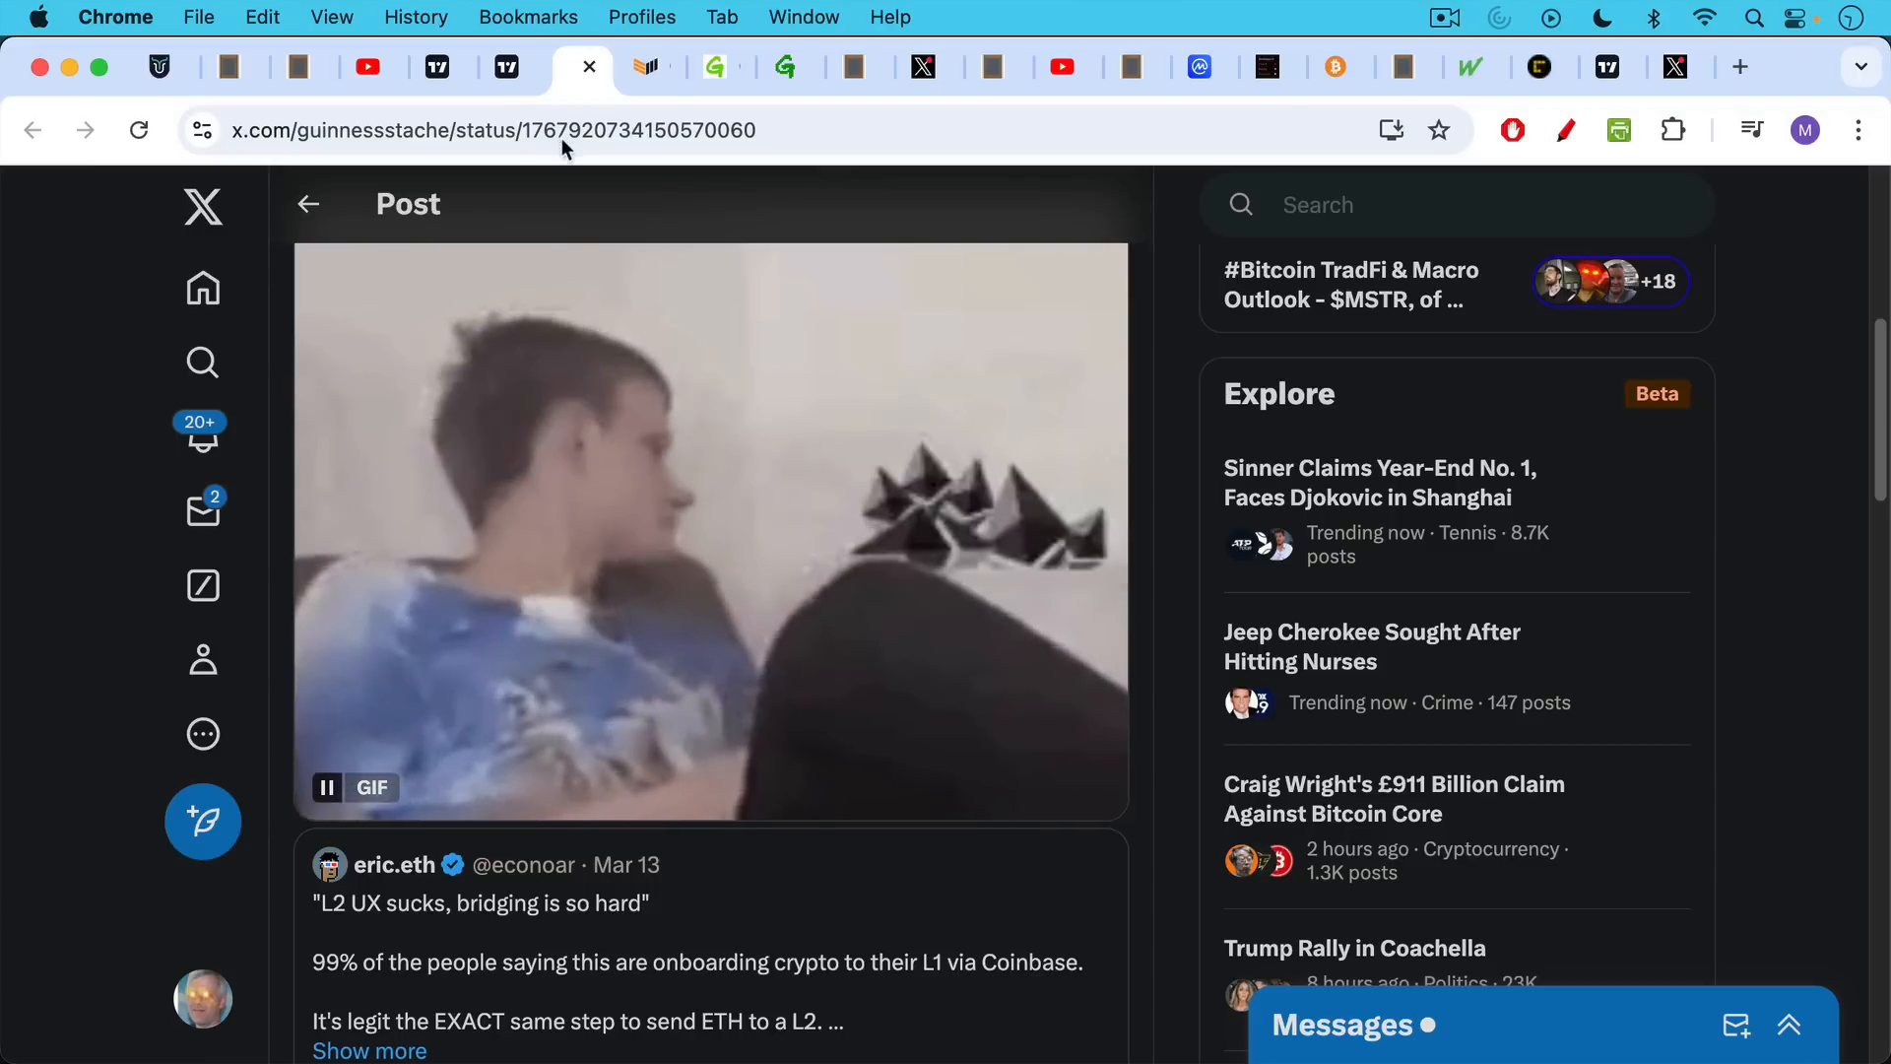
- Bring up the Bitcoin Magazine article on Greenpeace and Ripple lobbying against proof-of-work
{"action": "left_click", "coordinate": [651, 66]}
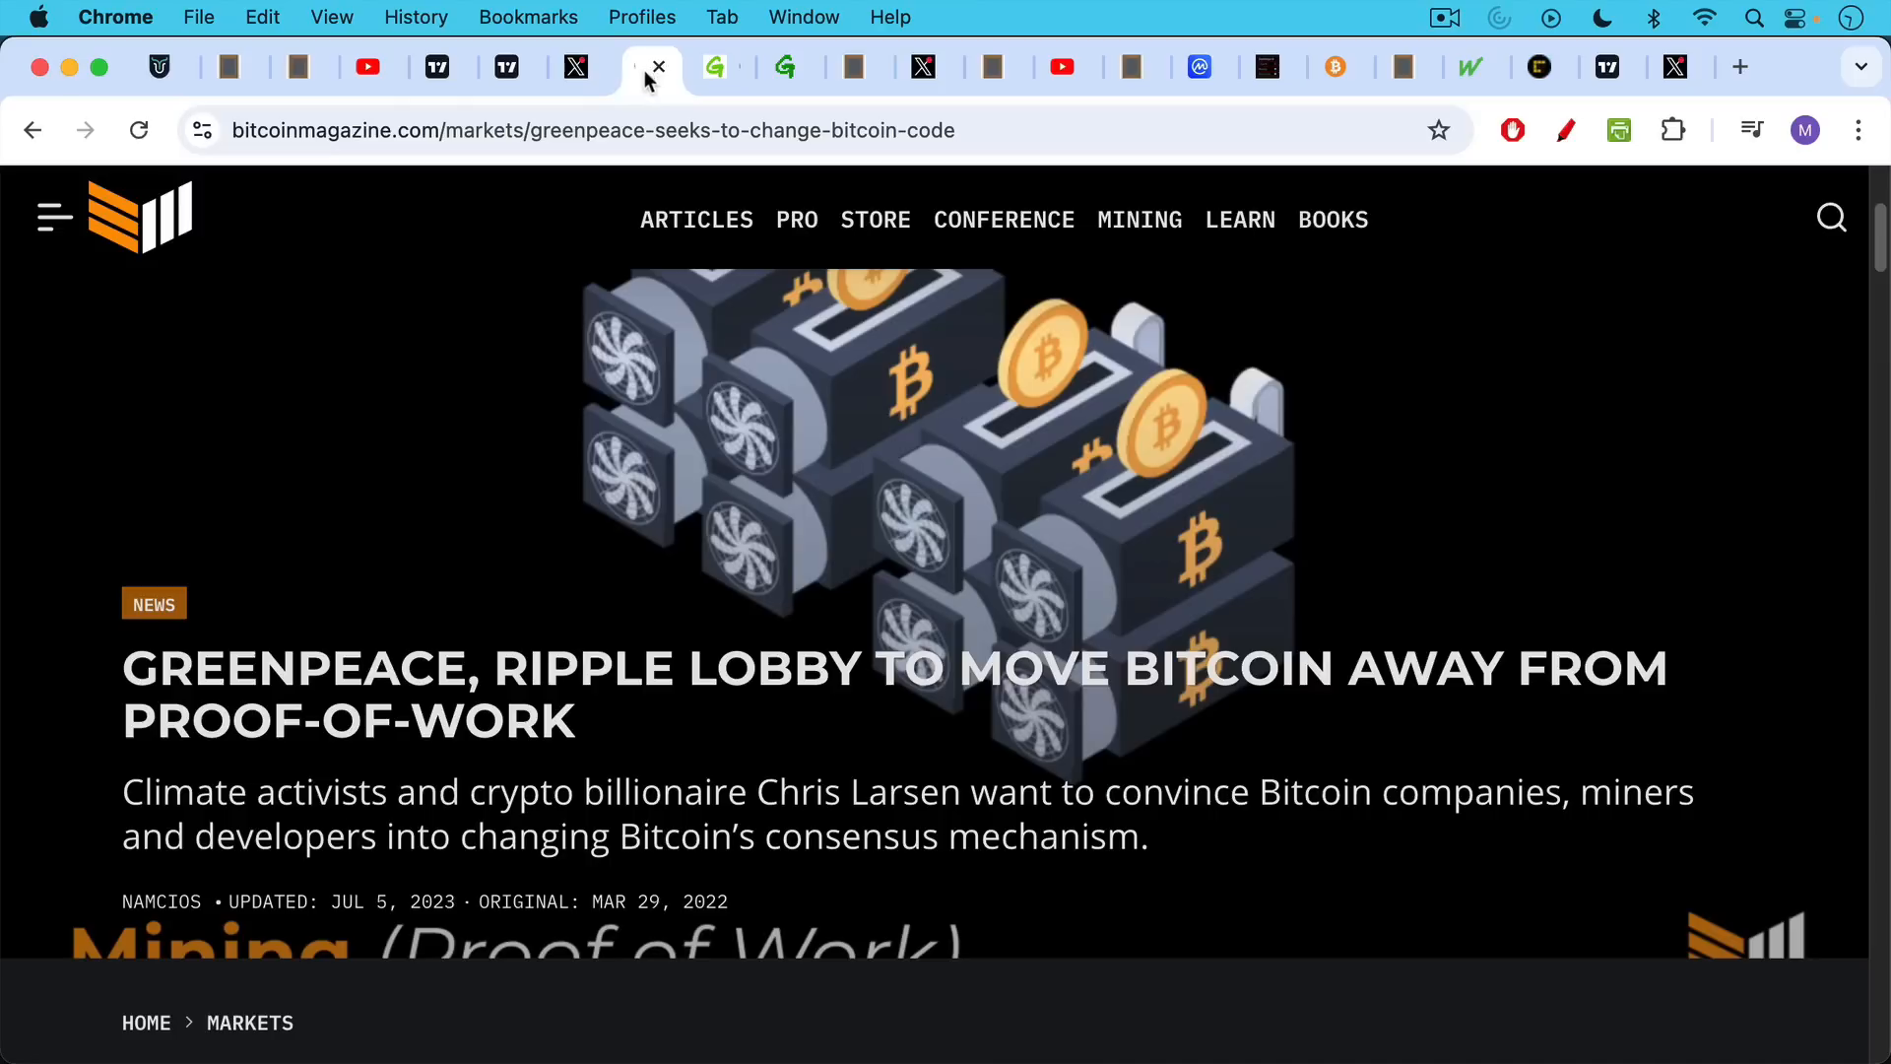
{"action": "mouse_move", "coordinate": [440, 278]}
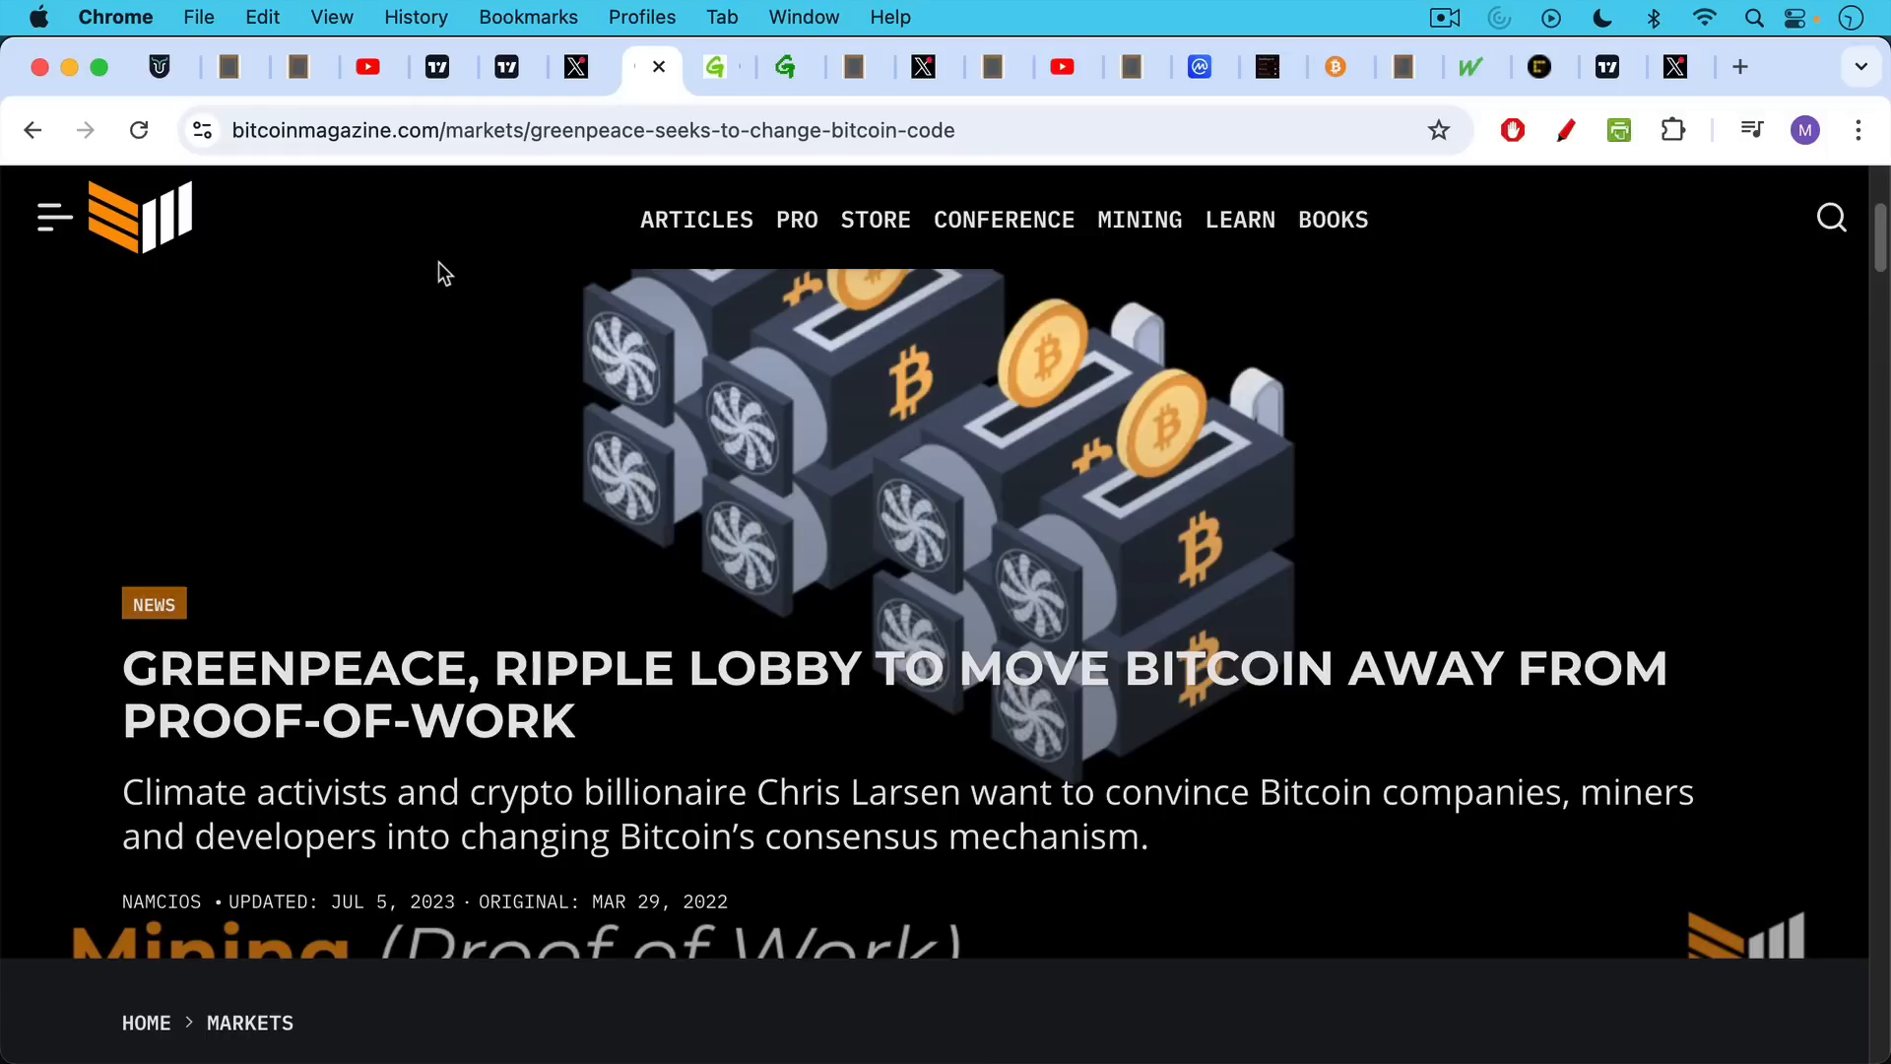
{"action": "mouse_move", "coordinate": [464, 215]}
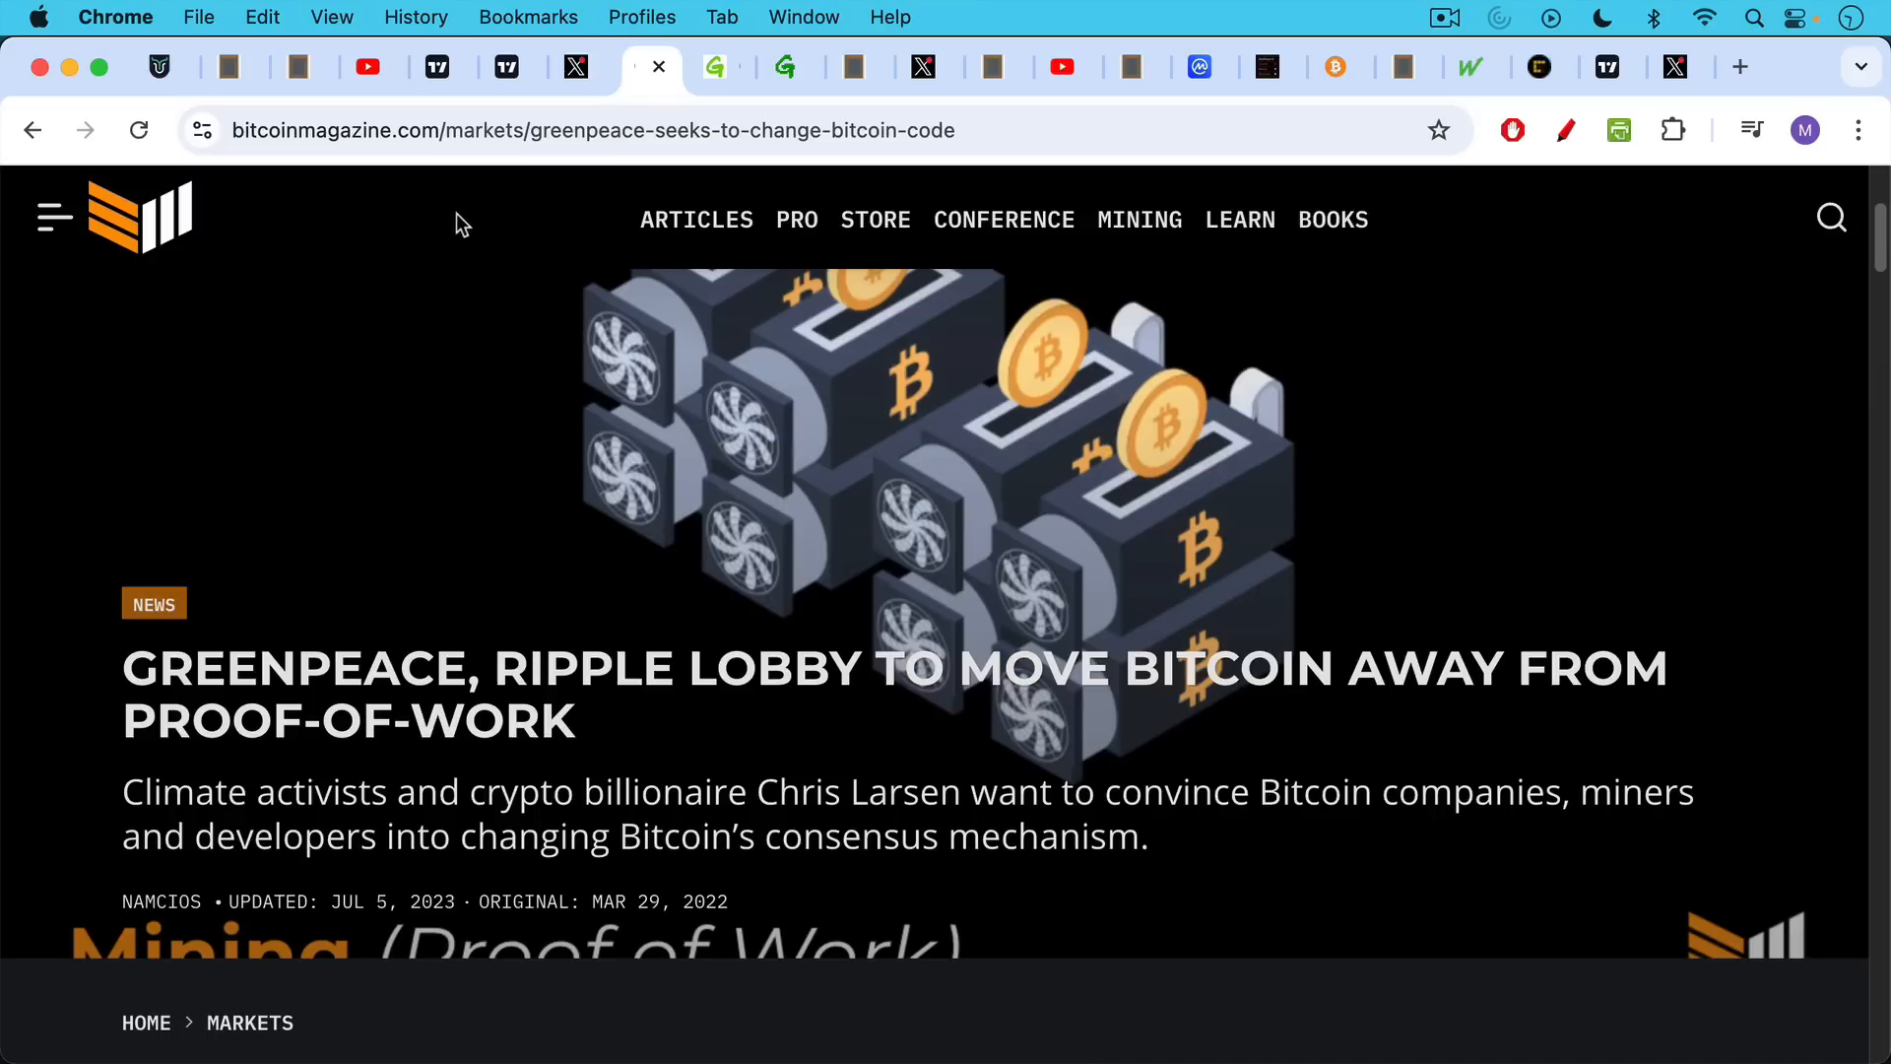
- Show the Greenpeace page 'Climate groups to bitcoin: Cut the pollution, and the B.S.'
{"action": "left_click", "coordinate": [720, 66]}
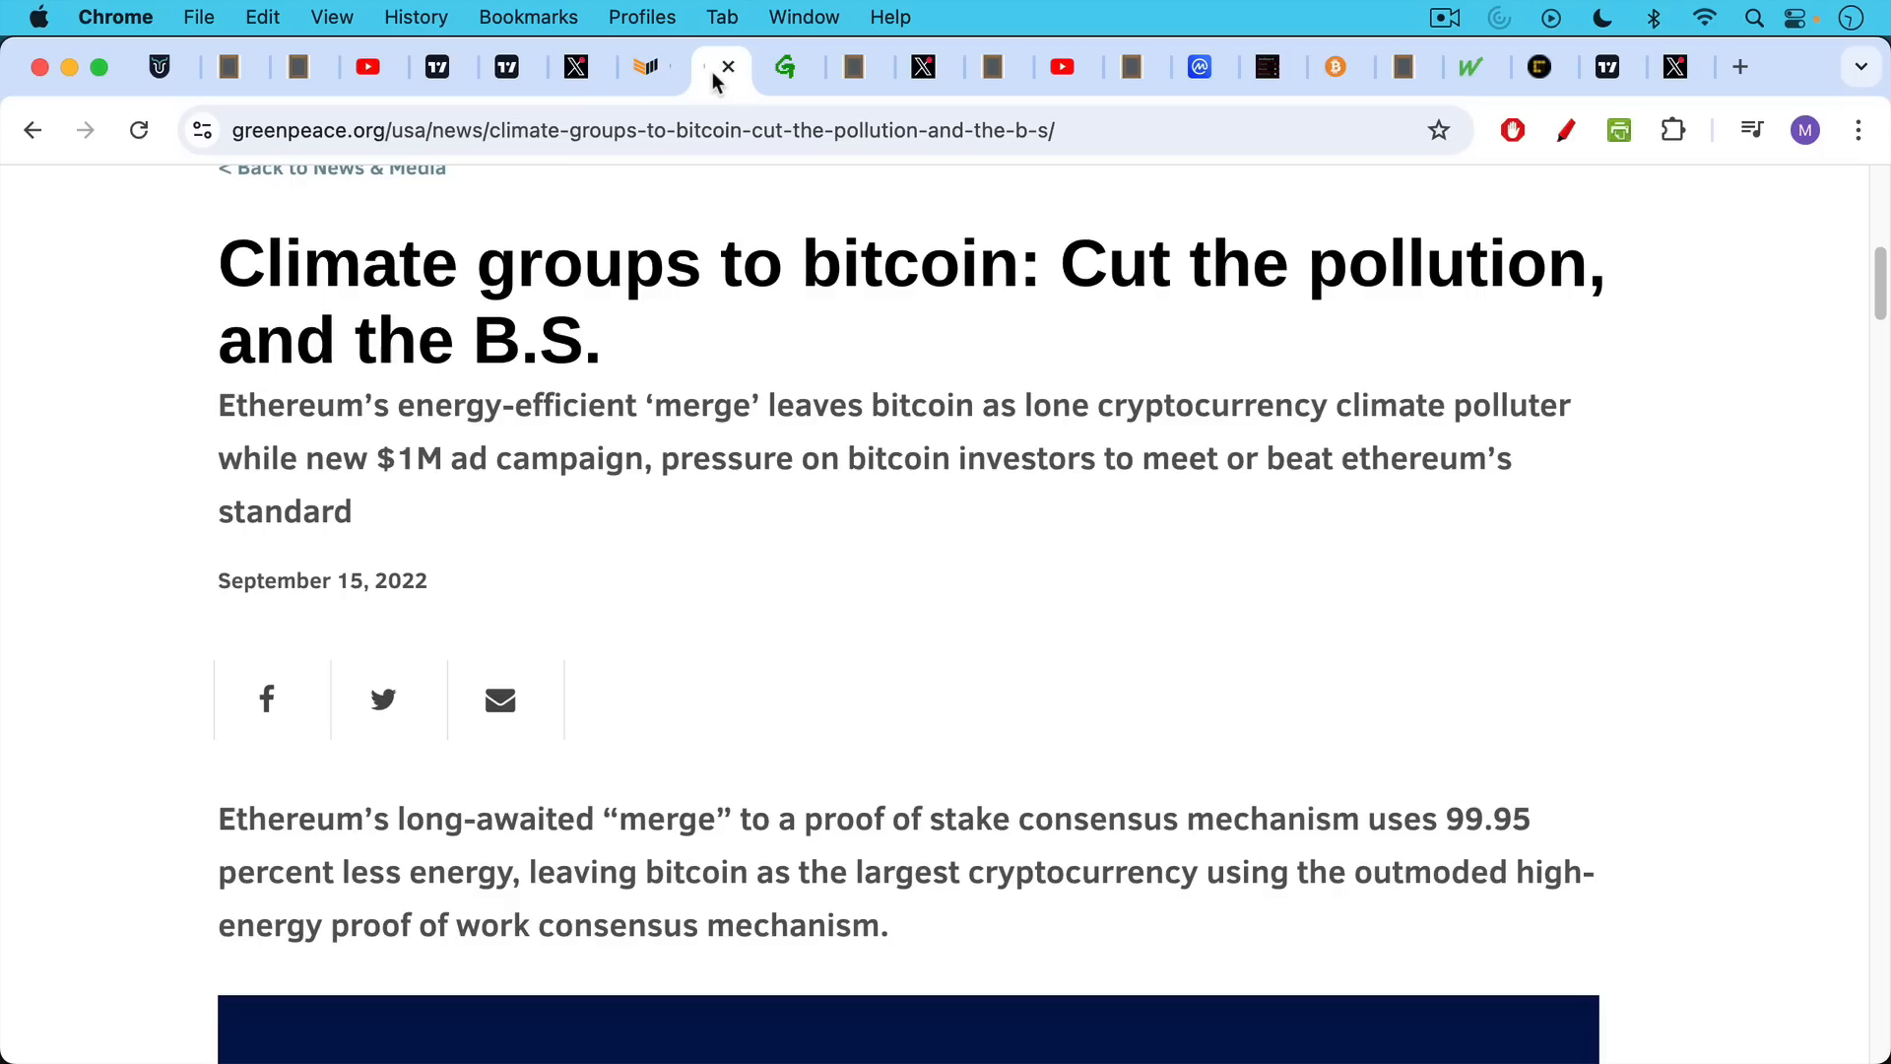
{"action": "mouse_move", "coordinate": [424, 334]}
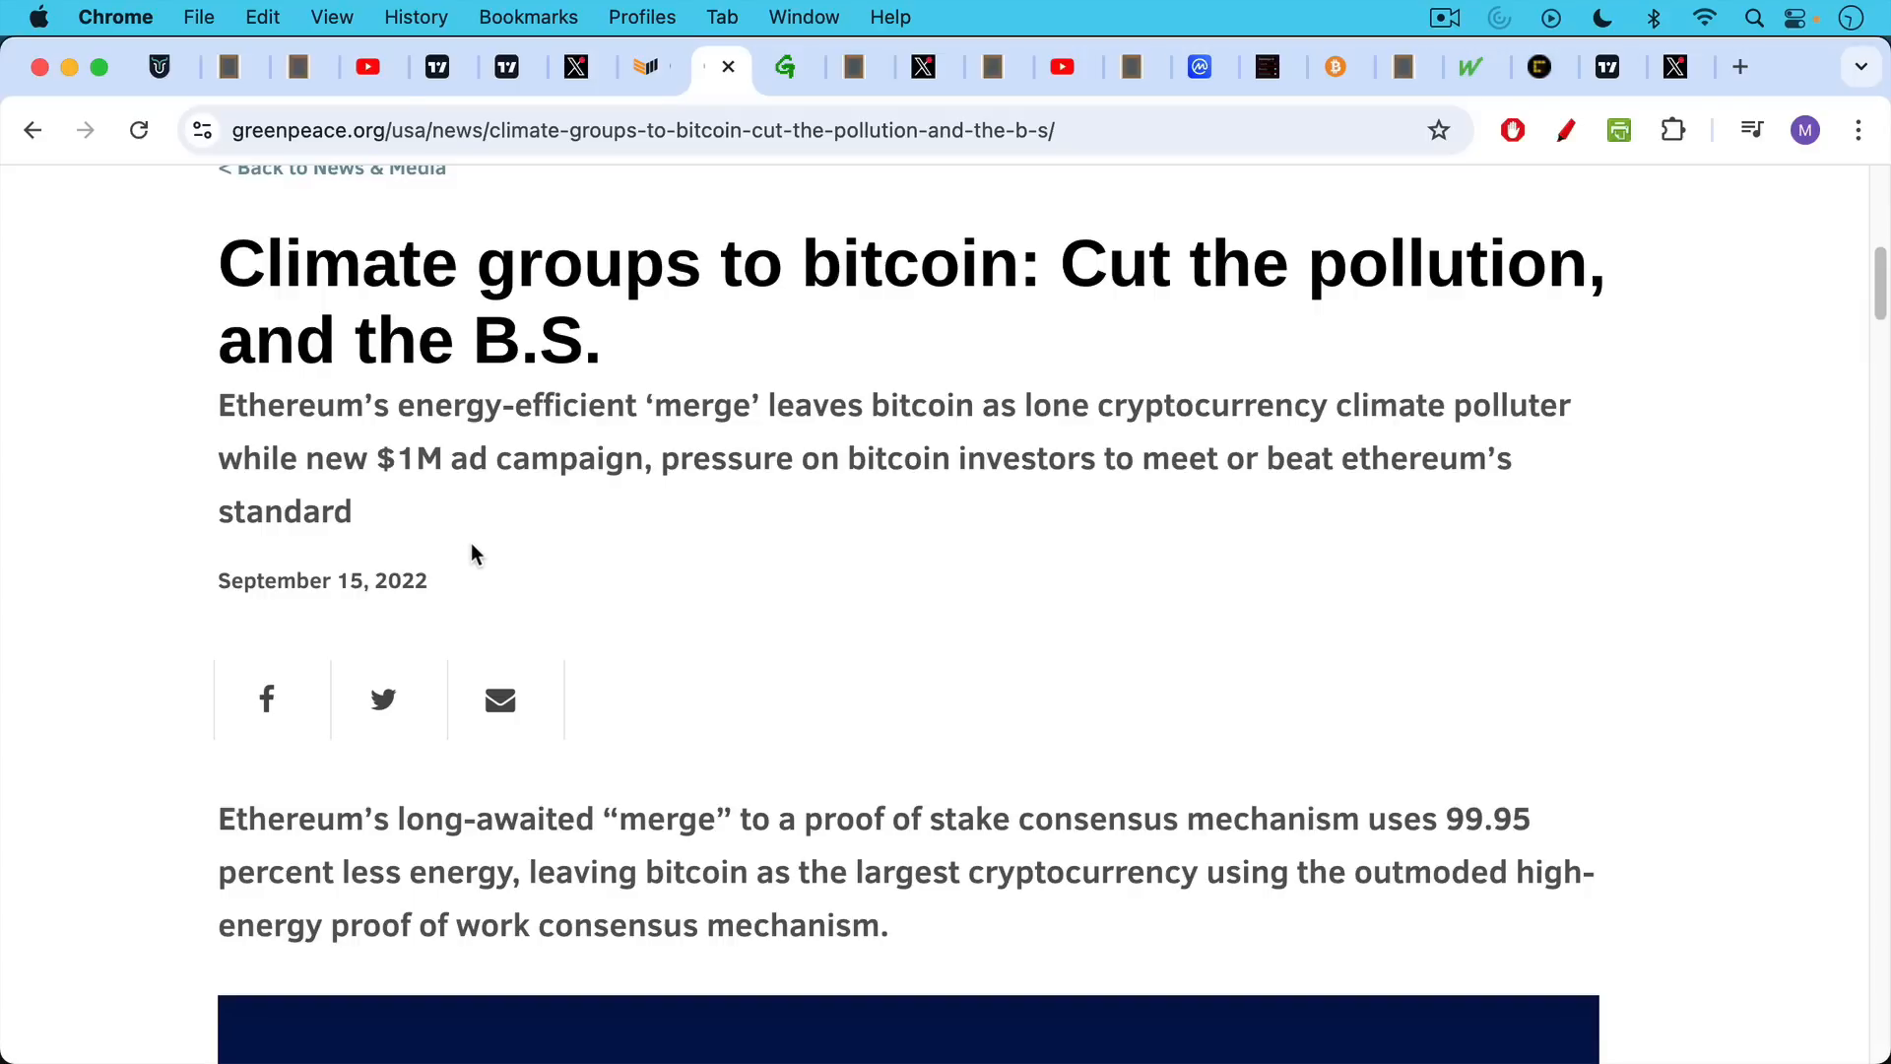
{"action": "mouse_move", "coordinate": [494, 509]}
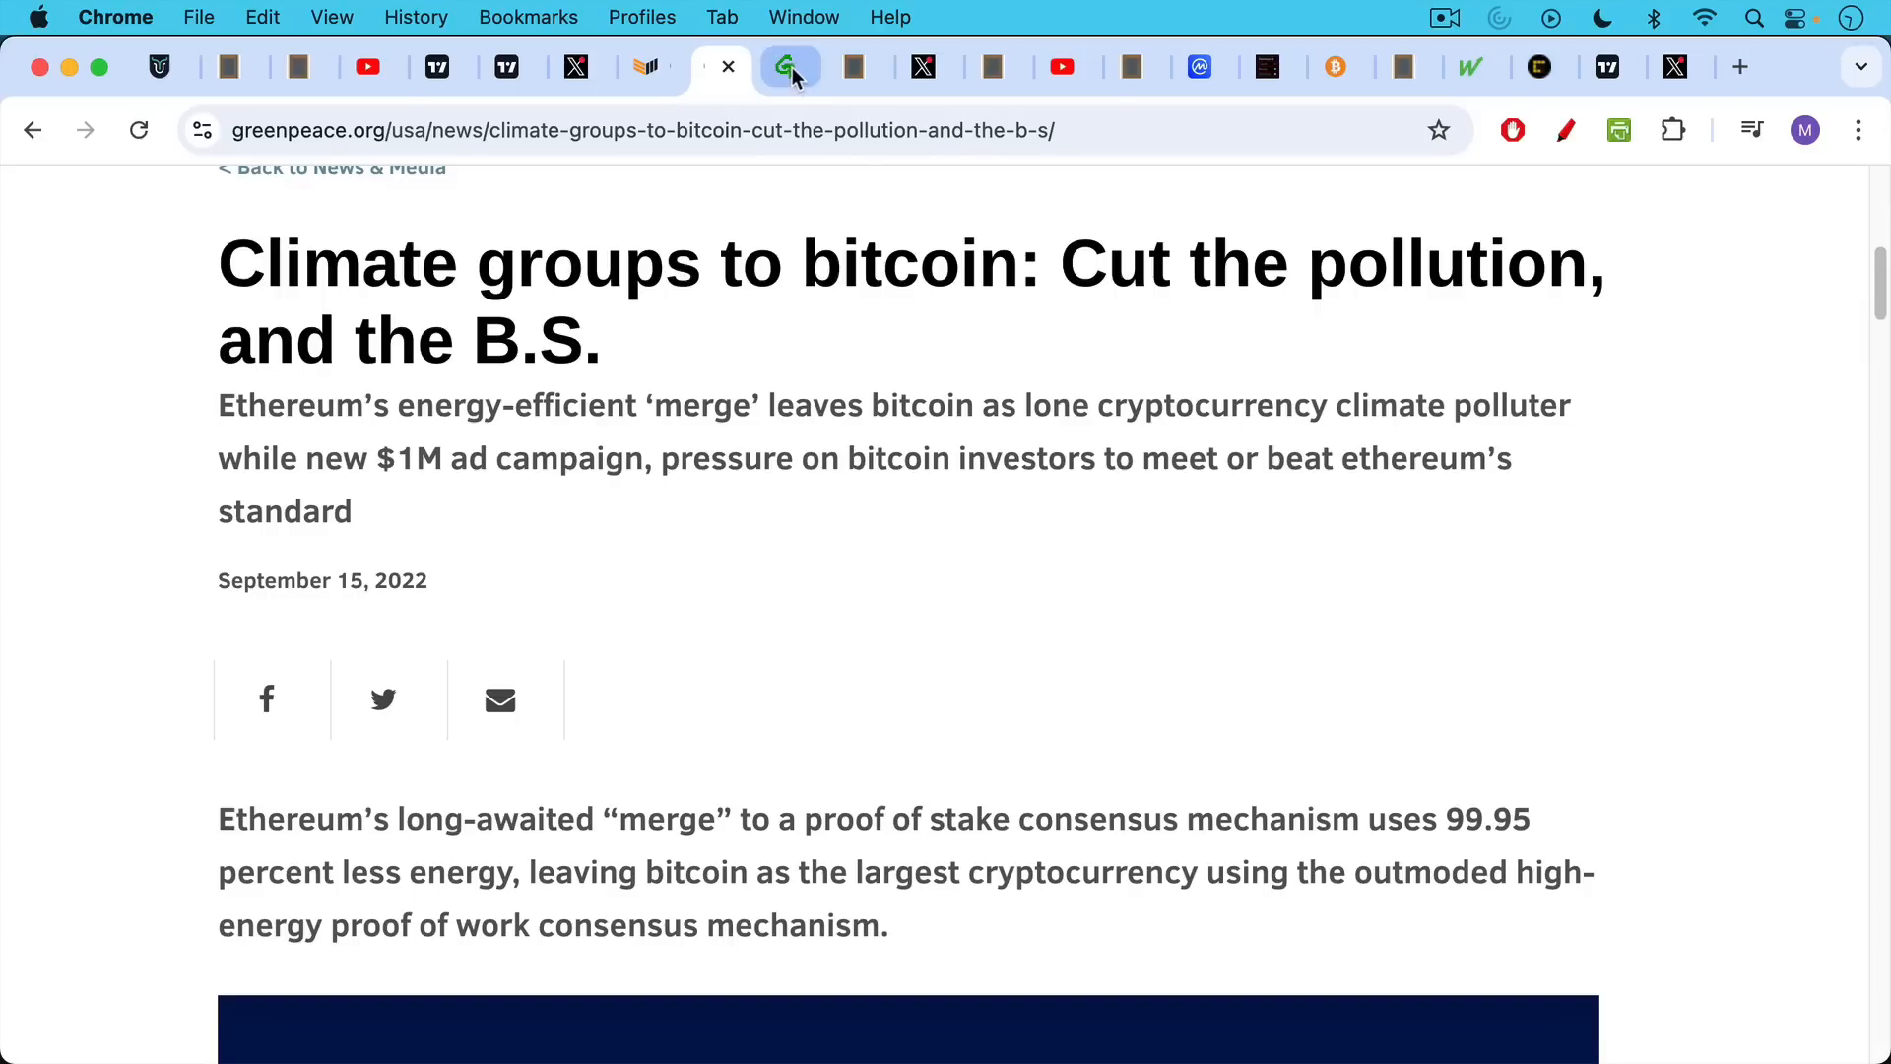
- Show the mining carbon footprint note, then the Wojak Tesla vs bitcoin-miner meme
{"action": "left_click", "coordinate": [790, 66]}
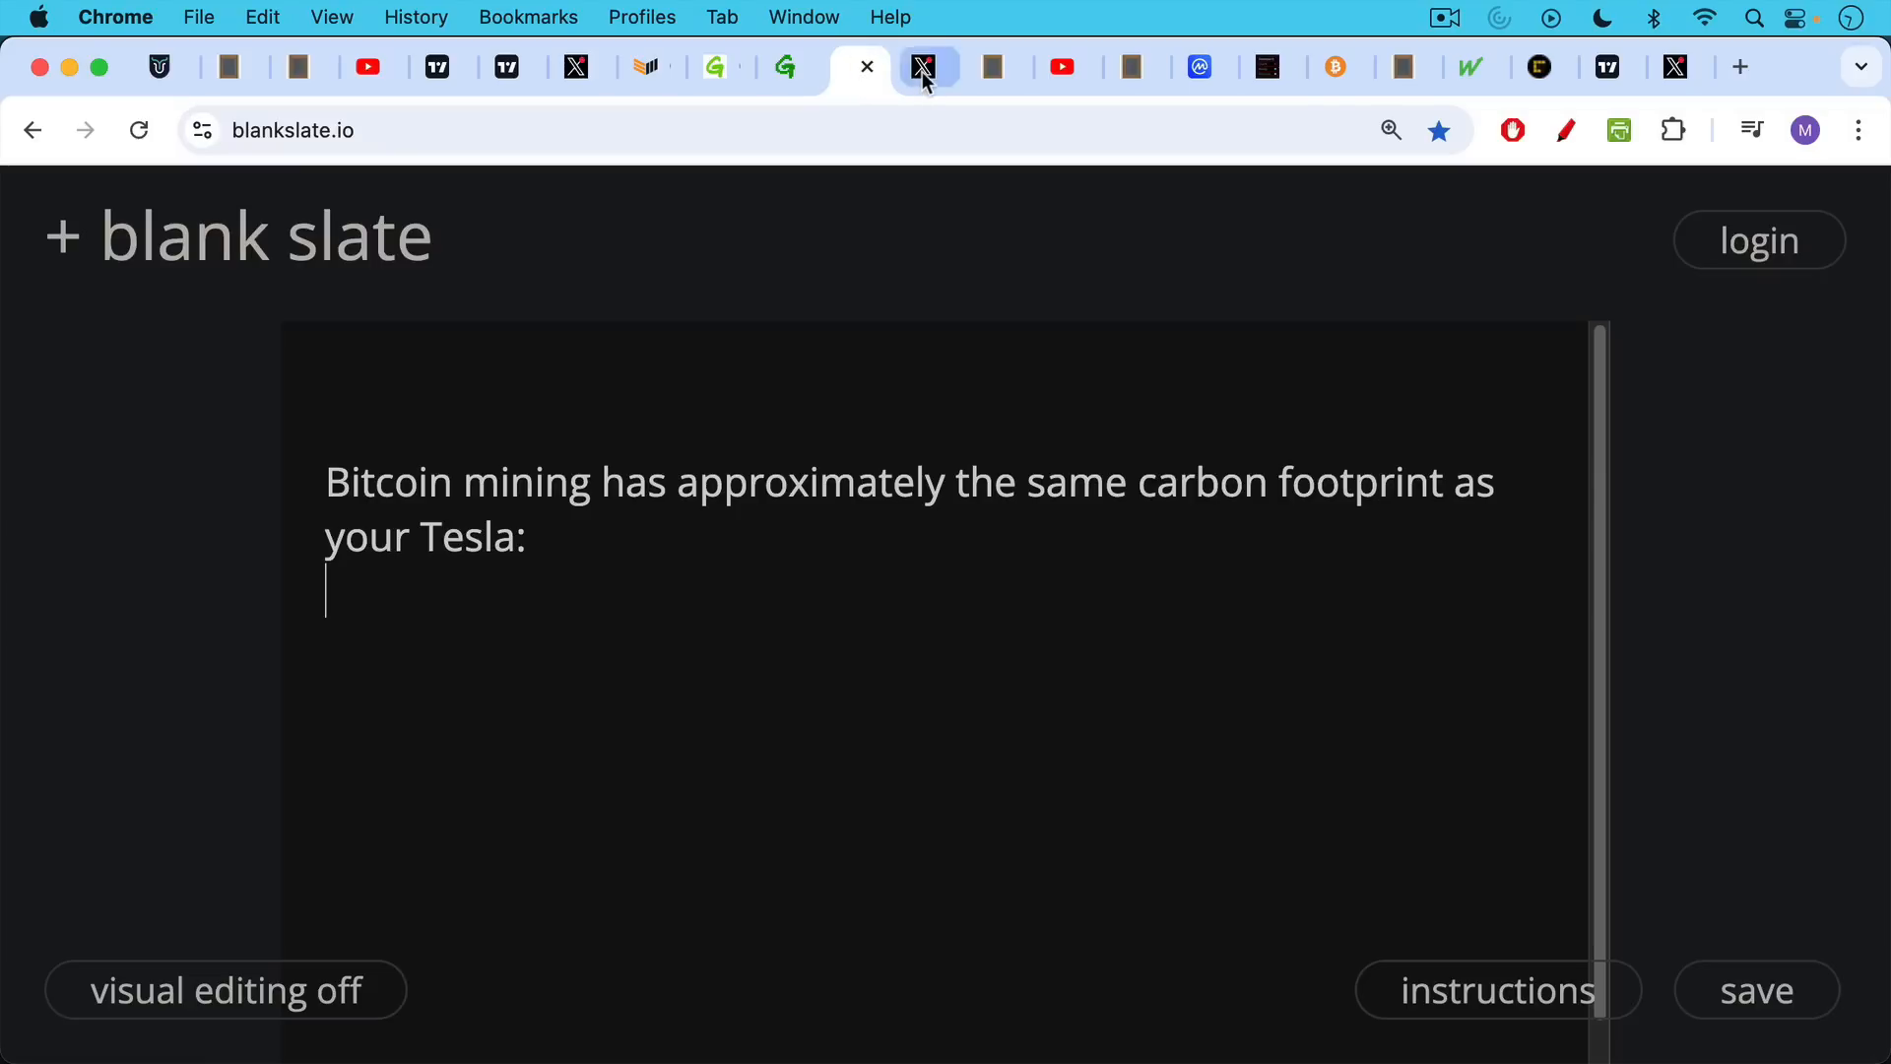
{"action": "left_click", "coordinate": [923, 66]}
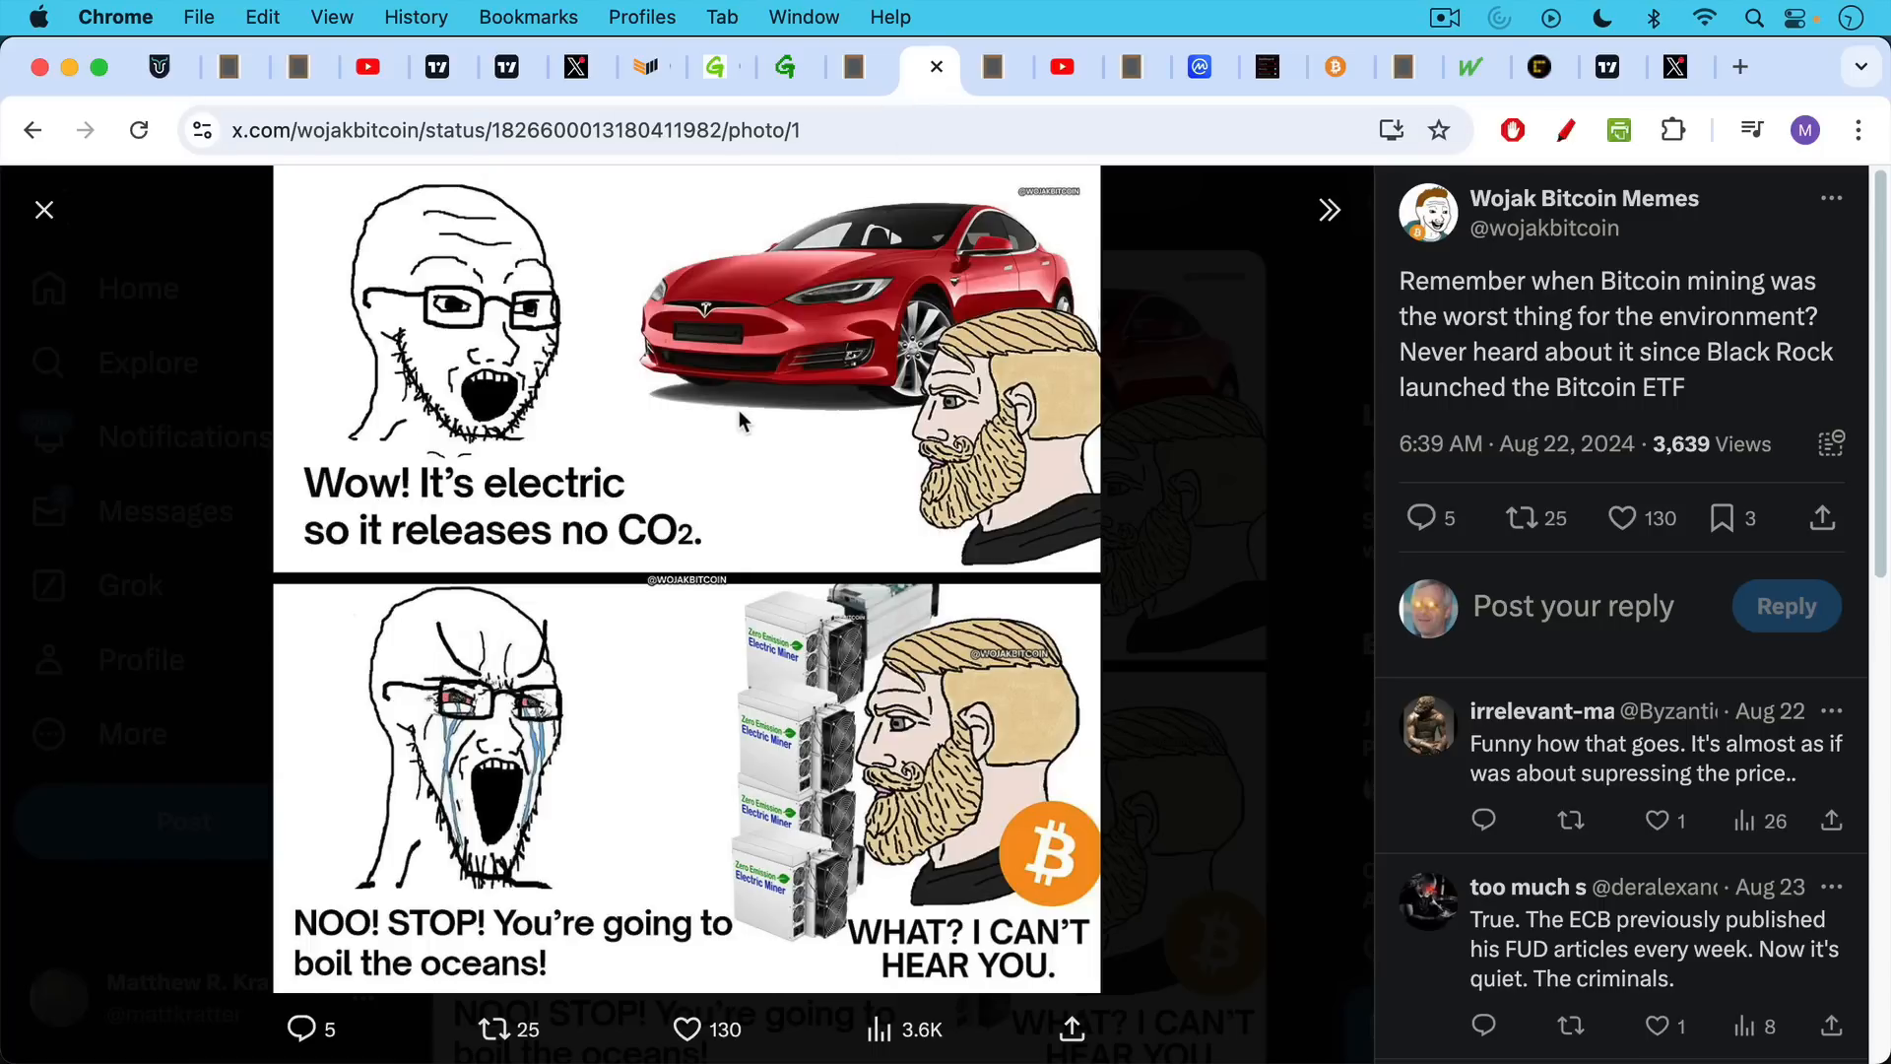
{"action": "mouse_move", "coordinate": [725, 466]}
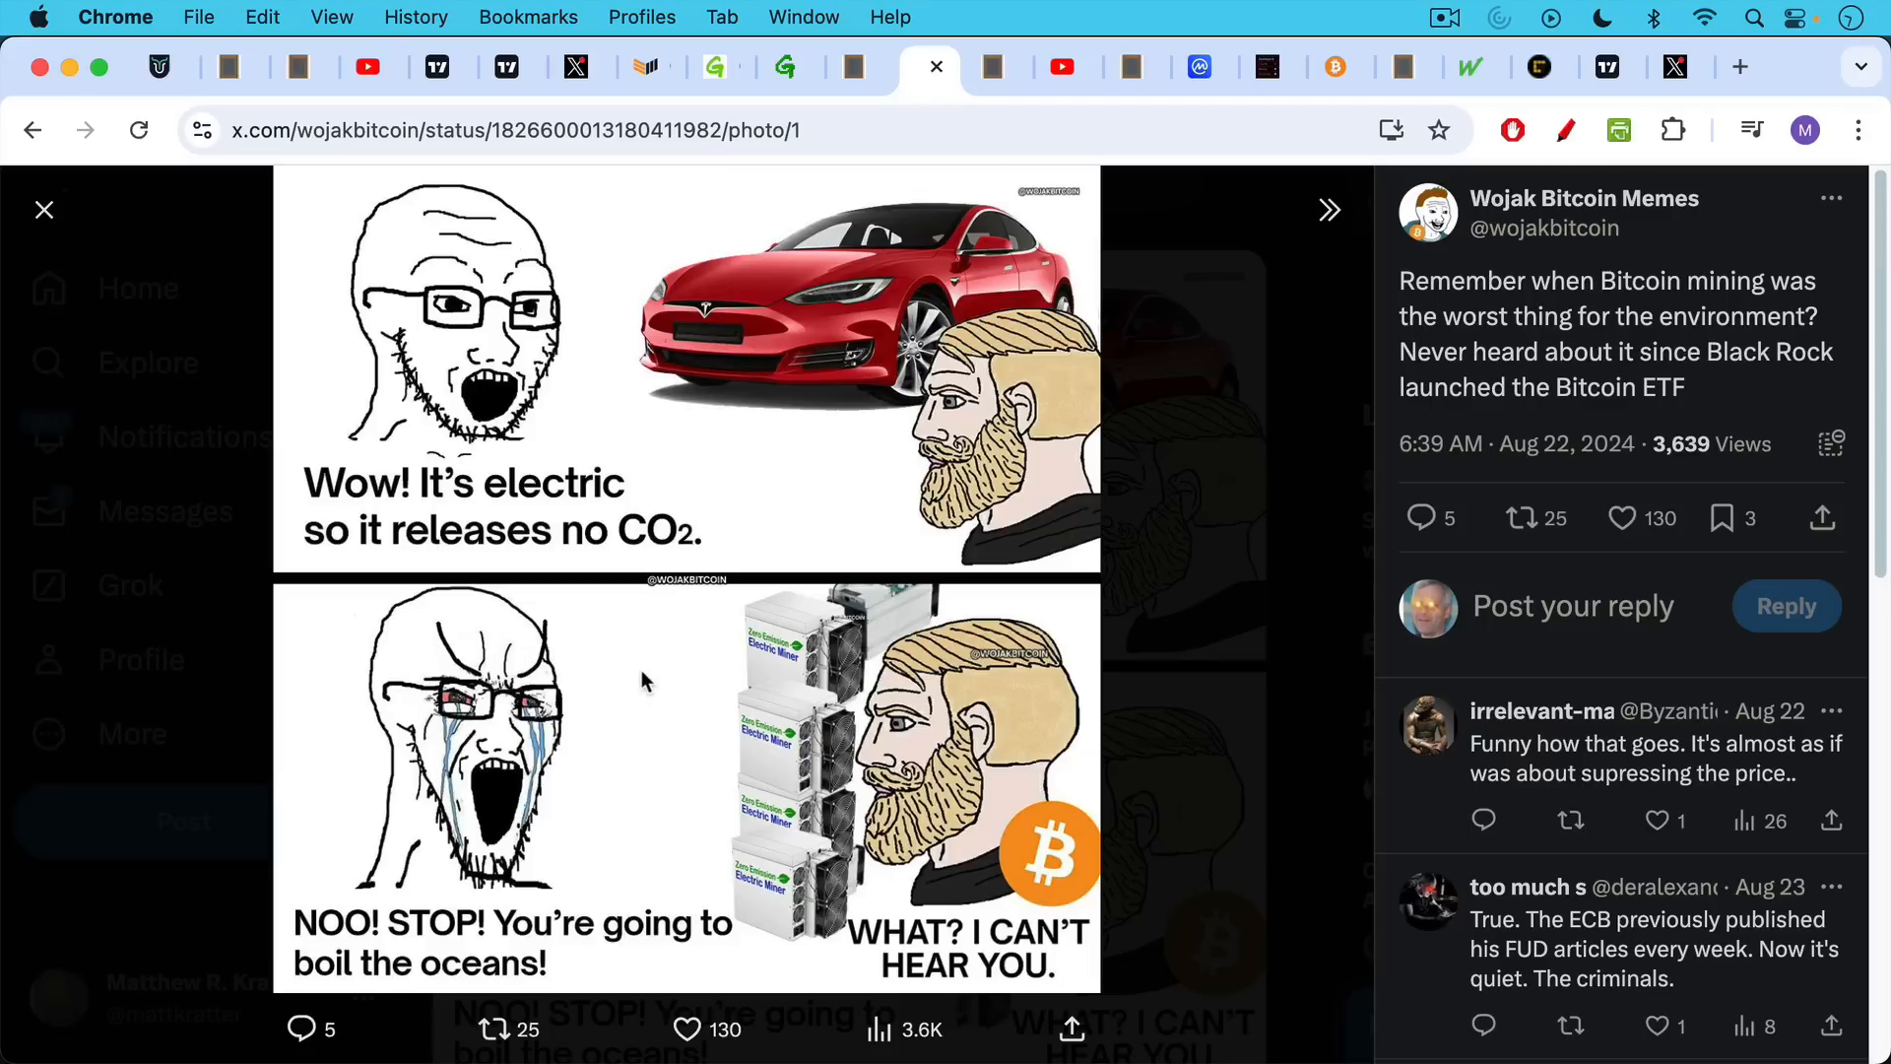
{"action": "mouse_move", "coordinate": [830, 352]}
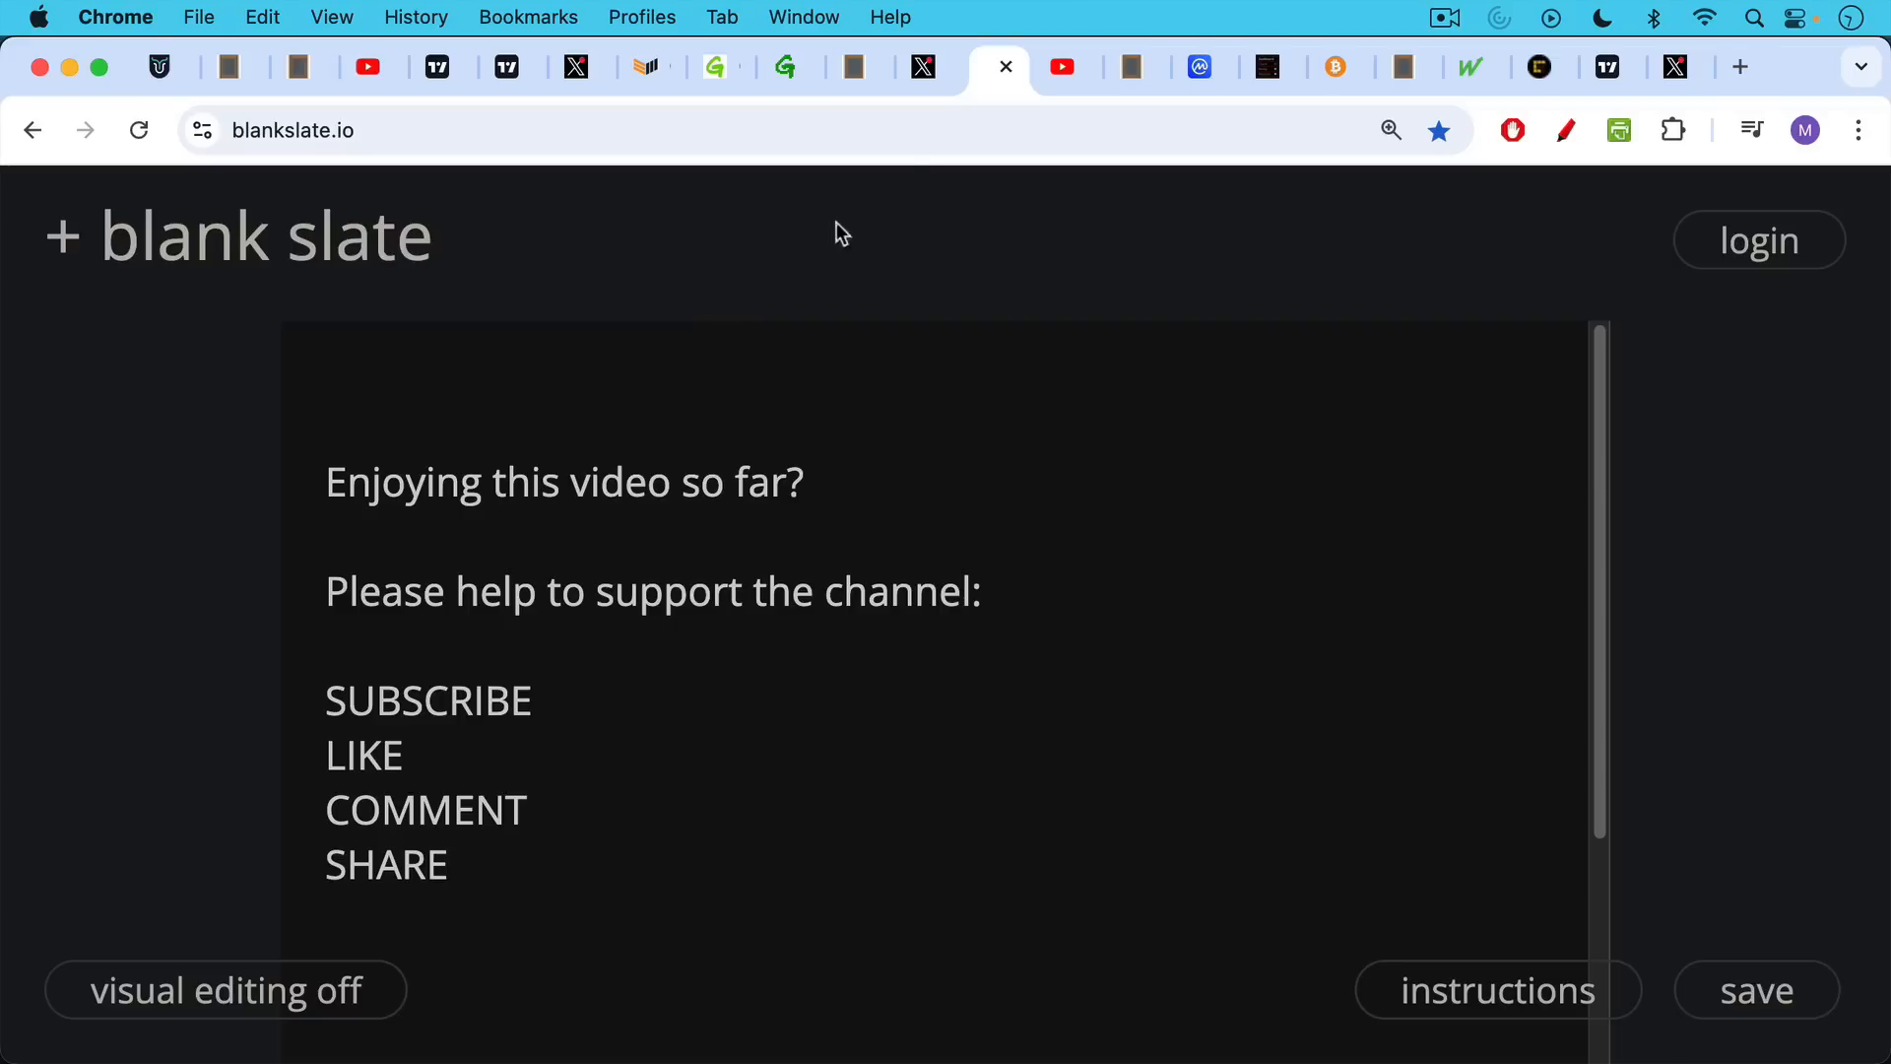
{"action": "mouse_move", "coordinate": [1064, 66]}
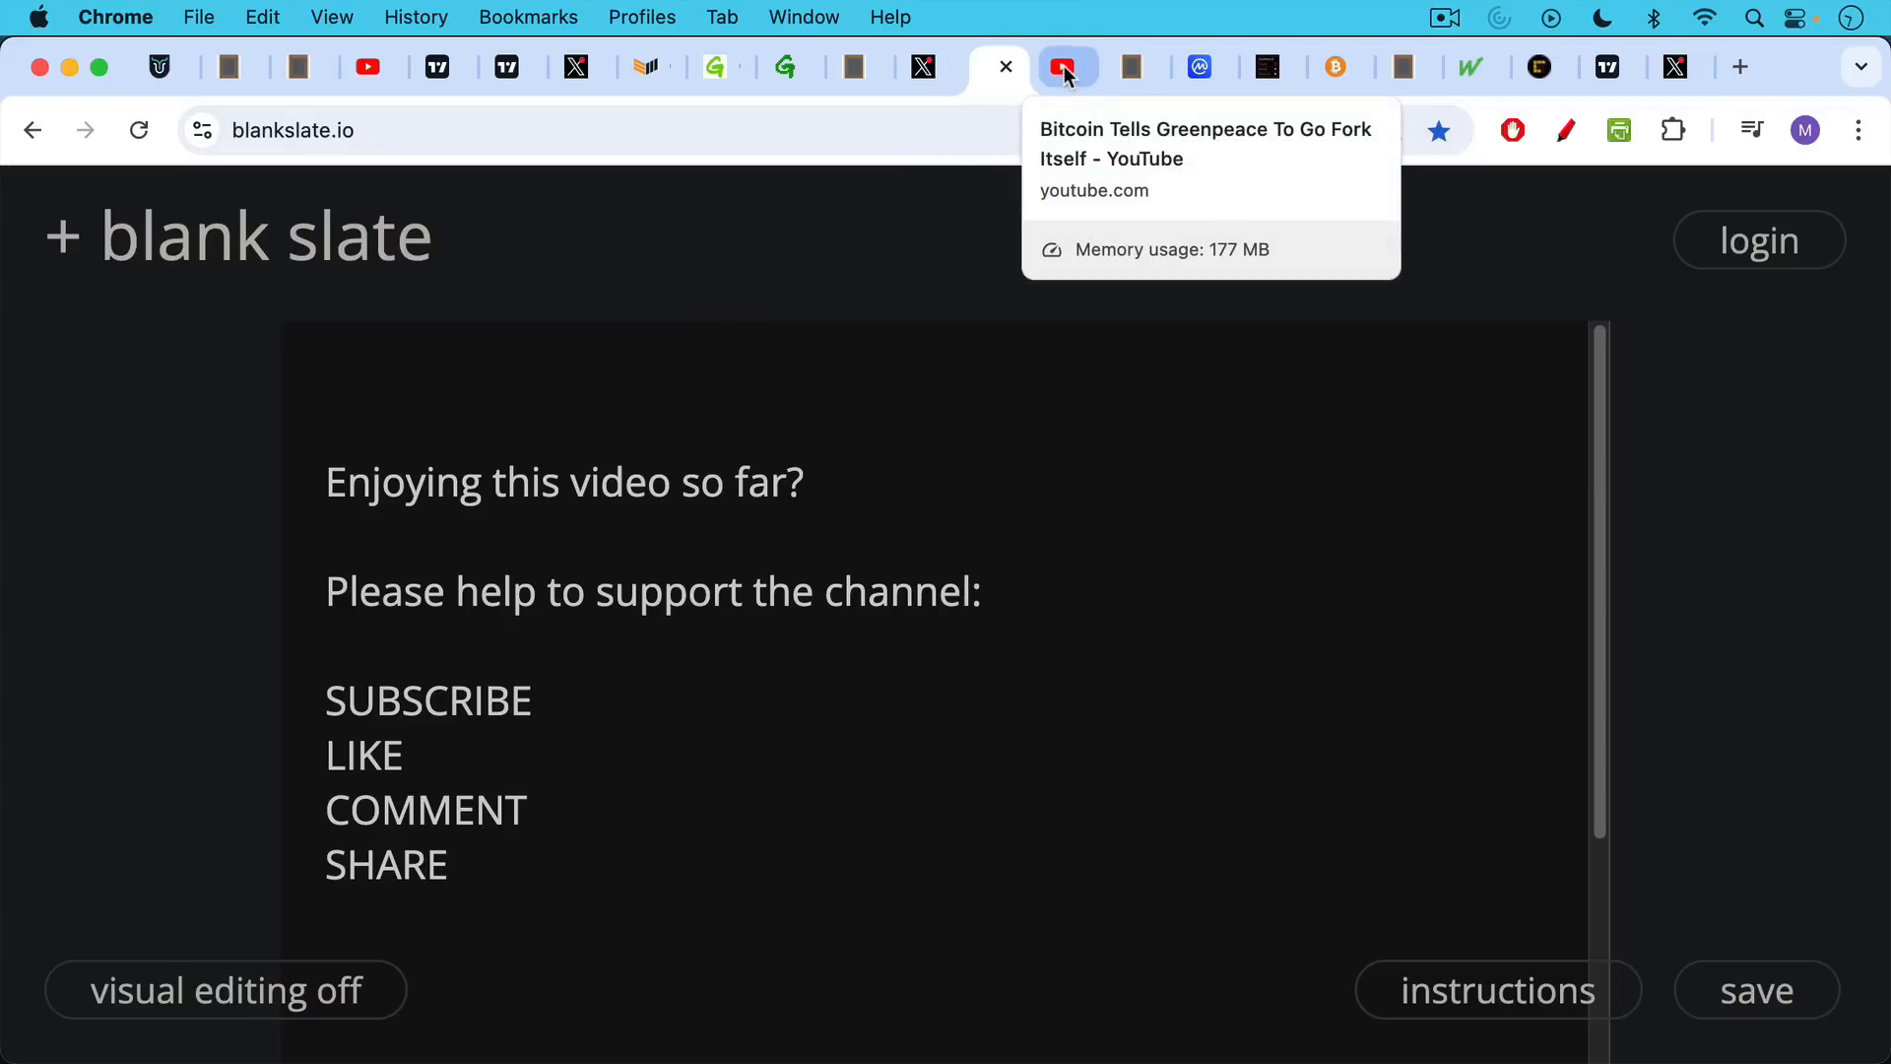
- Bring up the YouTube video 'Bitcoin Tells Greenpeace To Go Fork Itself'
{"action": "left_click", "coordinate": [1066, 66]}
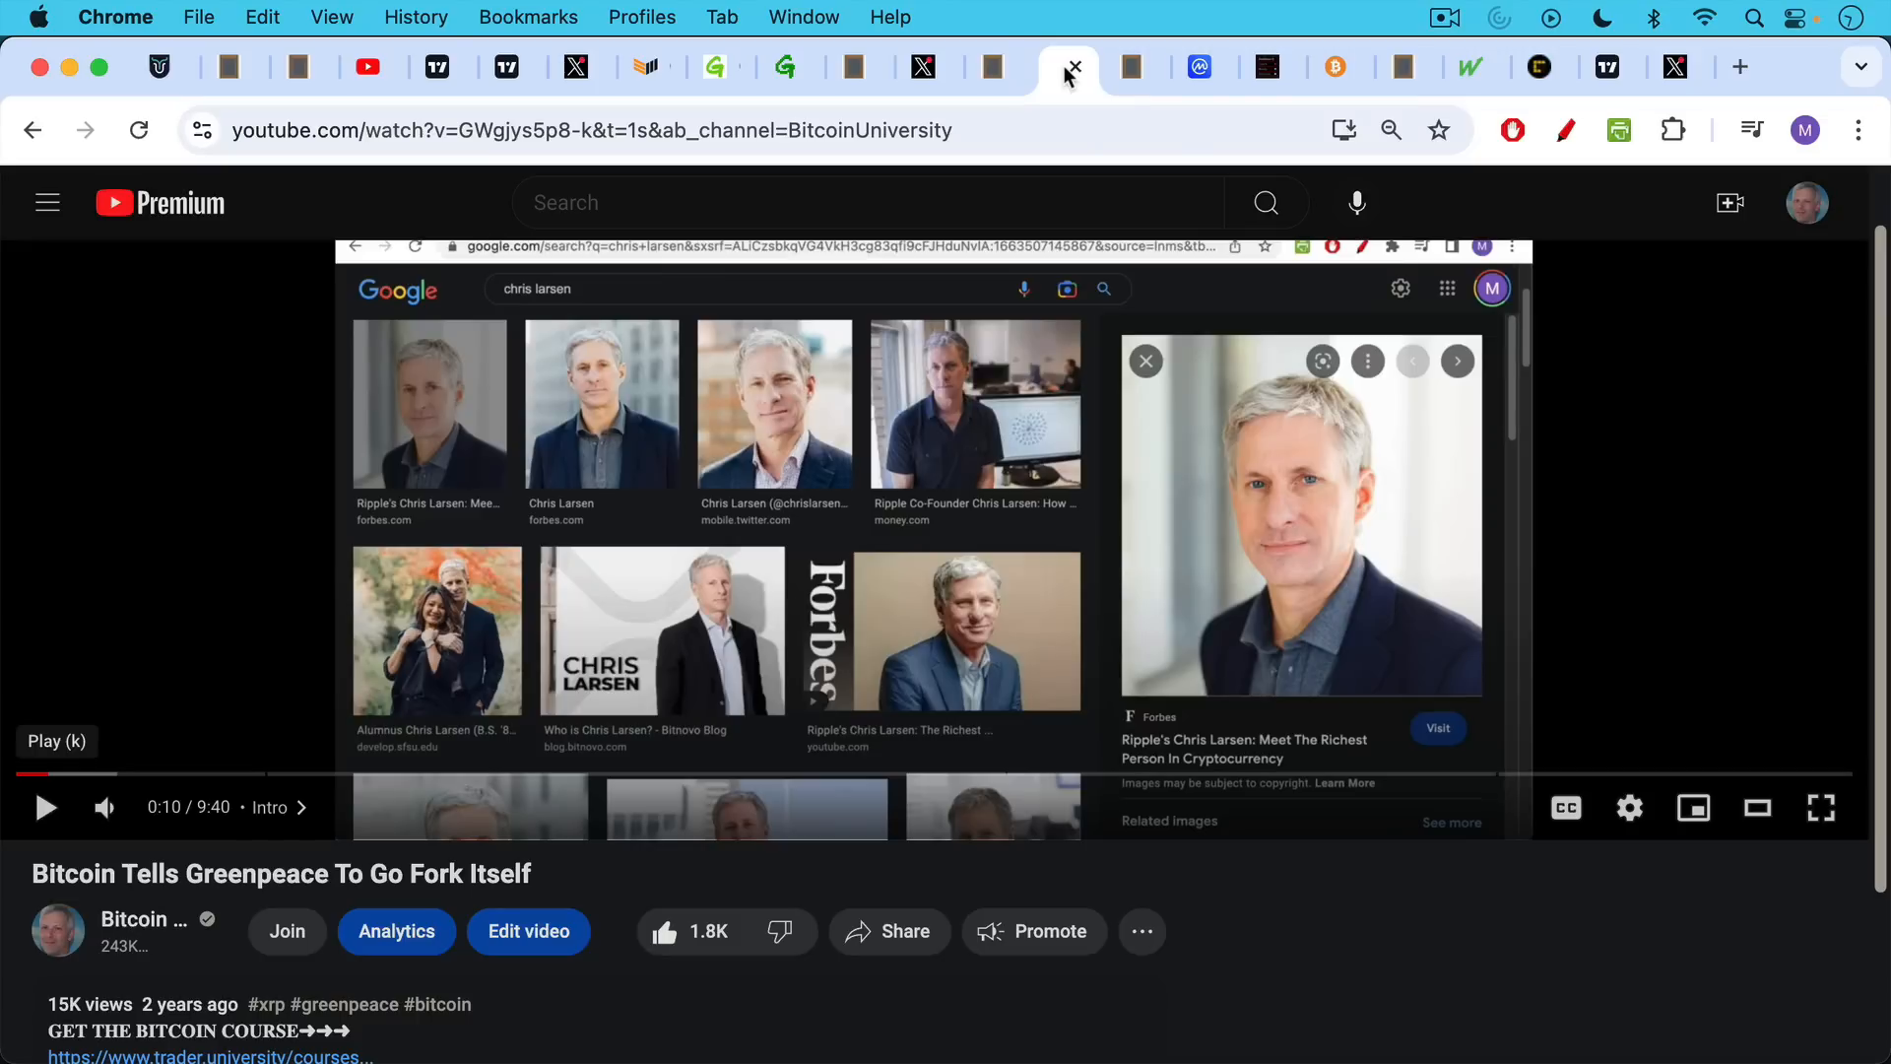
{"action": "mouse_move", "coordinate": [1025, 124]}
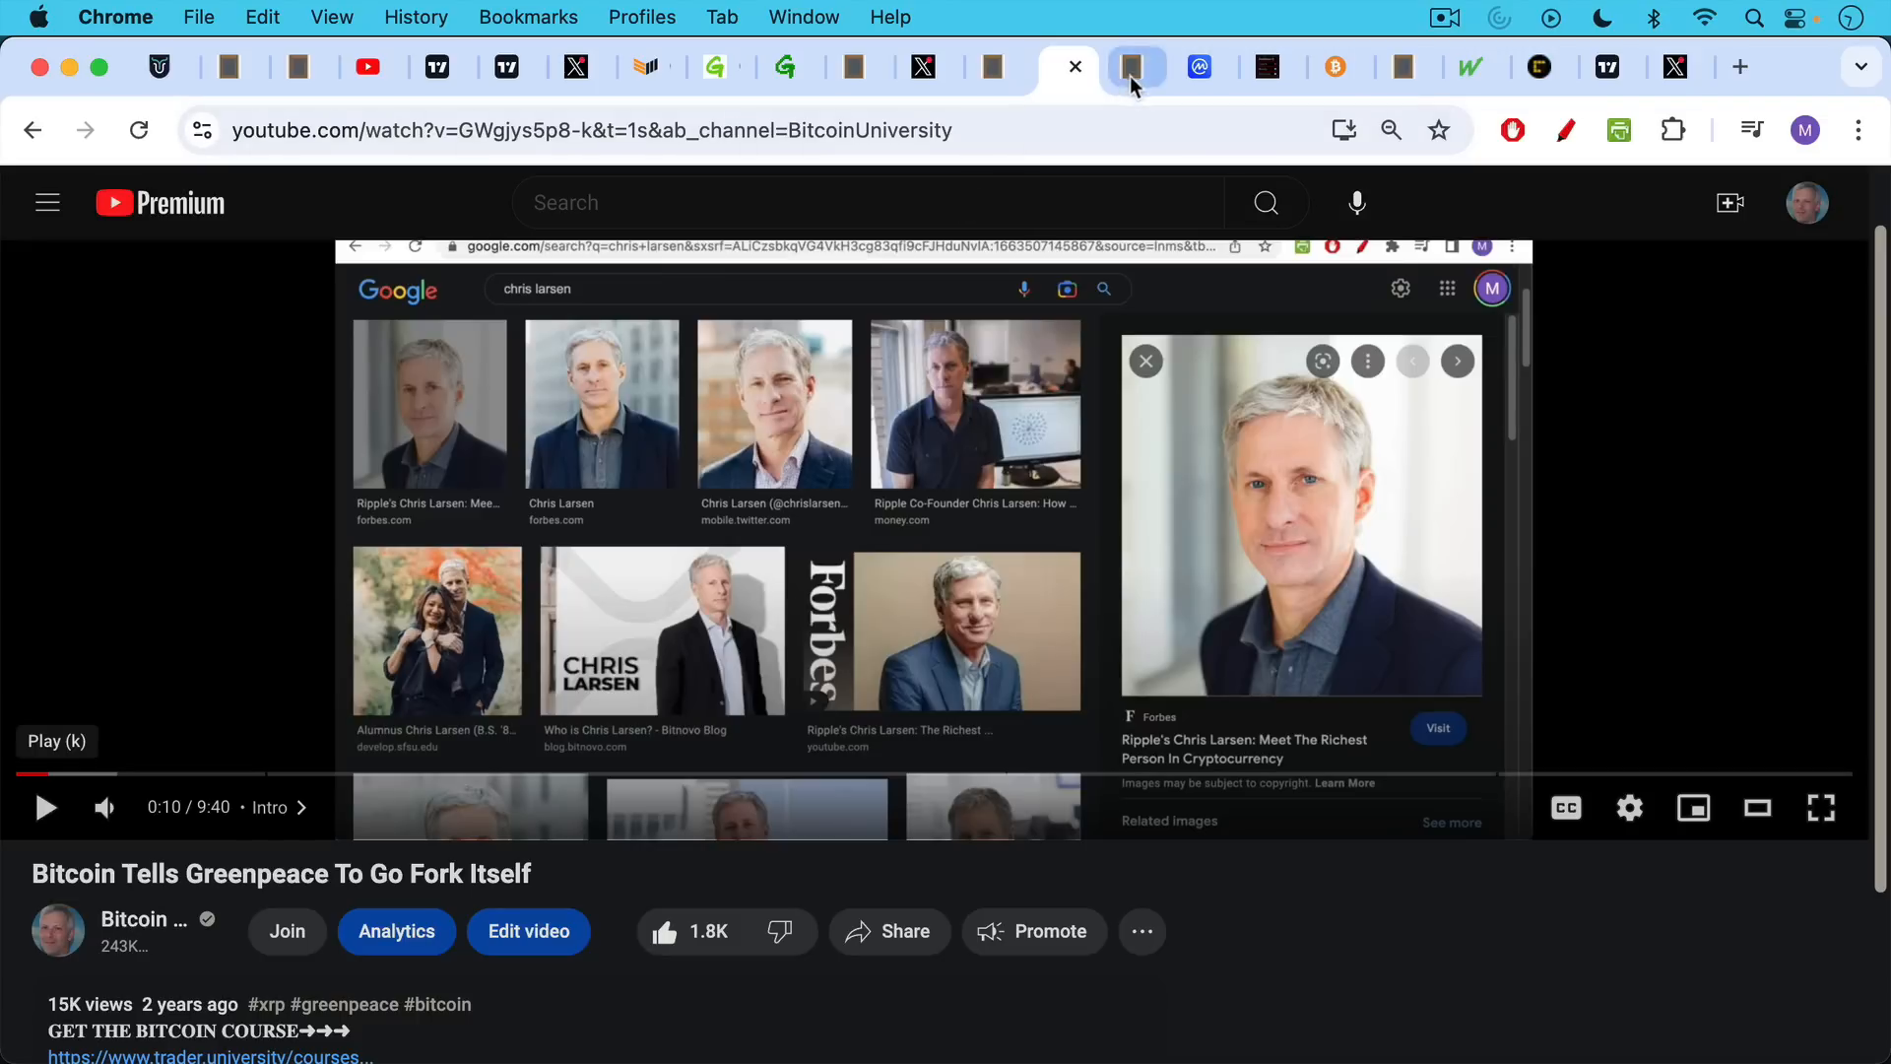
- Show the blankslate note introducing BitcoinPoS, an existing proof-of-stake Bitcoin
{"action": "left_click", "coordinate": [1133, 66]}
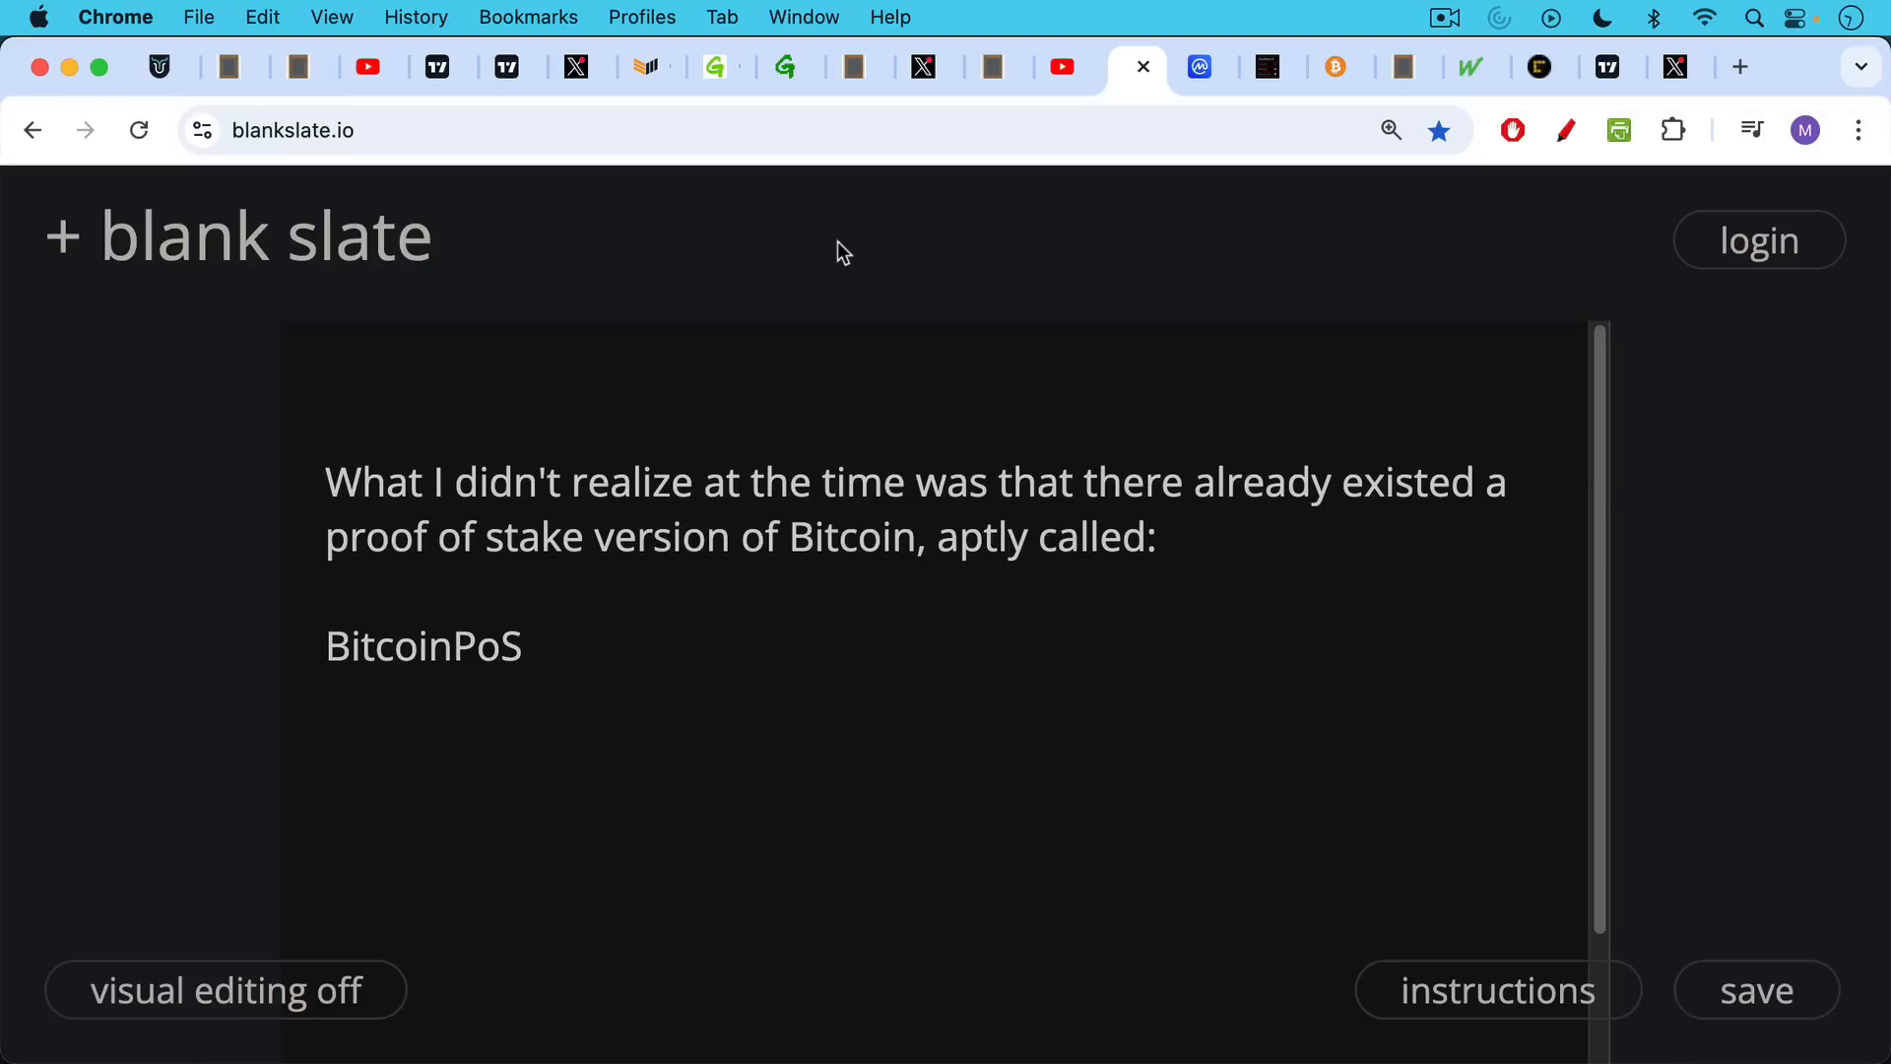
{"action": "mouse_move", "coordinate": [833, 267]}
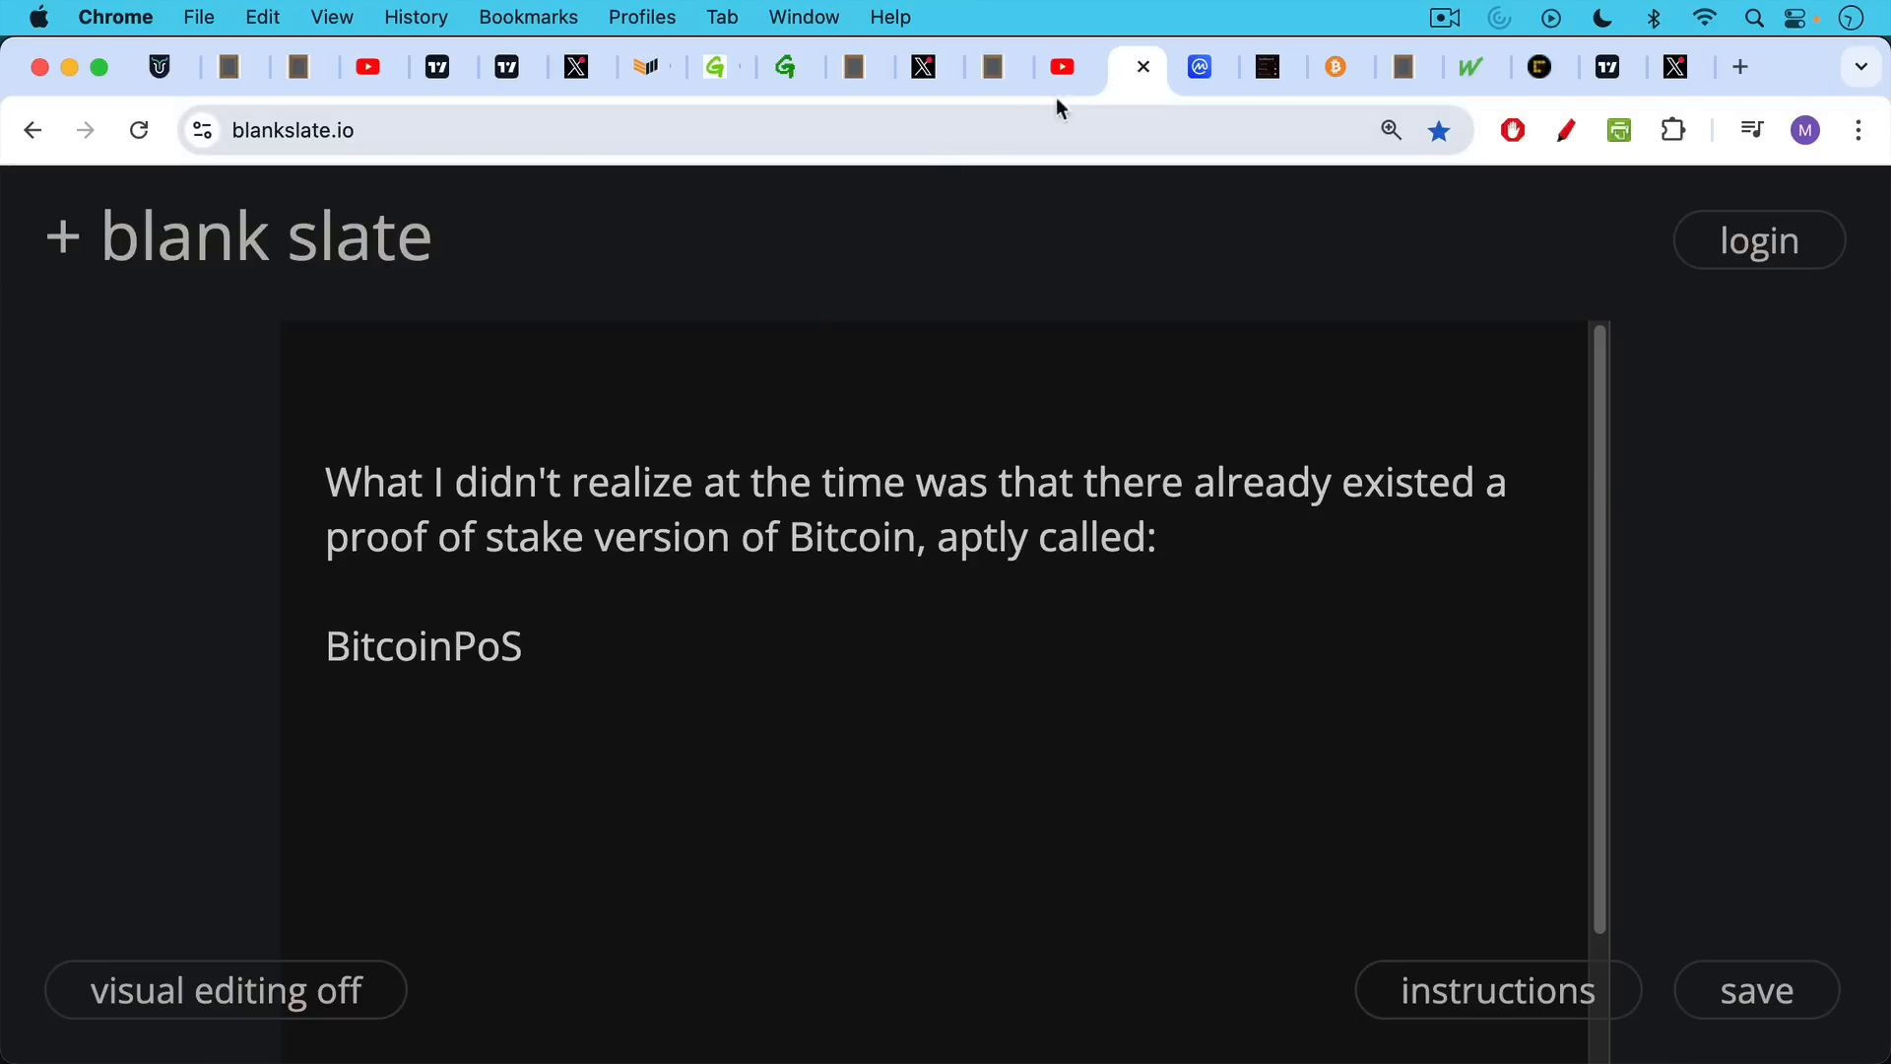
- Review BitcoinPoS's 99.66% price collapse on CoinMarketCap, ending on the Clark Moody dashboard
{"action": "left_click", "coordinate": [1199, 66]}
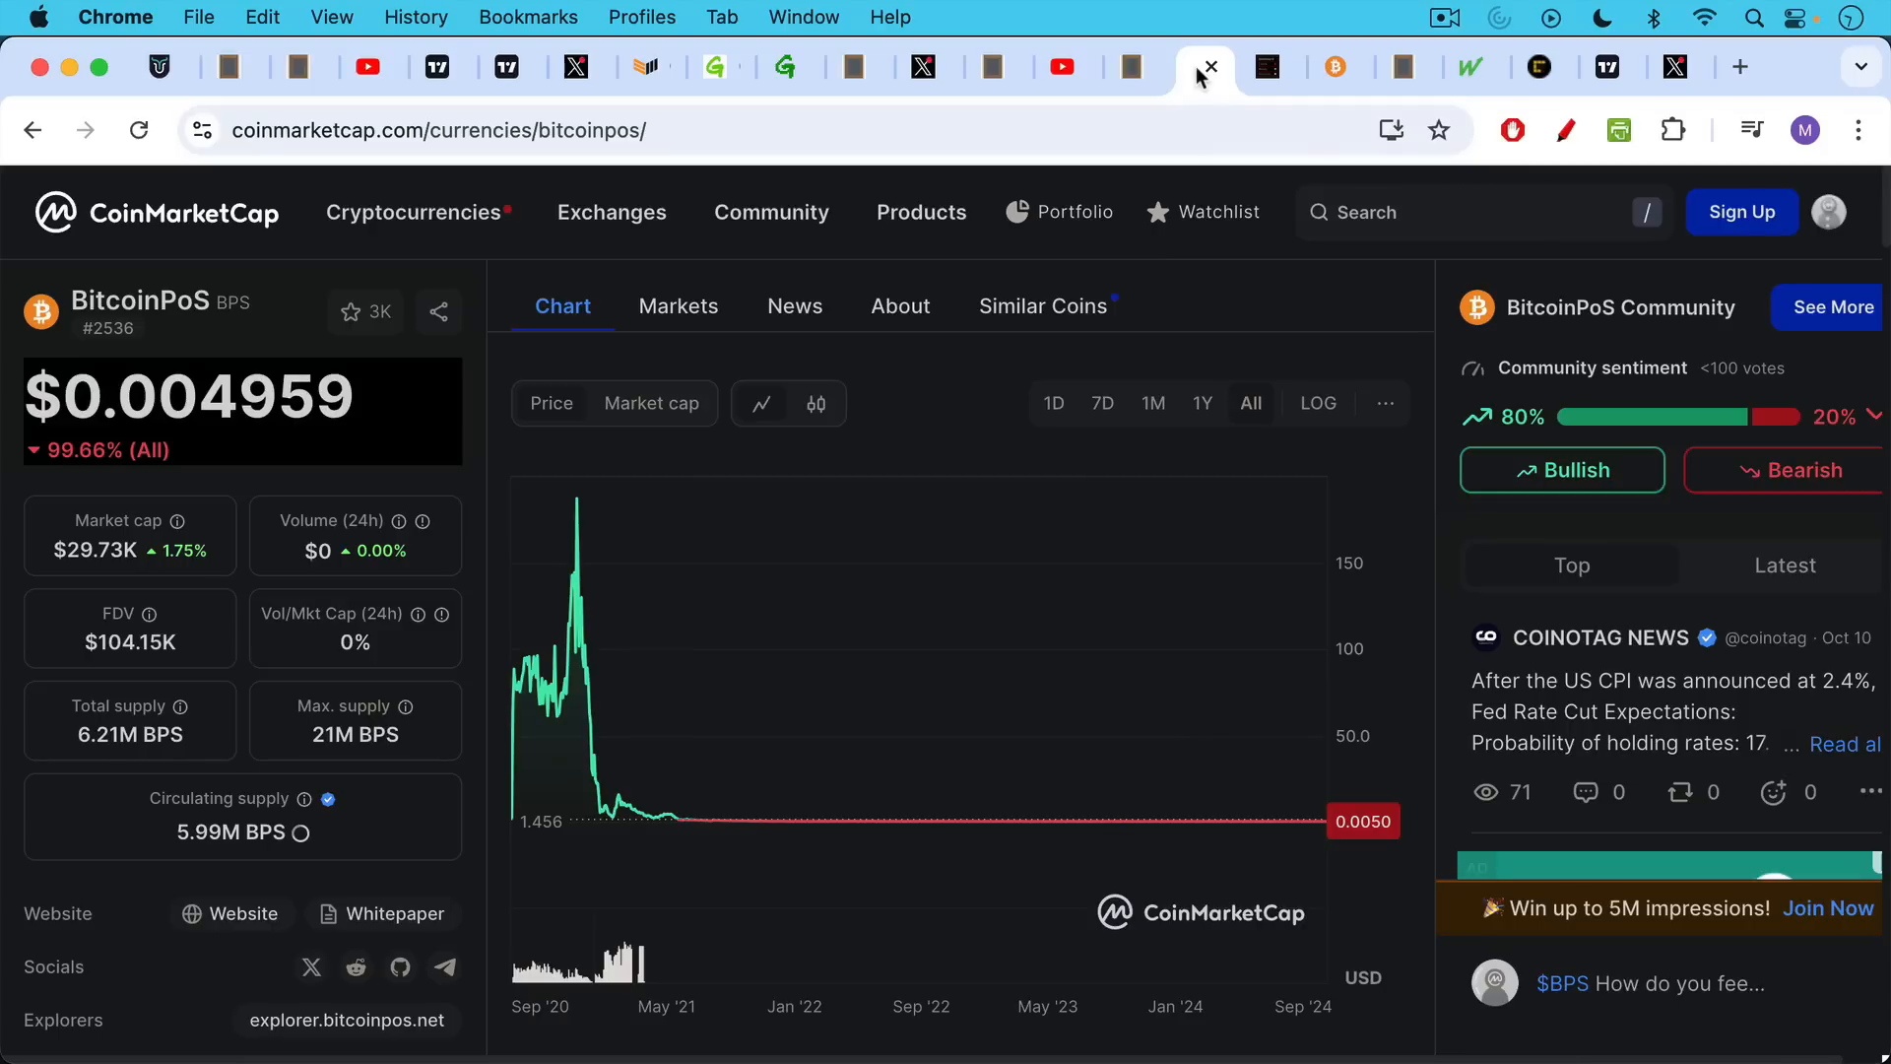
{"action": "mouse_move", "coordinate": [106, 495]}
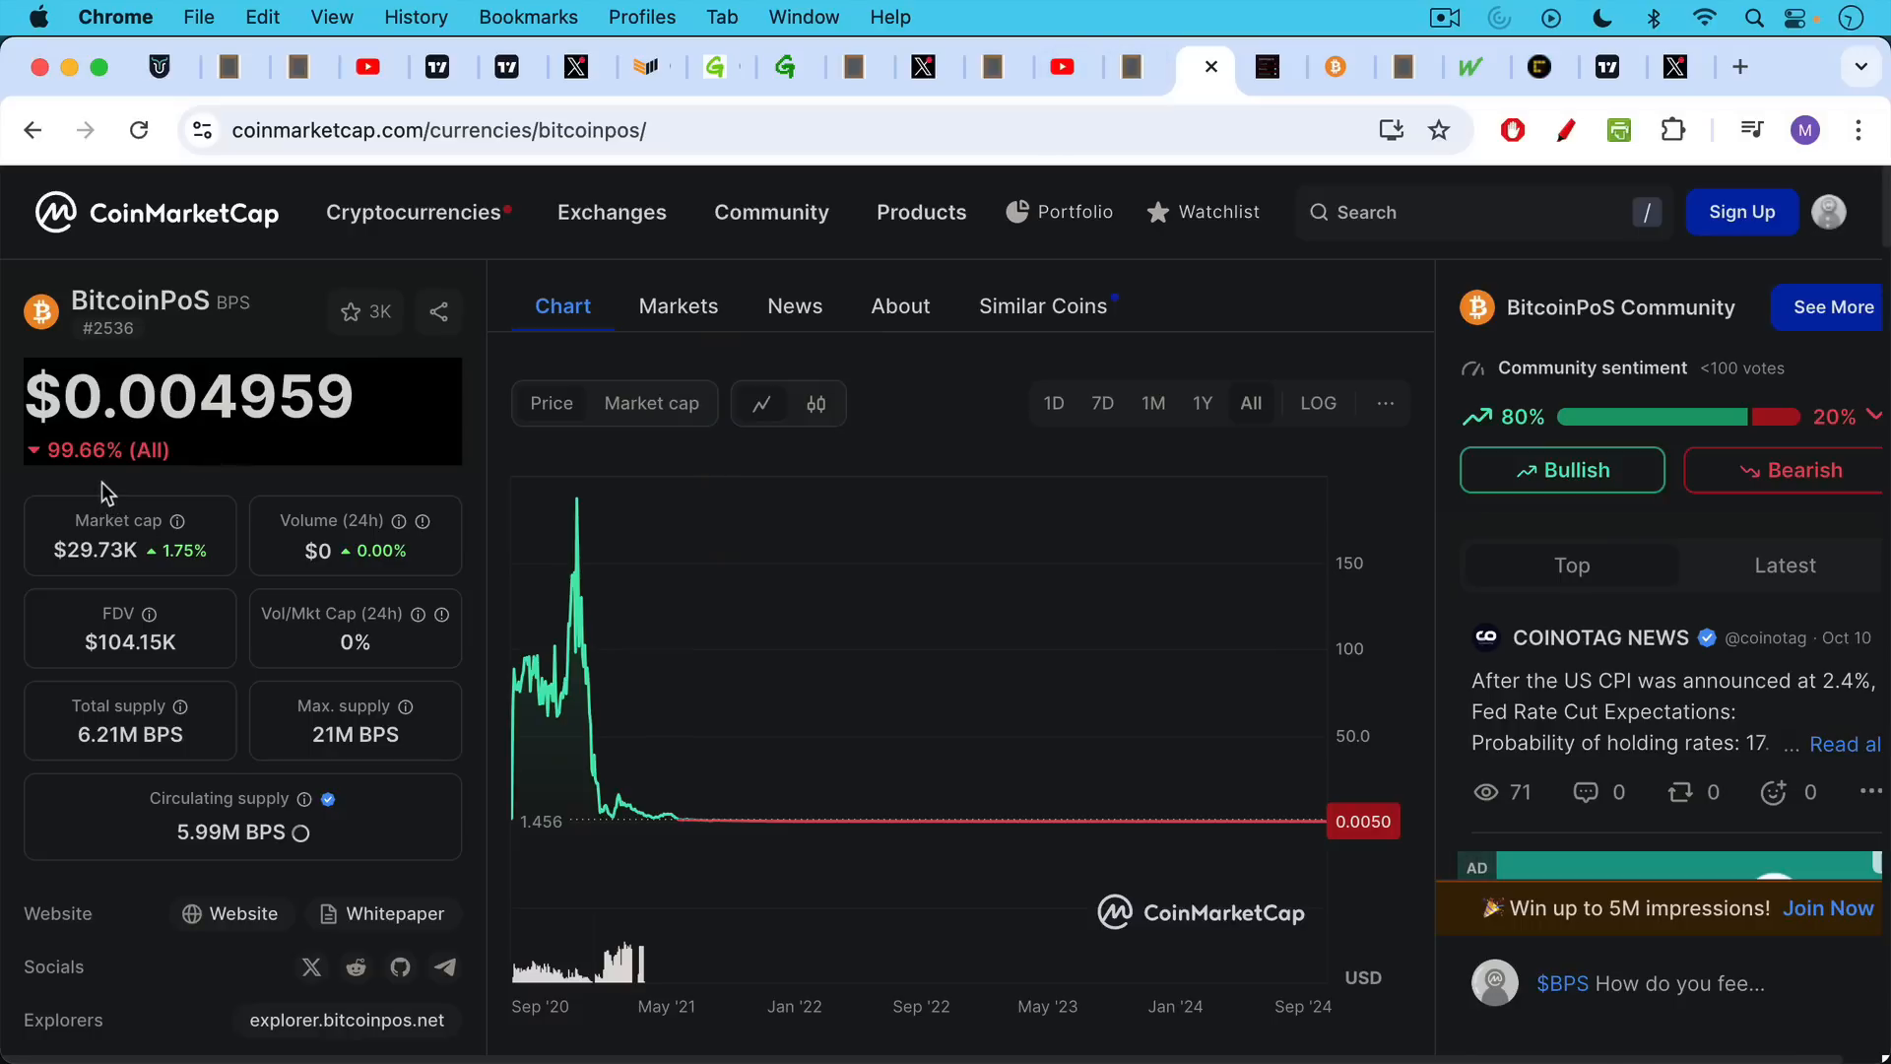
{"action": "mouse_move", "coordinate": [328, 525]}
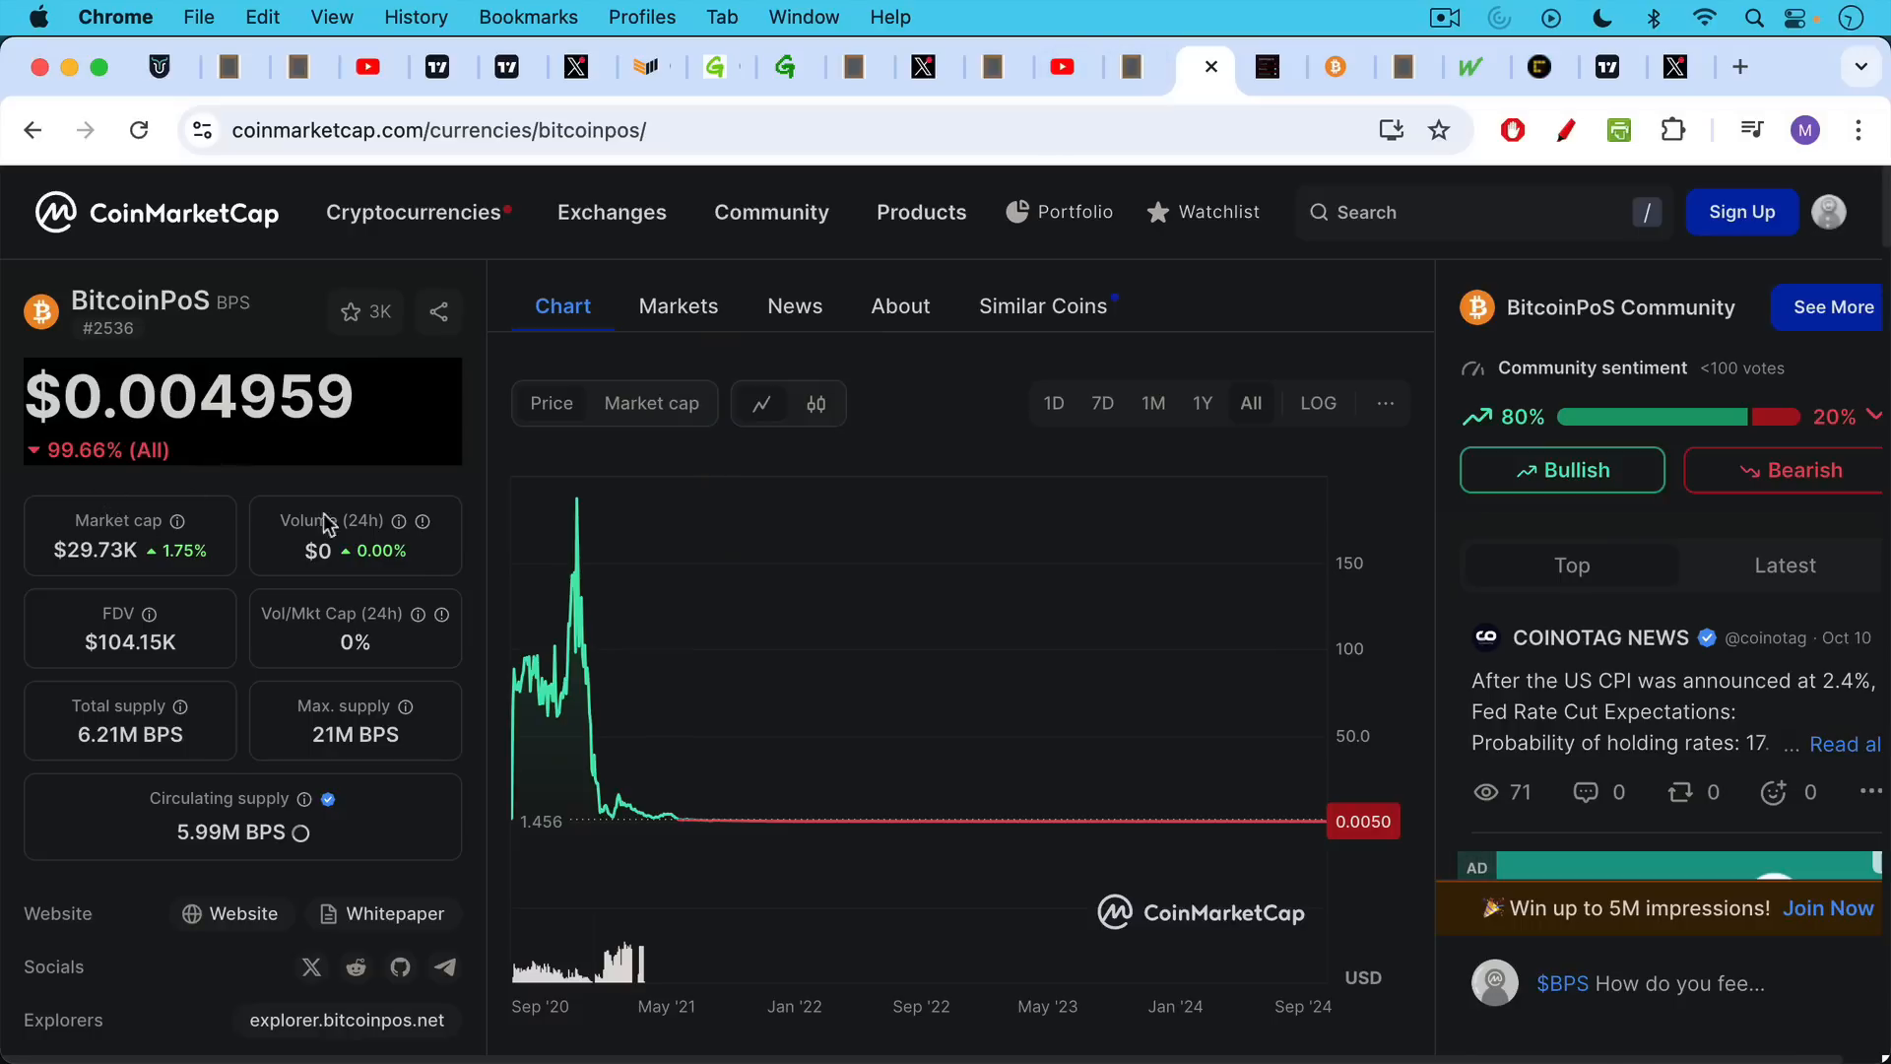
{"action": "mouse_move", "coordinate": [516, 752]}
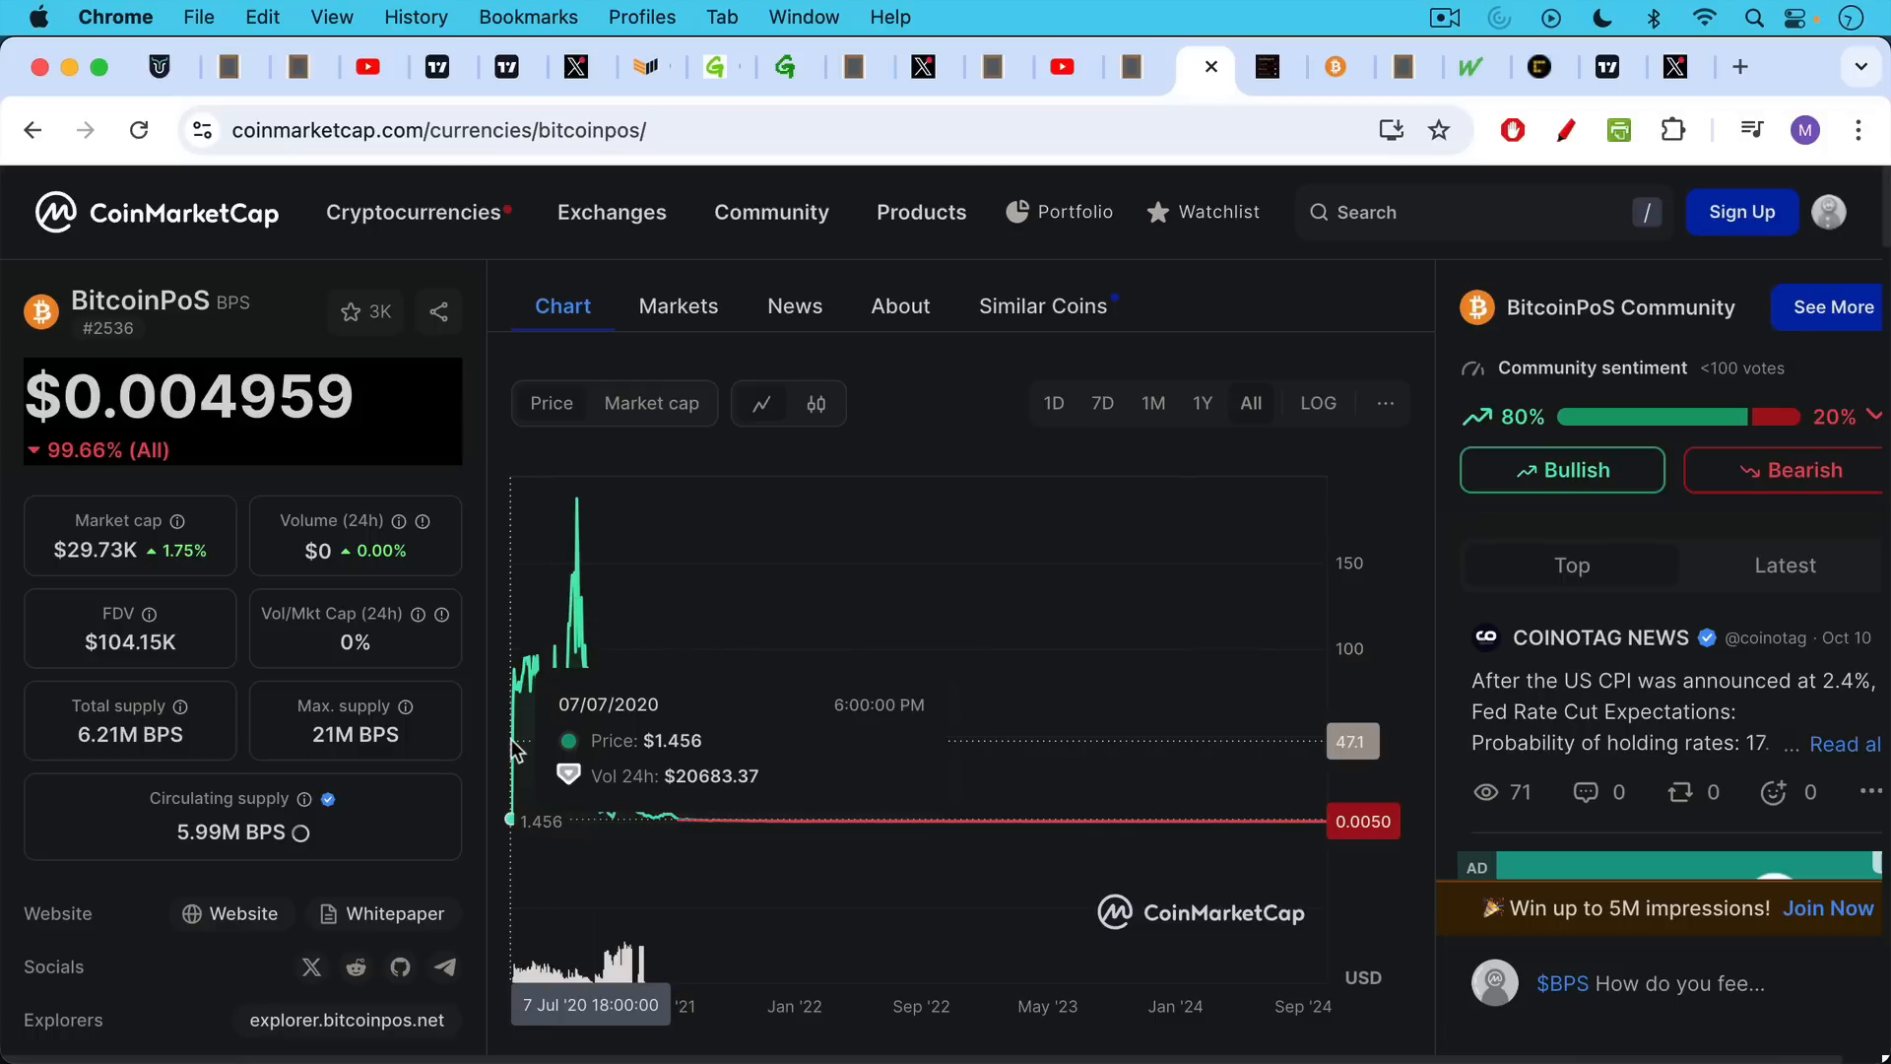
{"action": "mouse_move", "coordinate": [590, 521]}
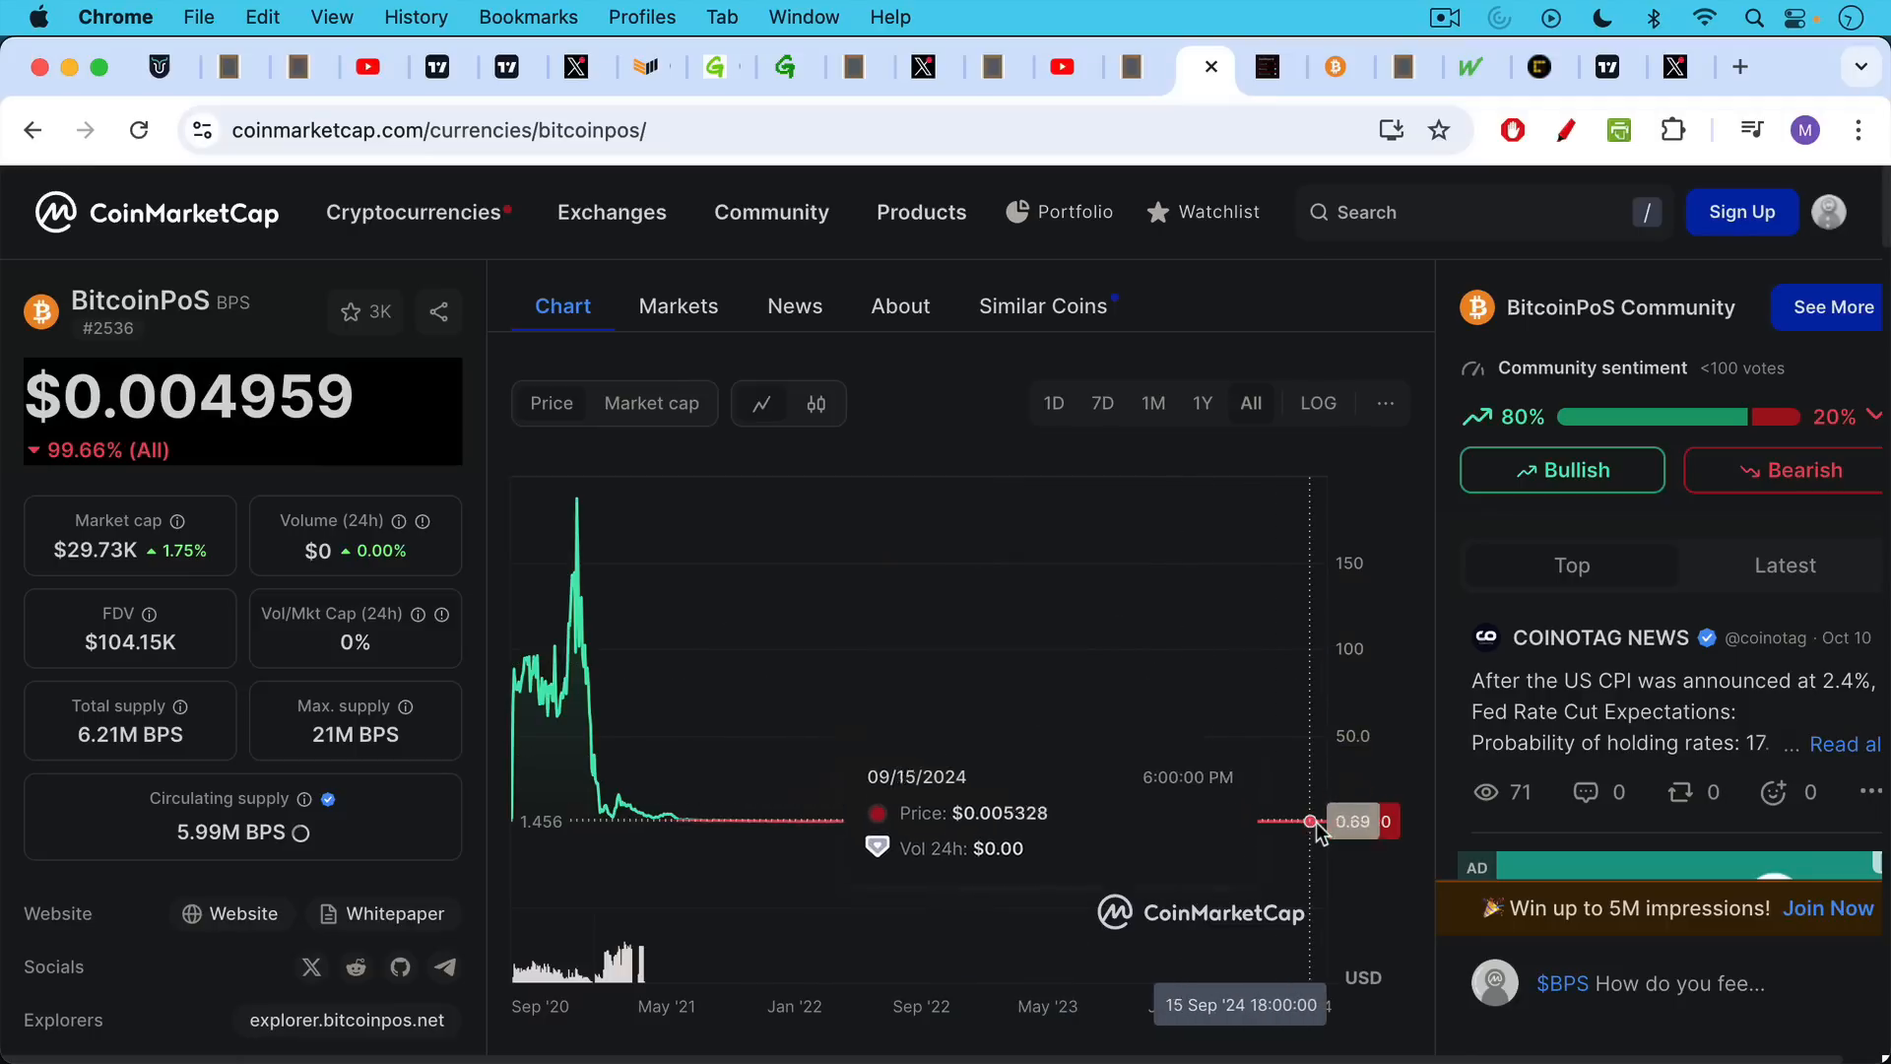
{"action": "mouse_move", "coordinate": [238, 444]}
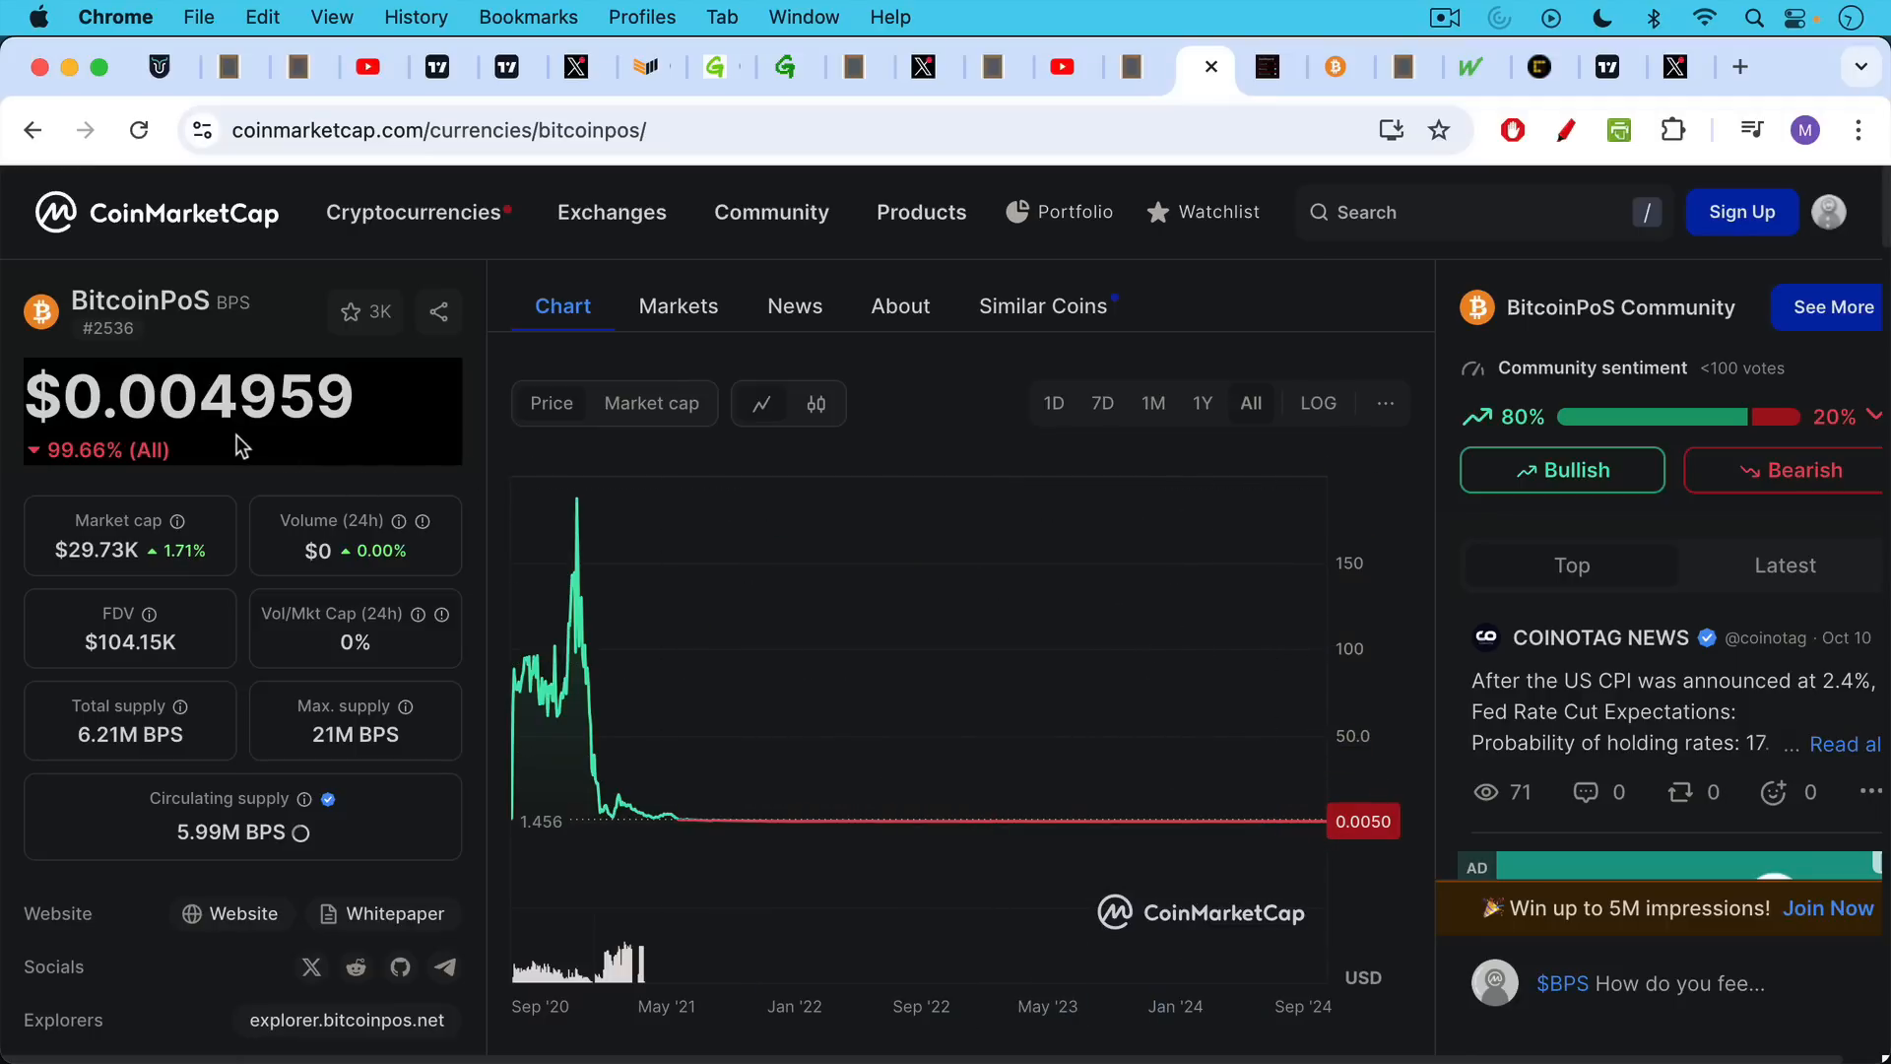
{"action": "left_click", "coordinate": [1199, 66]}
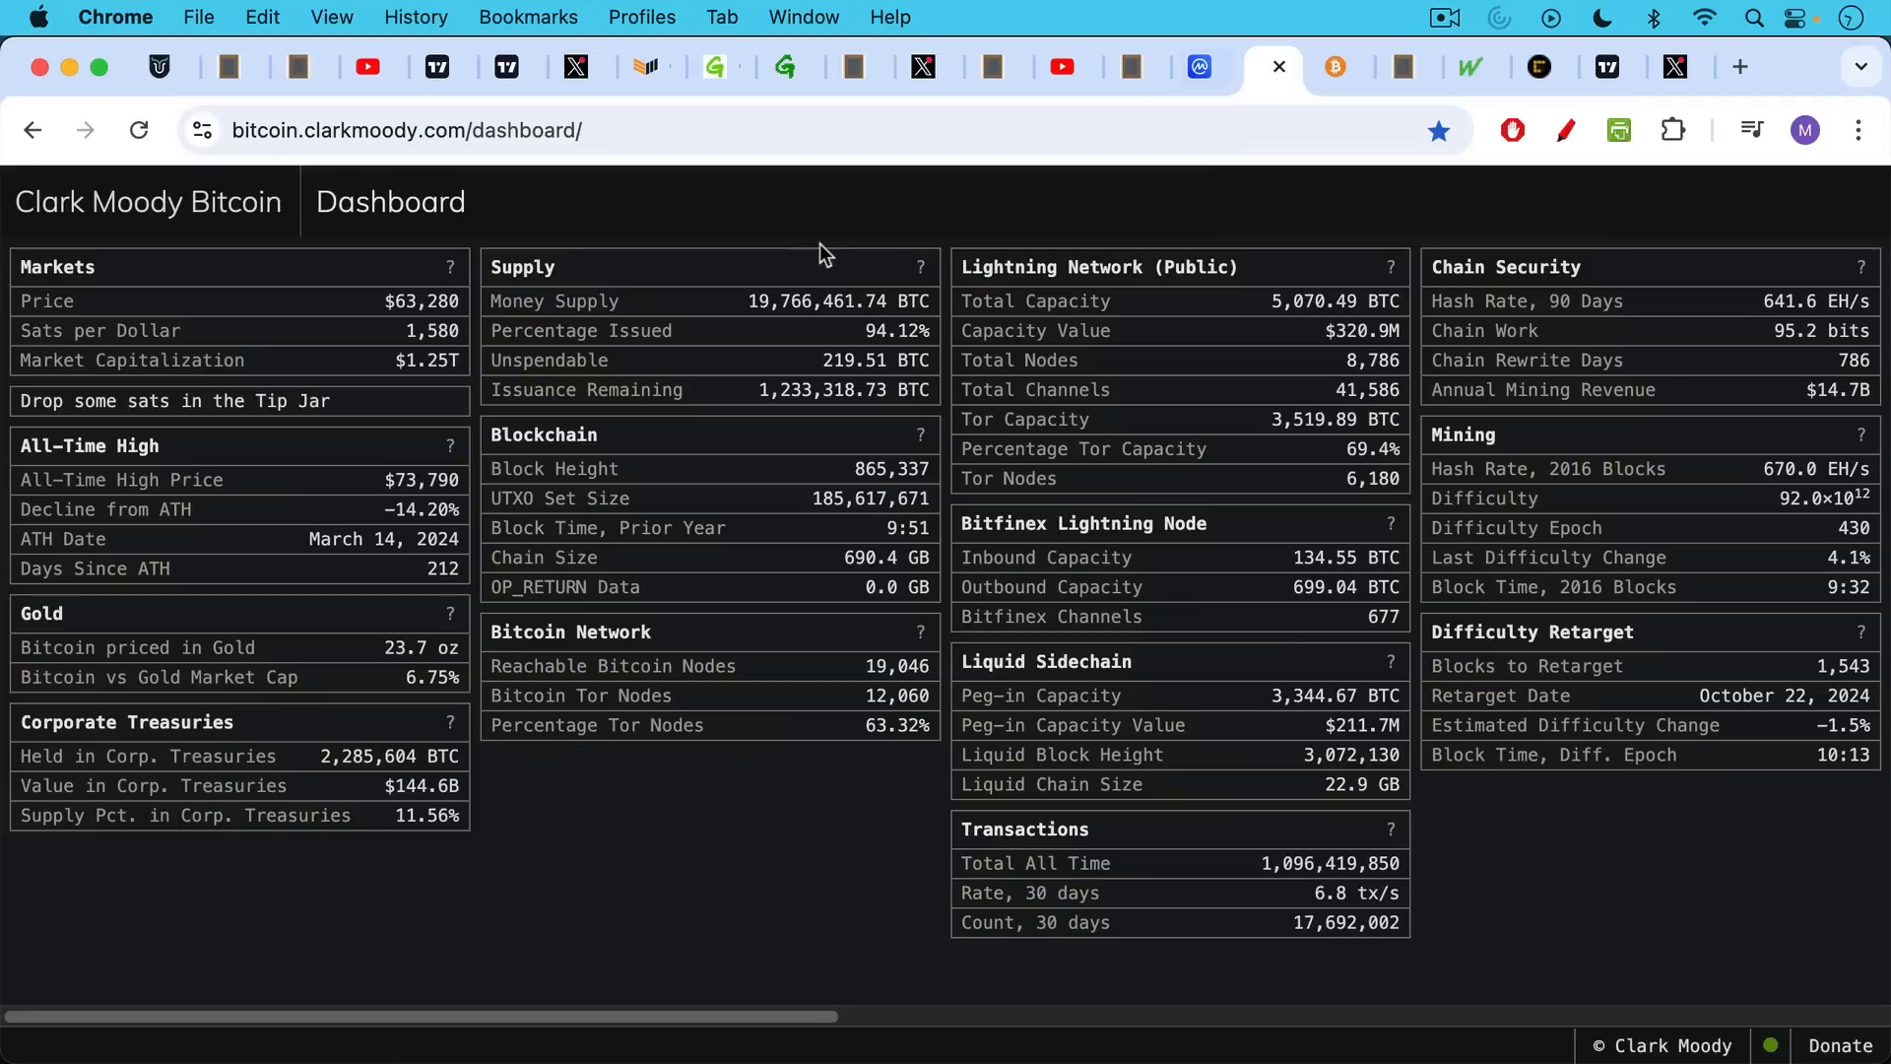
{"action": "mouse_move", "coordinate": [408, 329]}
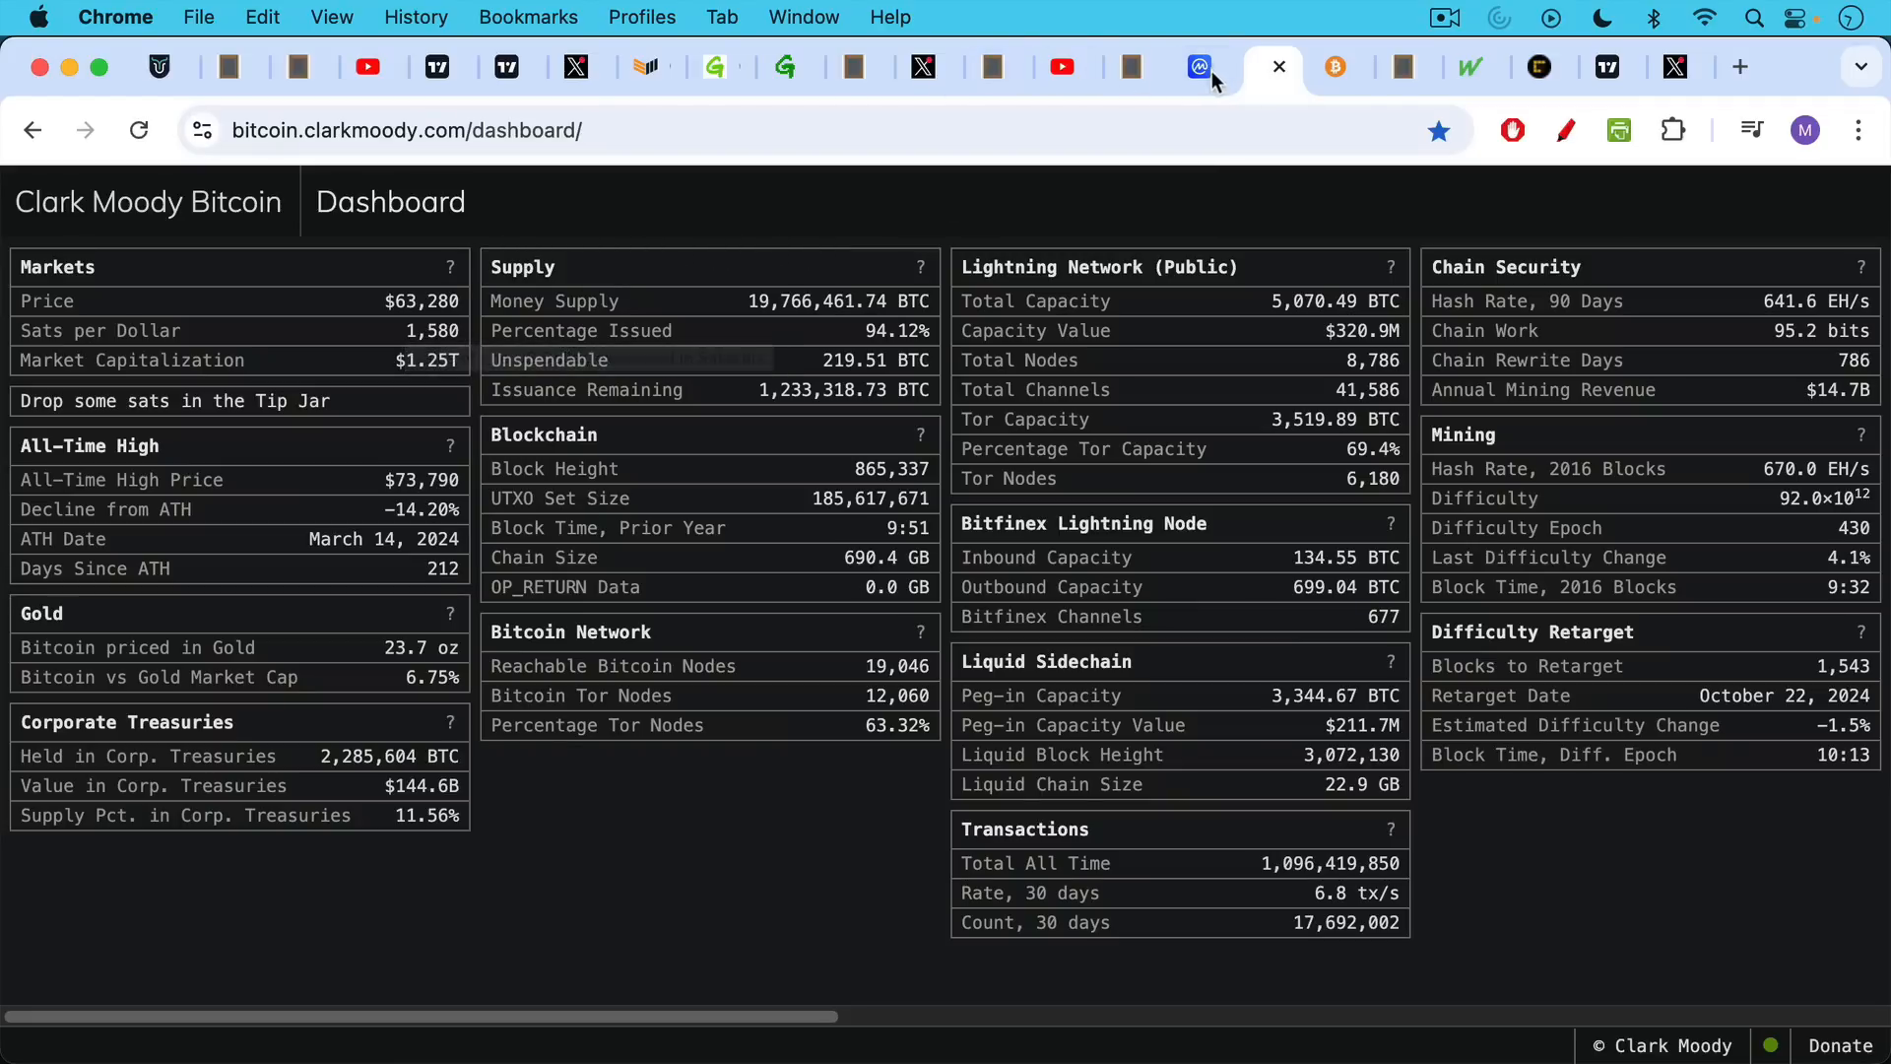
{"action": "left_click", "coordinate": [1197, 66]}
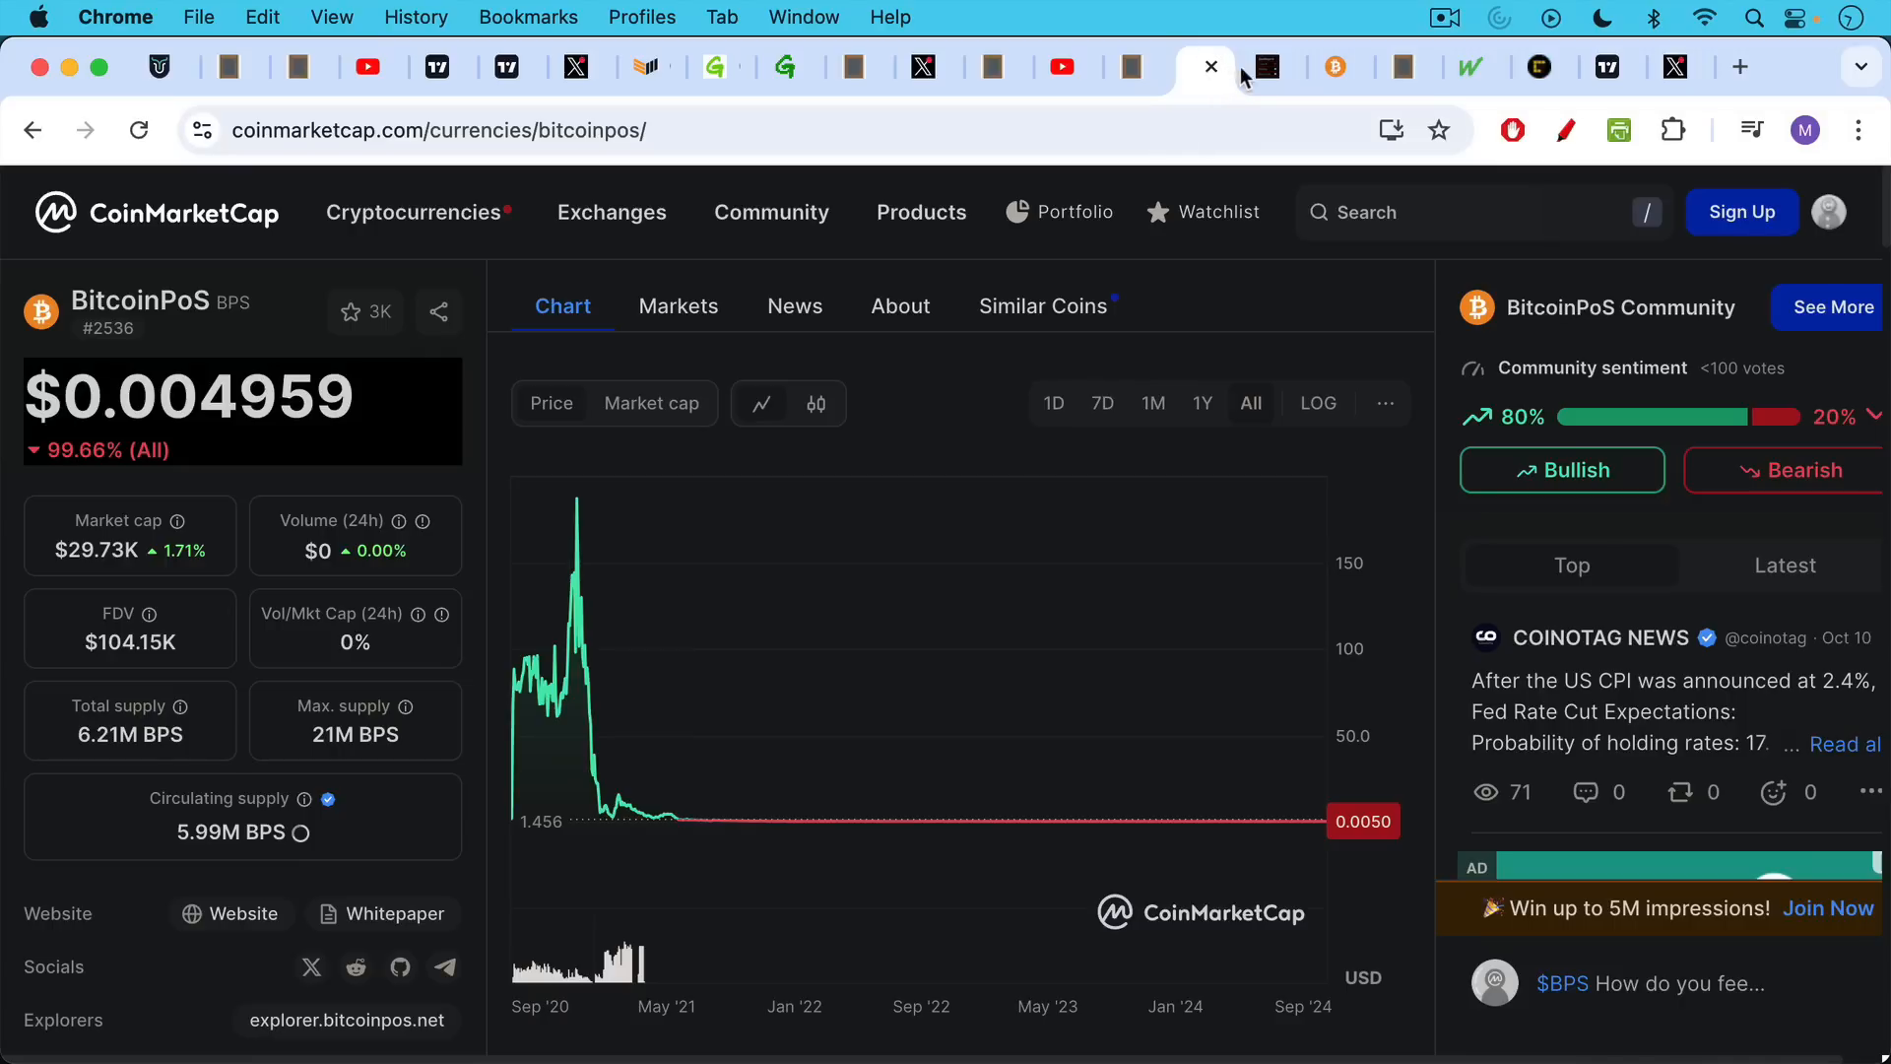
{"action": "left_click", "coordinate": [1198, 66]}
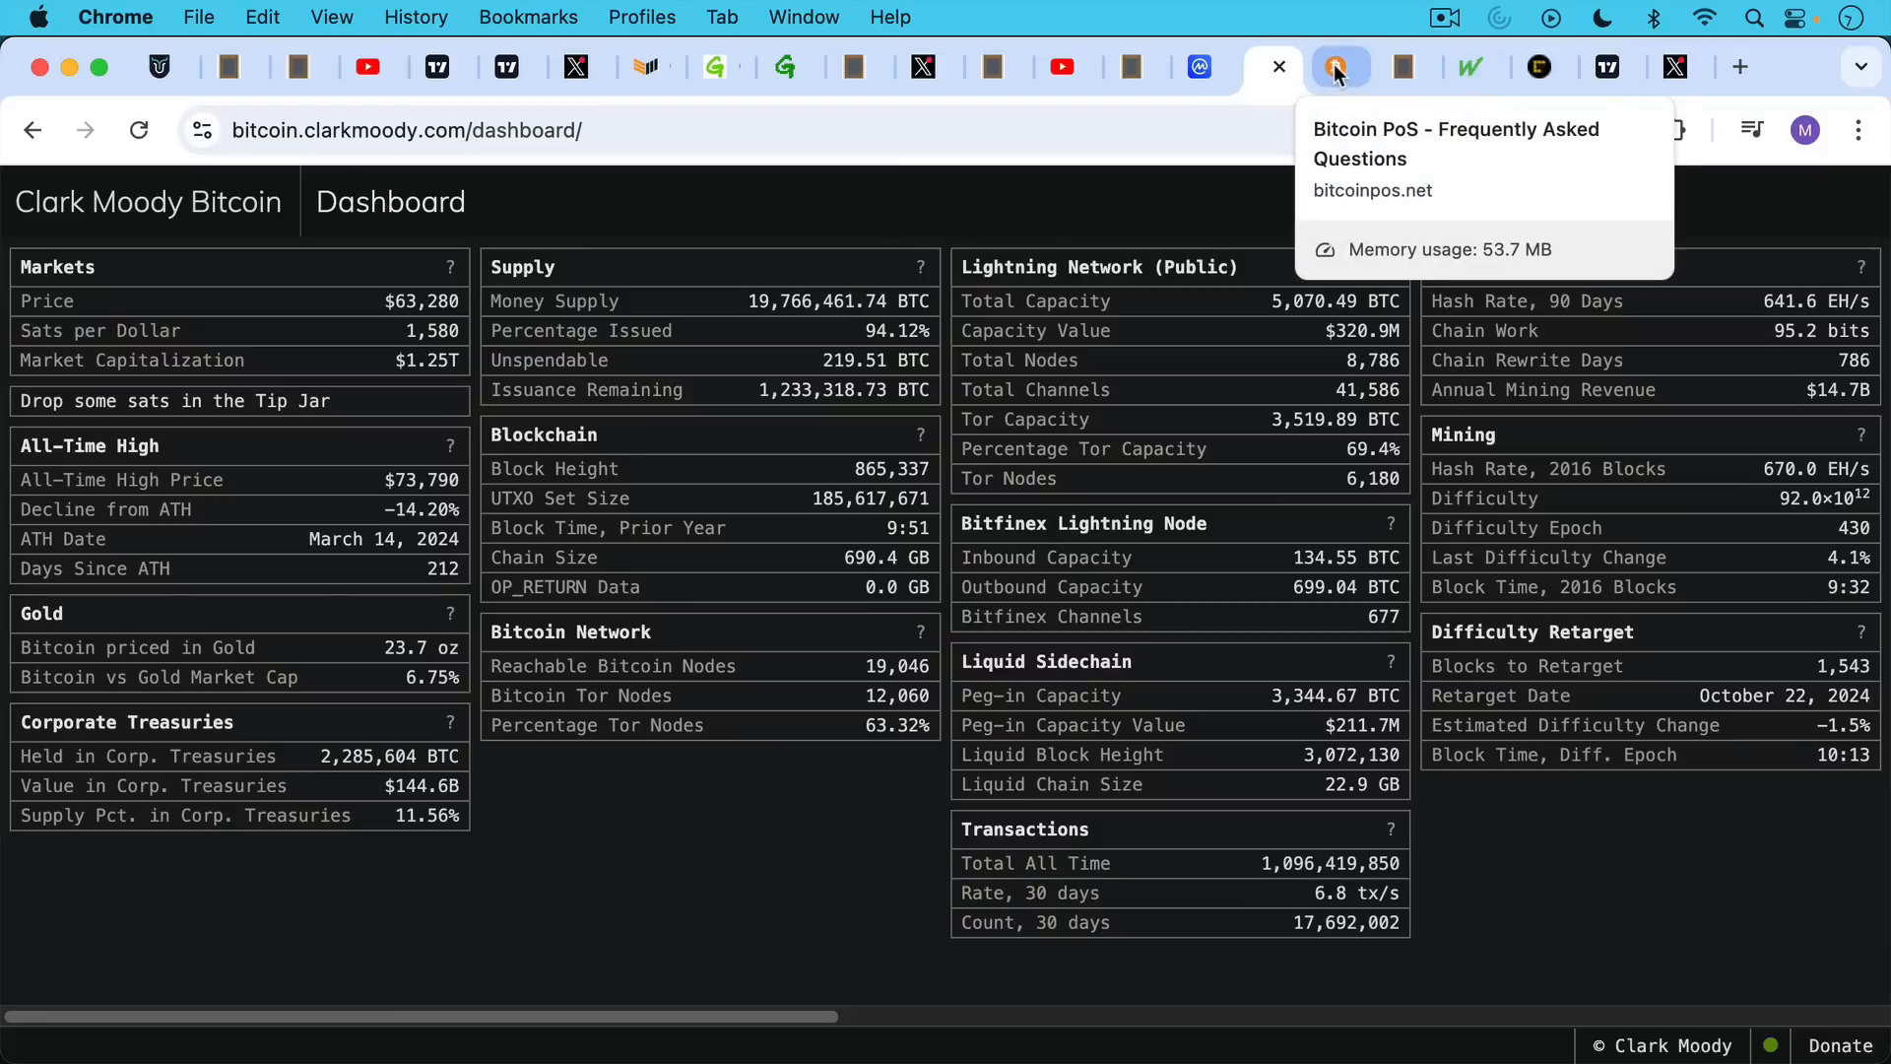
- Read FAQ question 13 saying BitcoinPoS isn't a Bitcoin fork, then return to CoinMarketCap
{"action": "left_click", "coordinate": [1339, 66]}
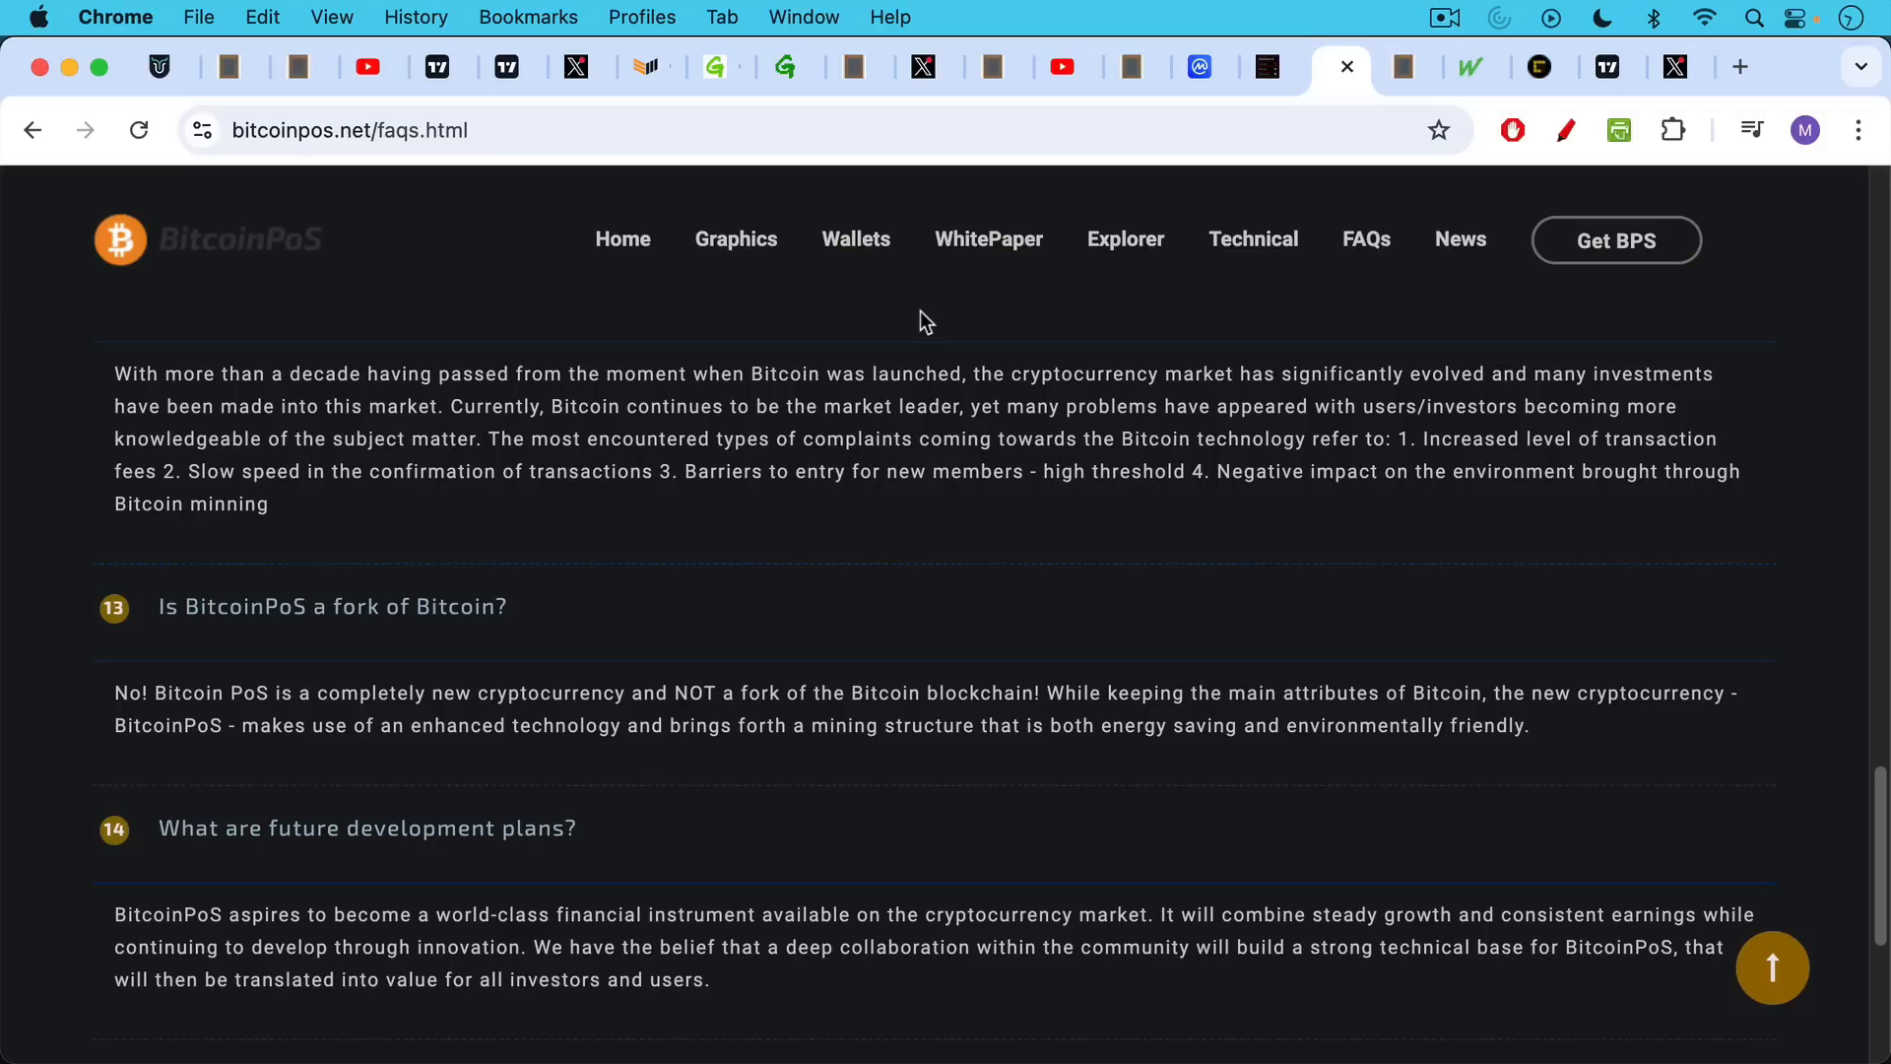
{"action": "mouse_move", "coordinate": [854, 784]}
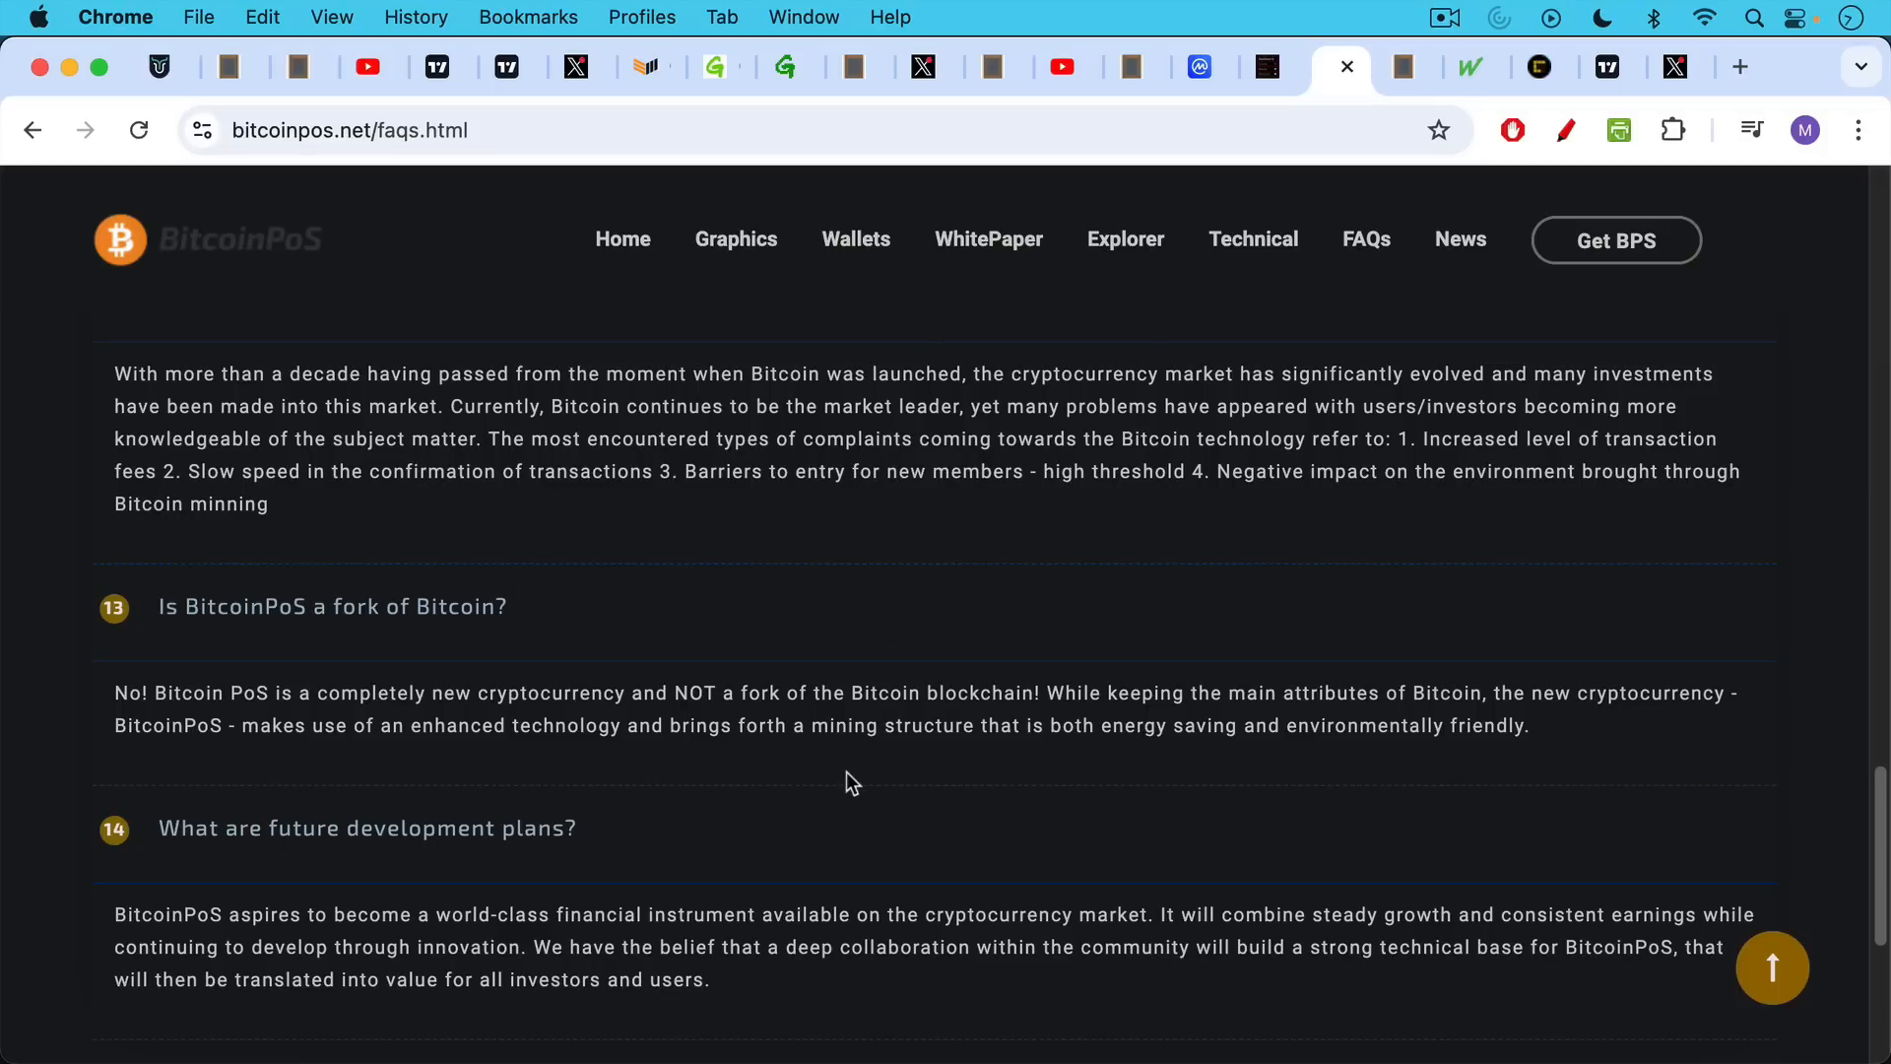
{"action": "mouse_move", "coordinate": [851, 769]}
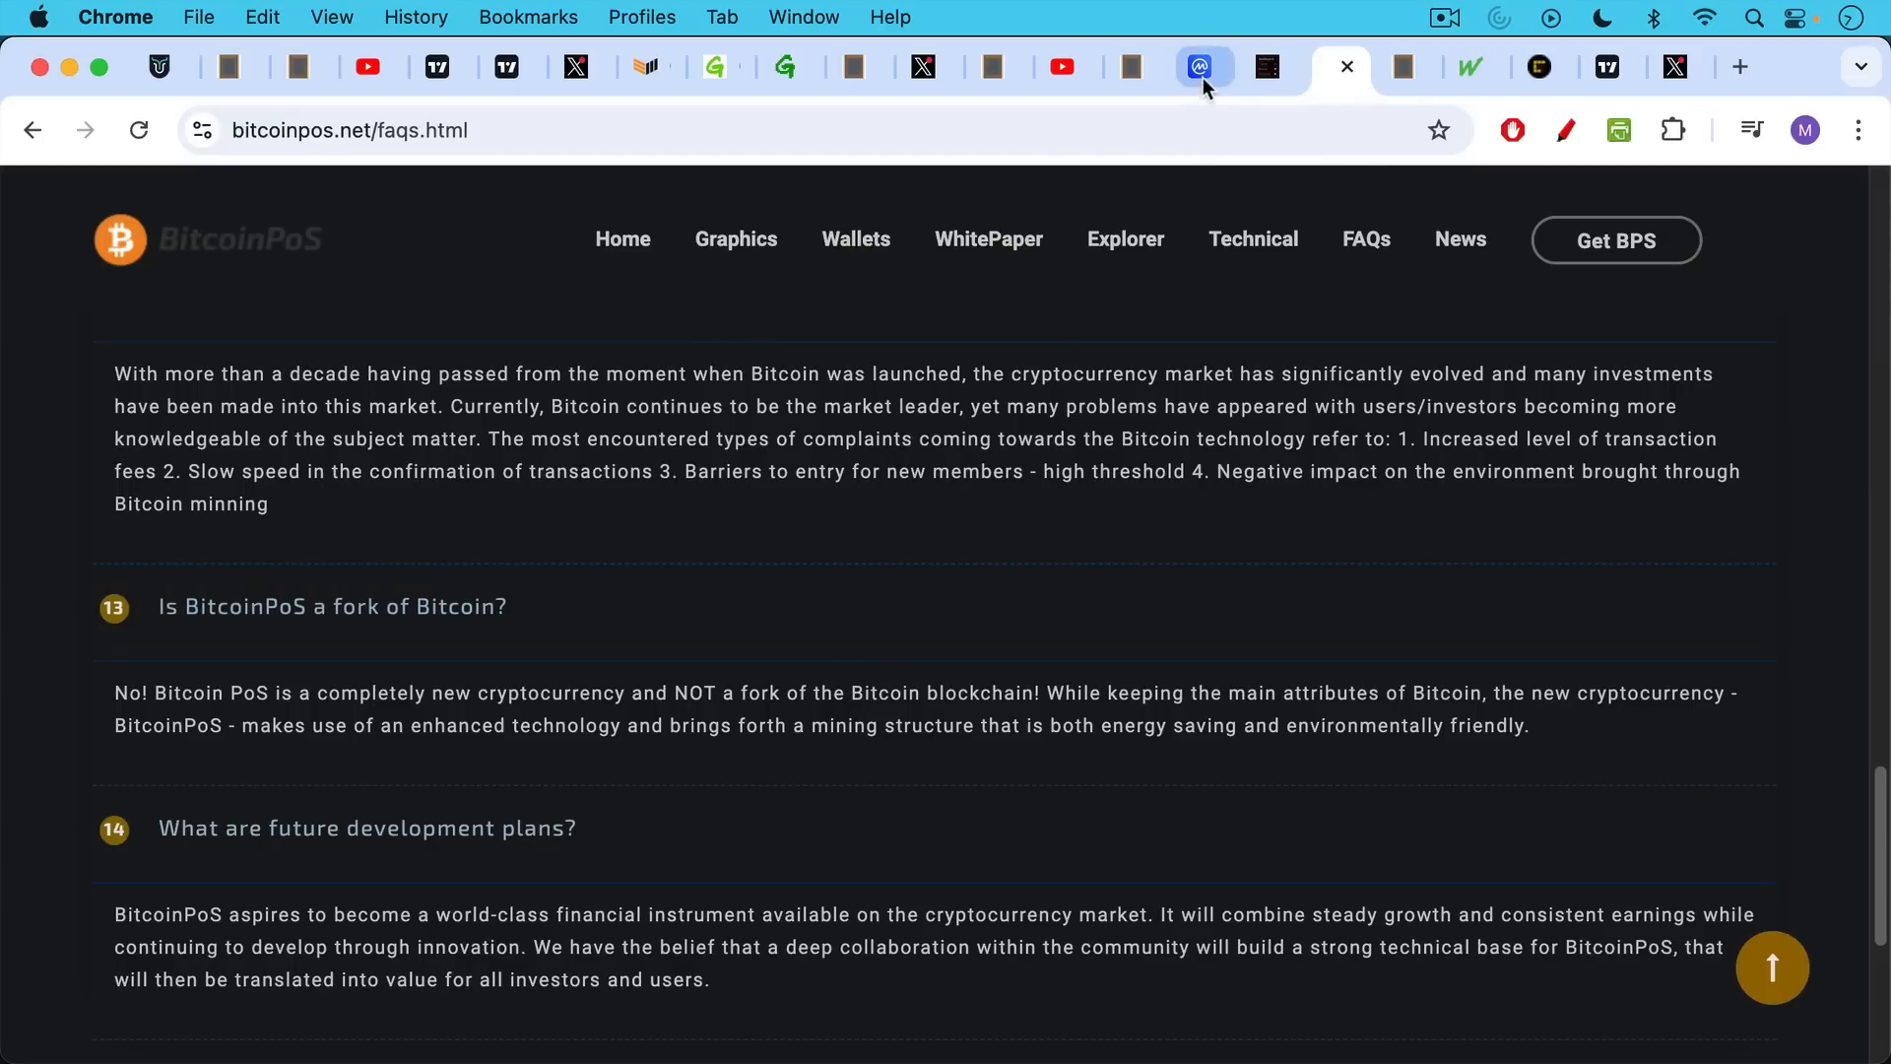
{"action": "left_click", "coordinate": [1339, 66]}
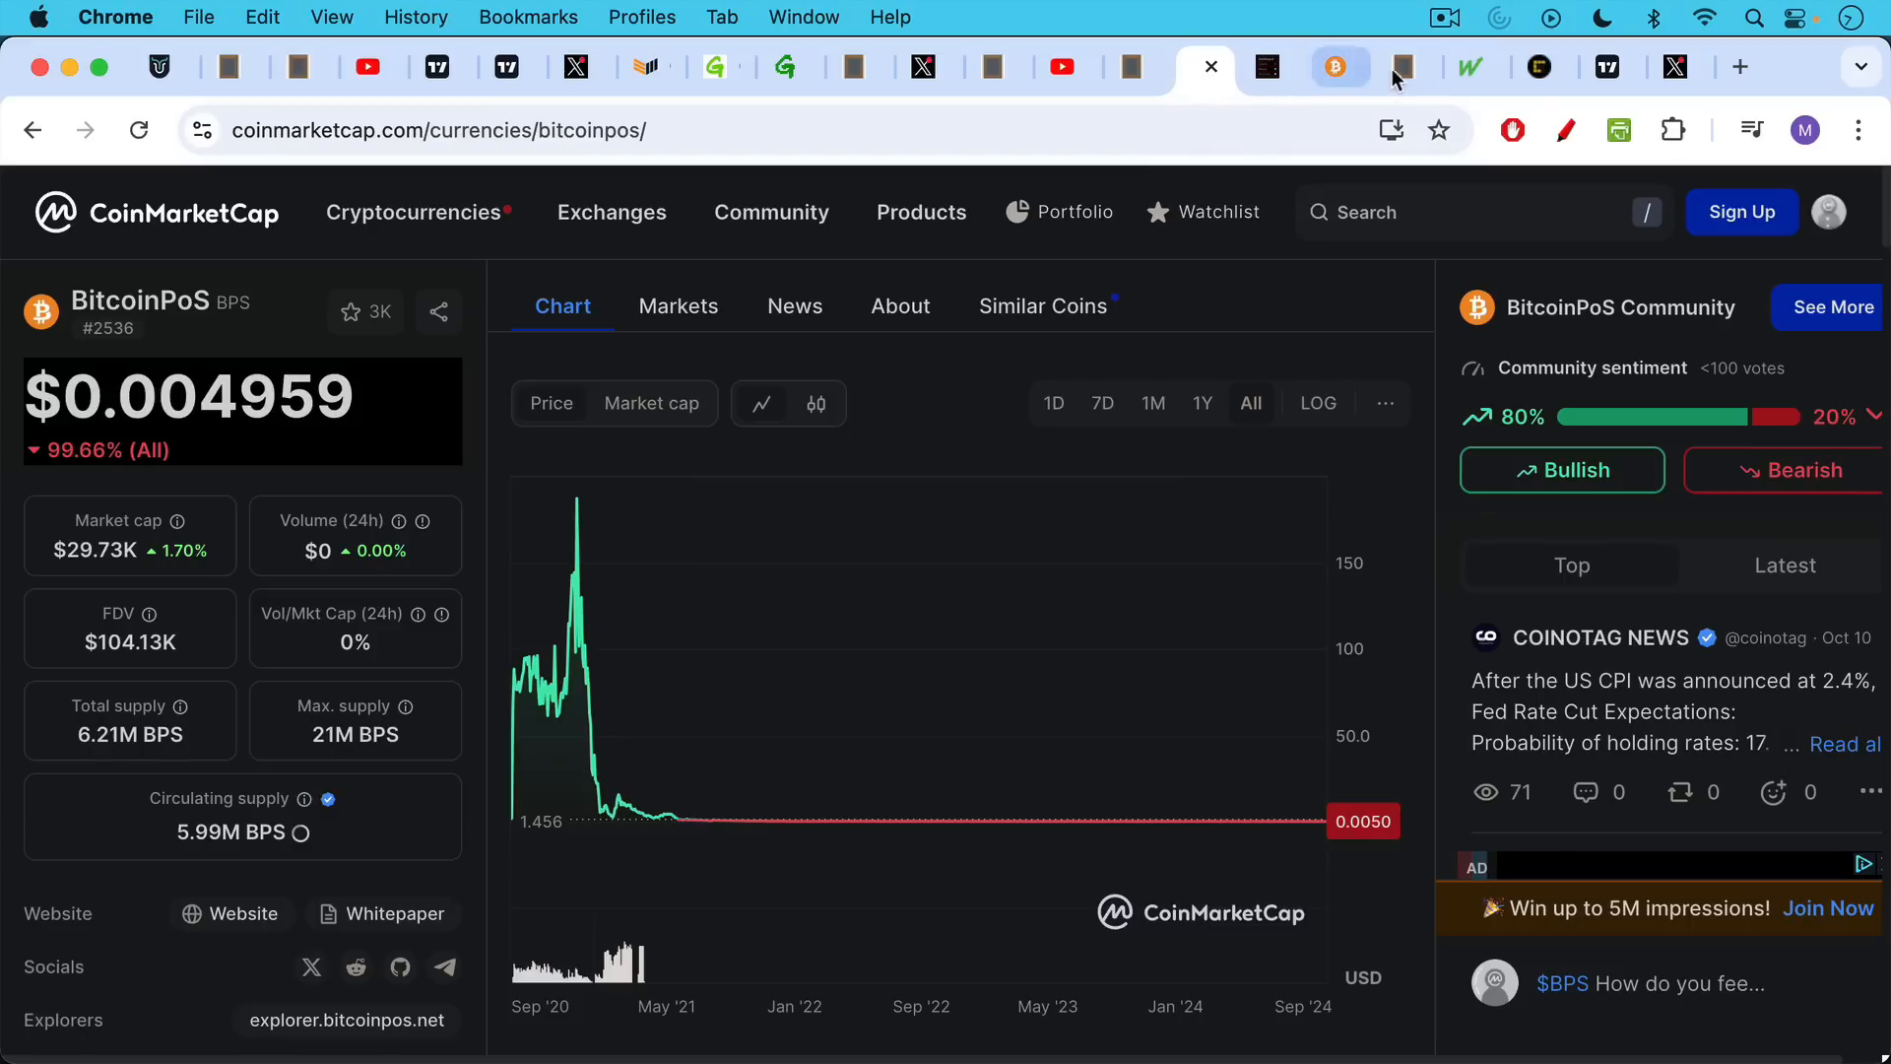
- Show the blankslate.io notes dismissing Chris Larsen, Greenpeace execs and proof-of-stake Bitcoin interest
{"action": "left_click", "coordinate": [1407, 66]}
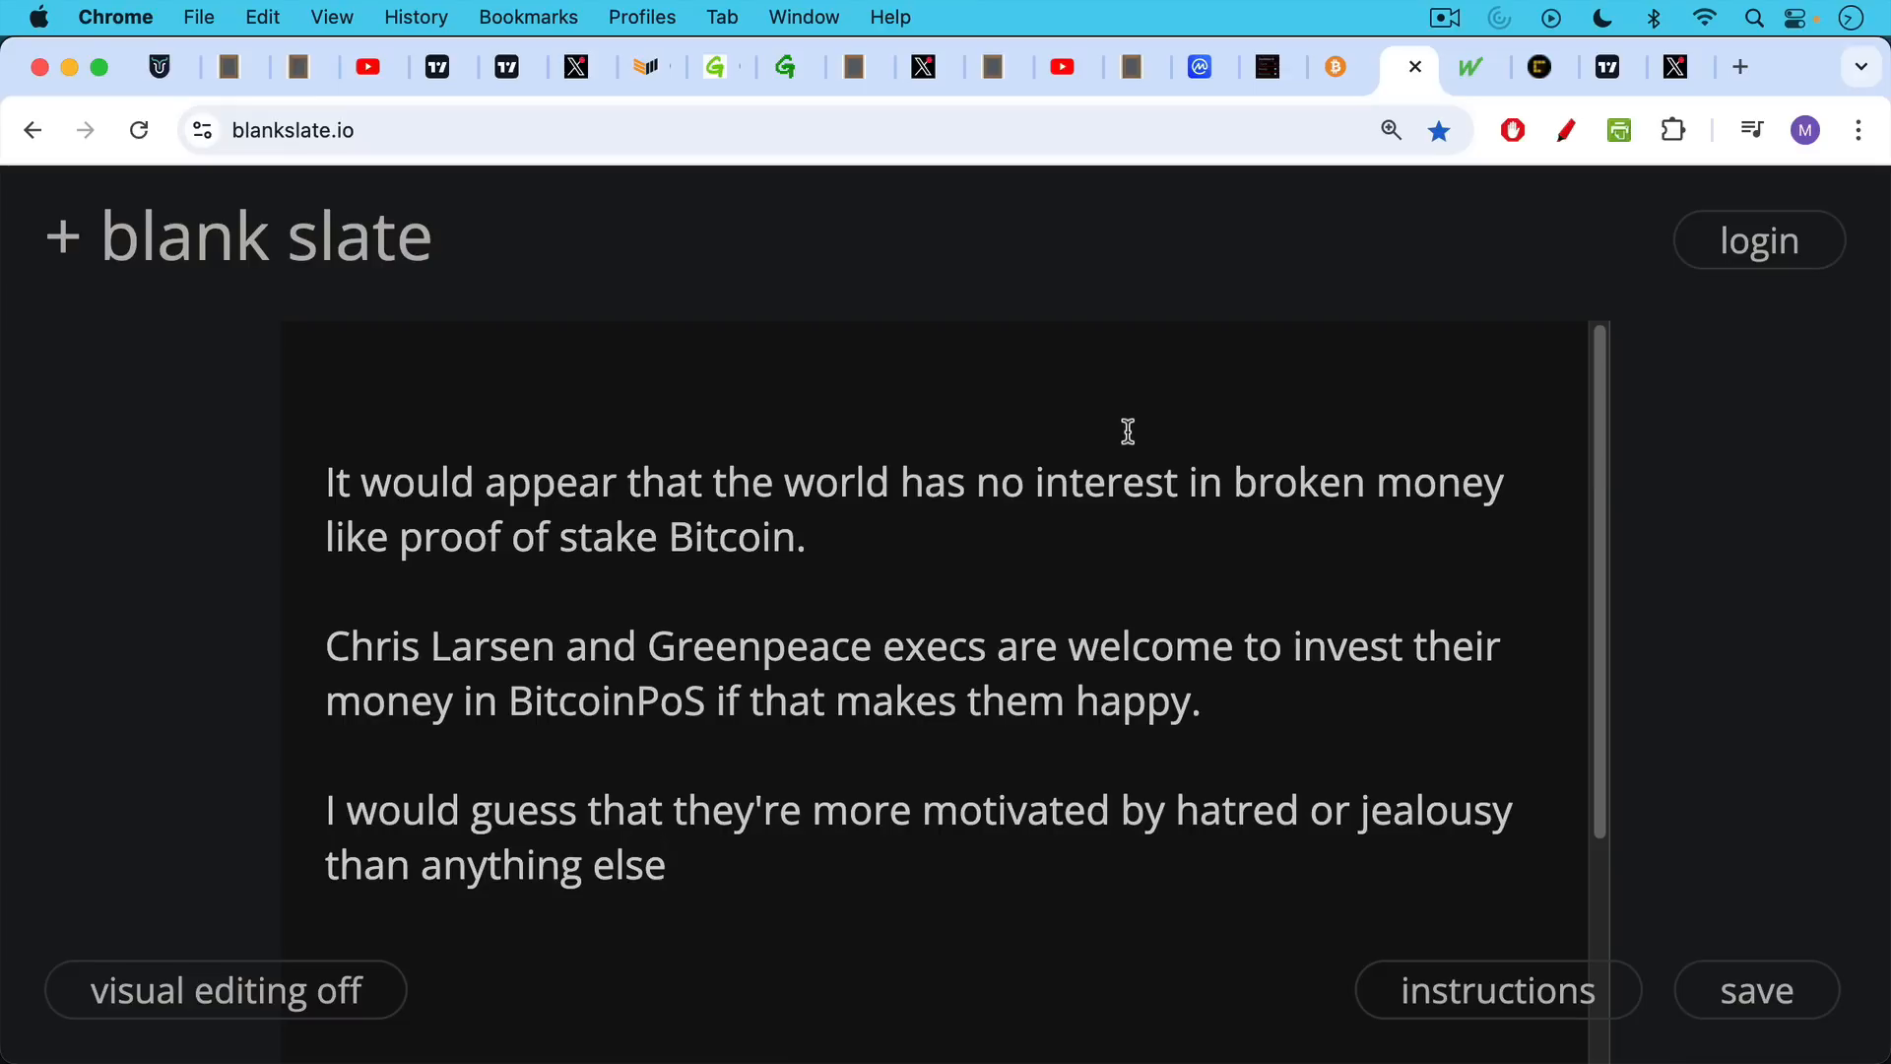
{"action": "mouse_move", "coordinate": [1114, 460]}
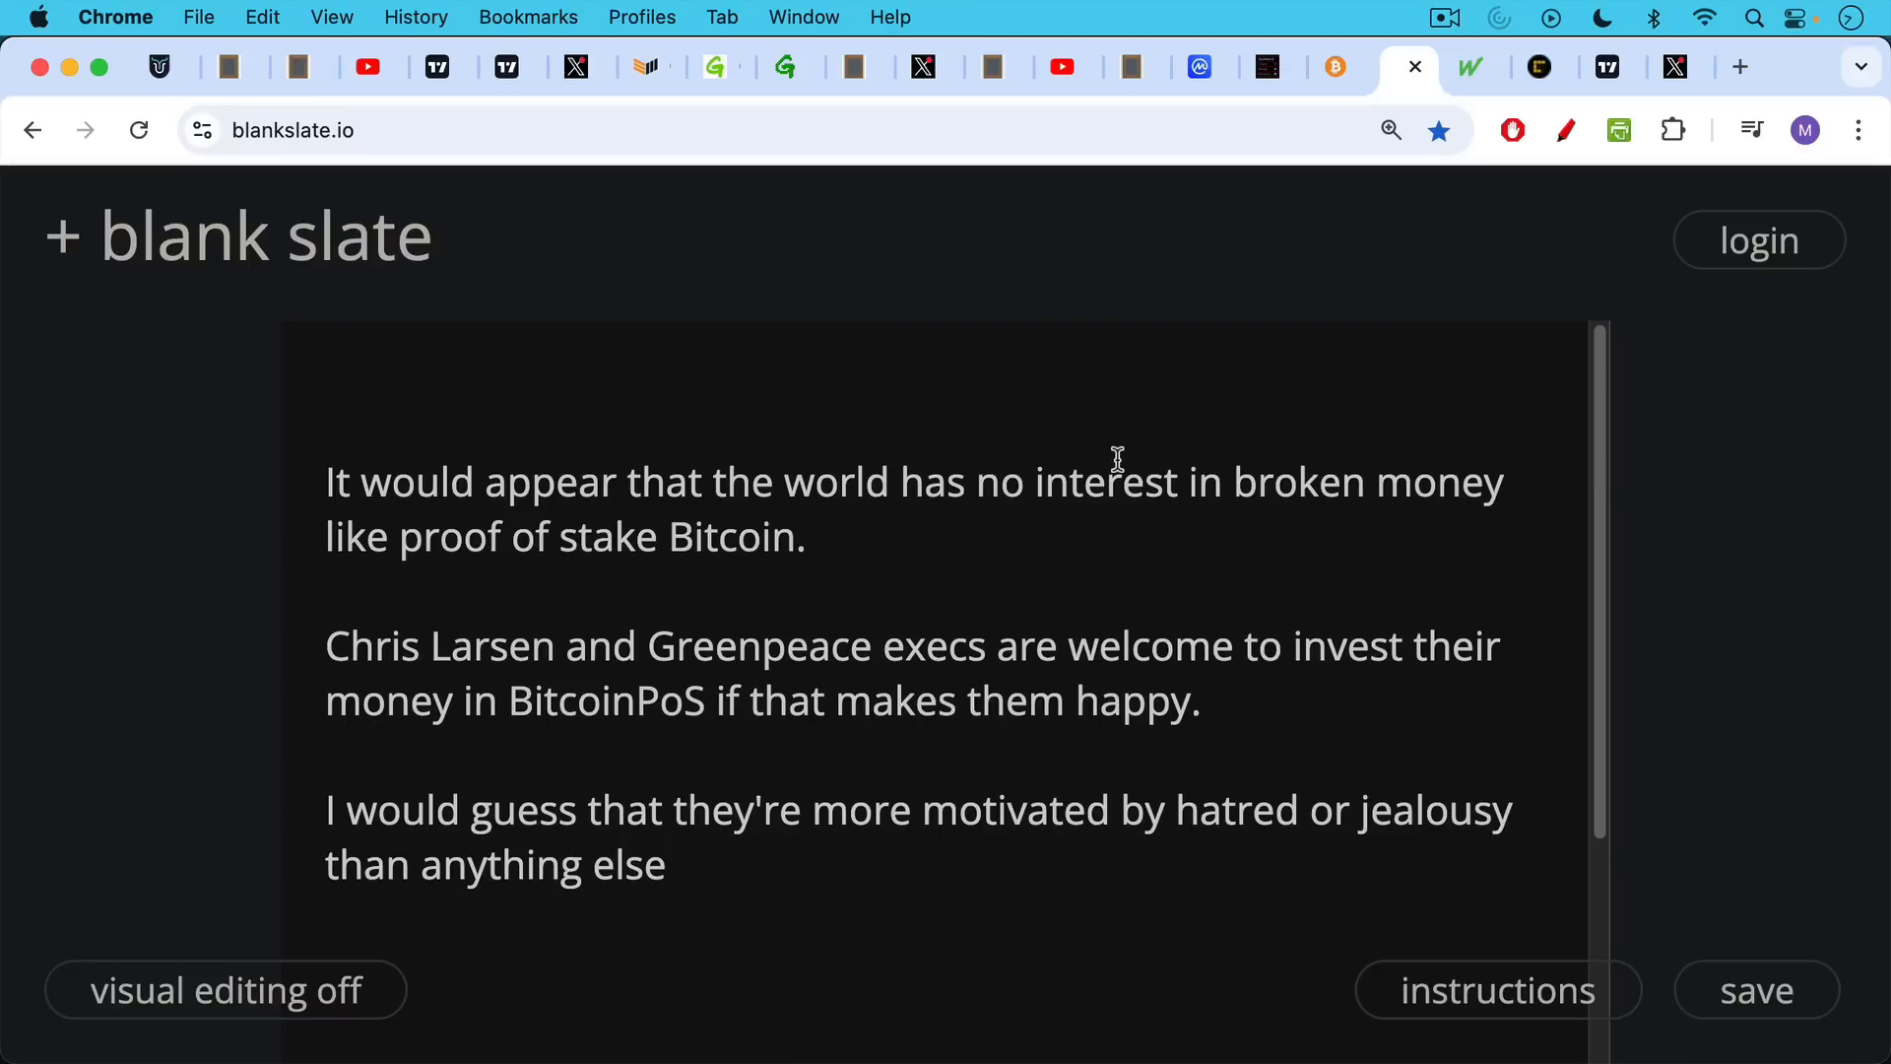
{"action": "mouse_move", "coordinate": [1122, 461]}
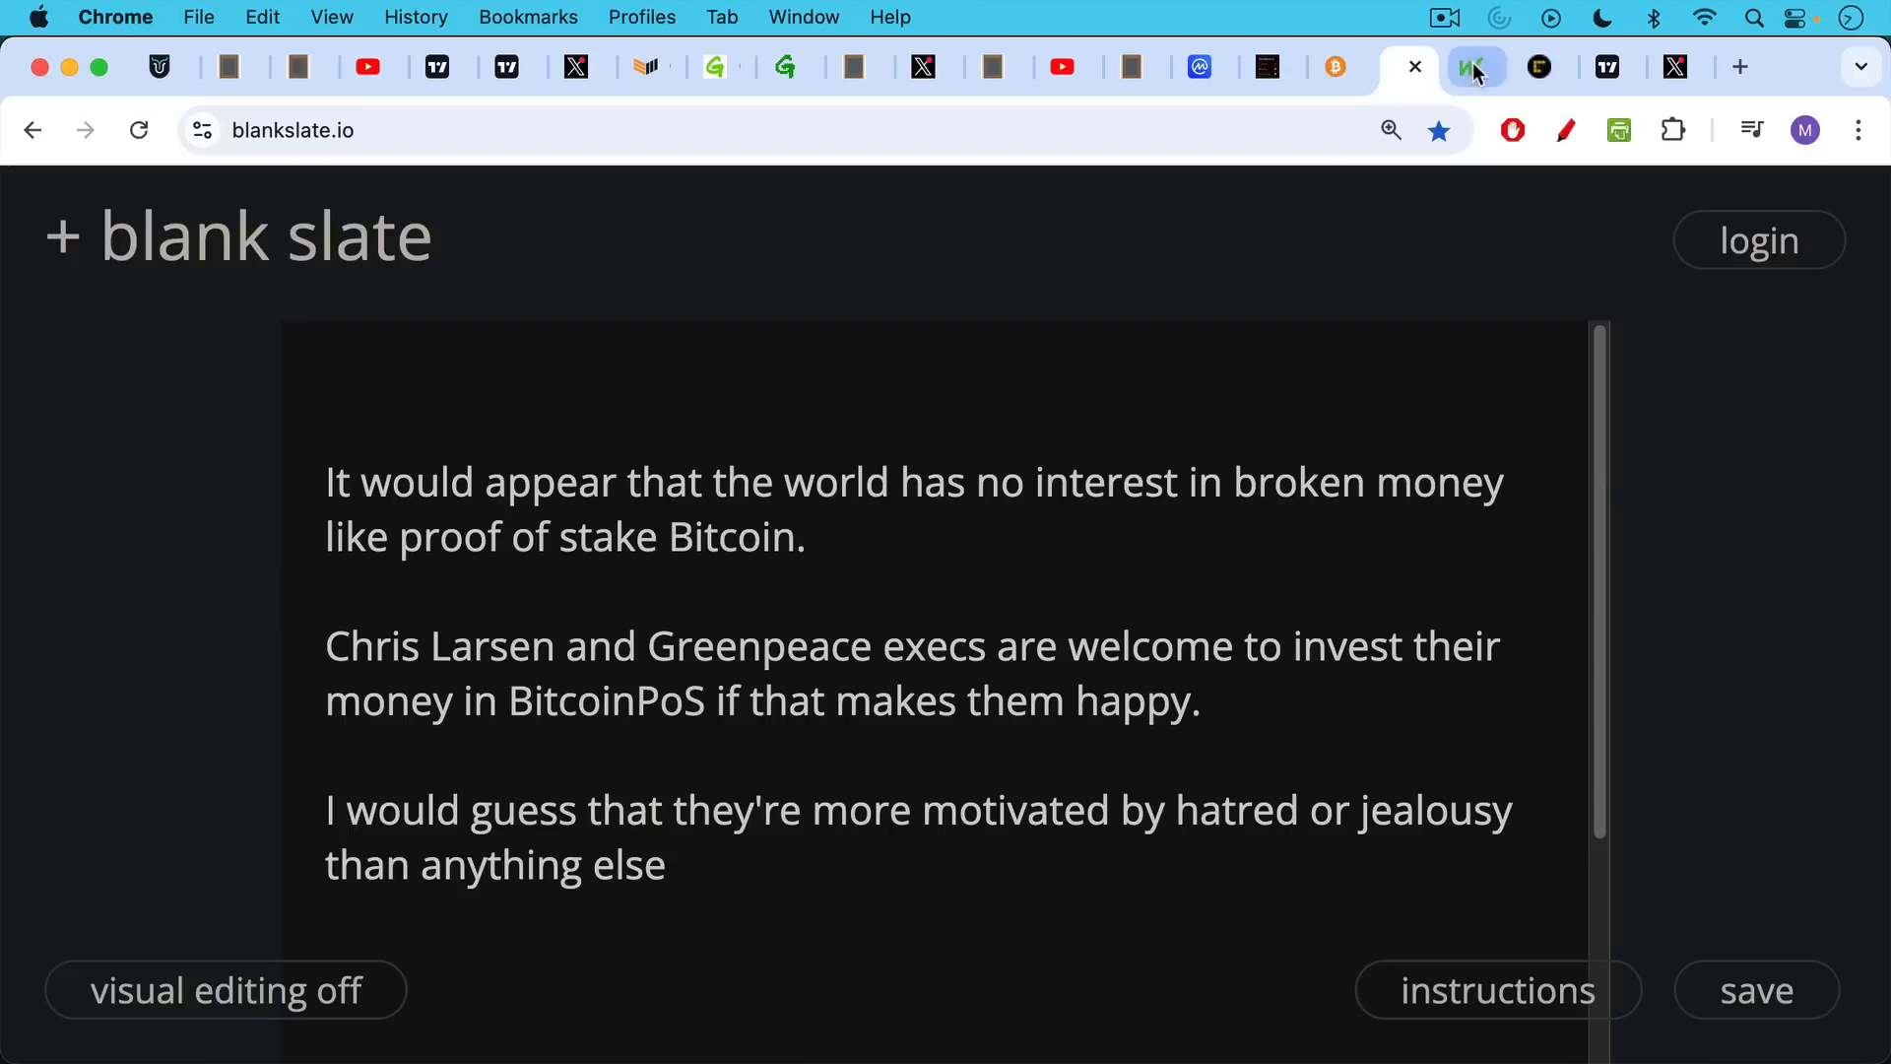
- View the MarketWatch Ripple press release, then CoinDesk's 'Ripple Plans Cross-Appeal in SEC Case'
{"action": "left_click", "coordinate": [1474, 66]}
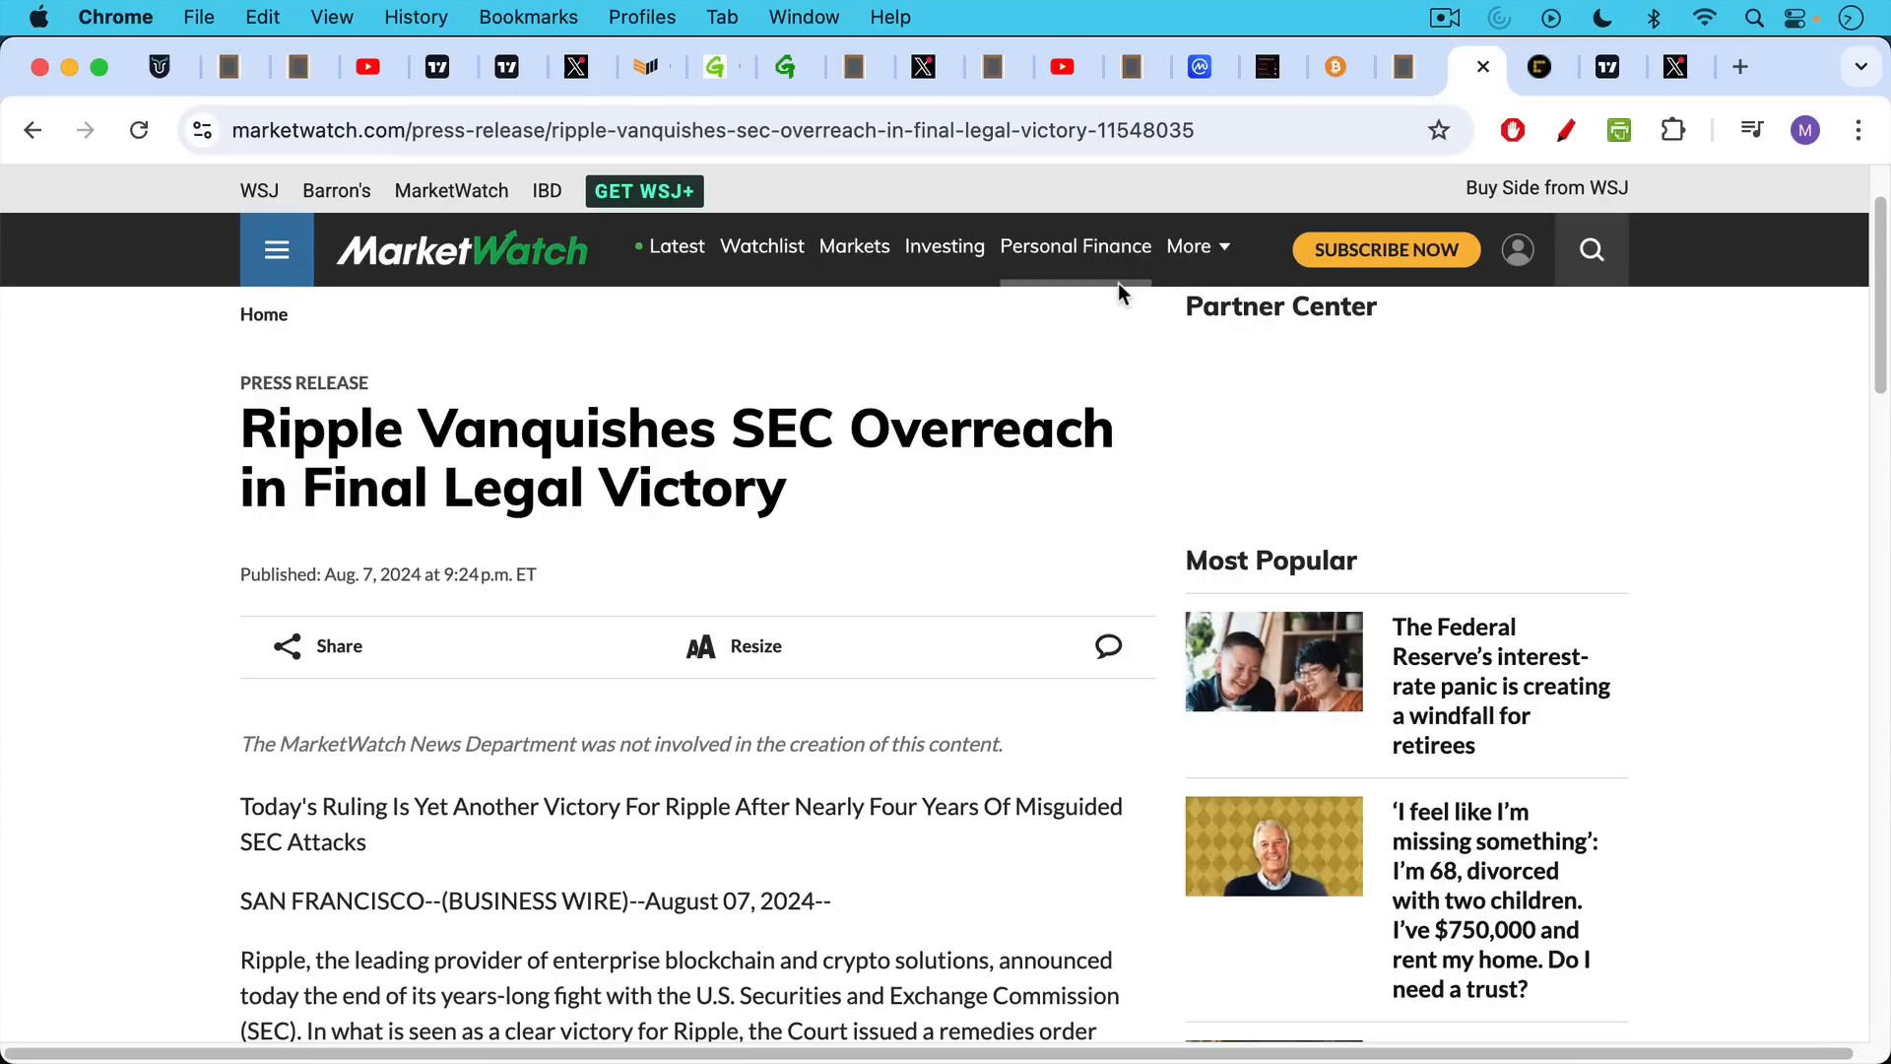
{"action": "mouse_move", "coordinate": [1546, 66]}
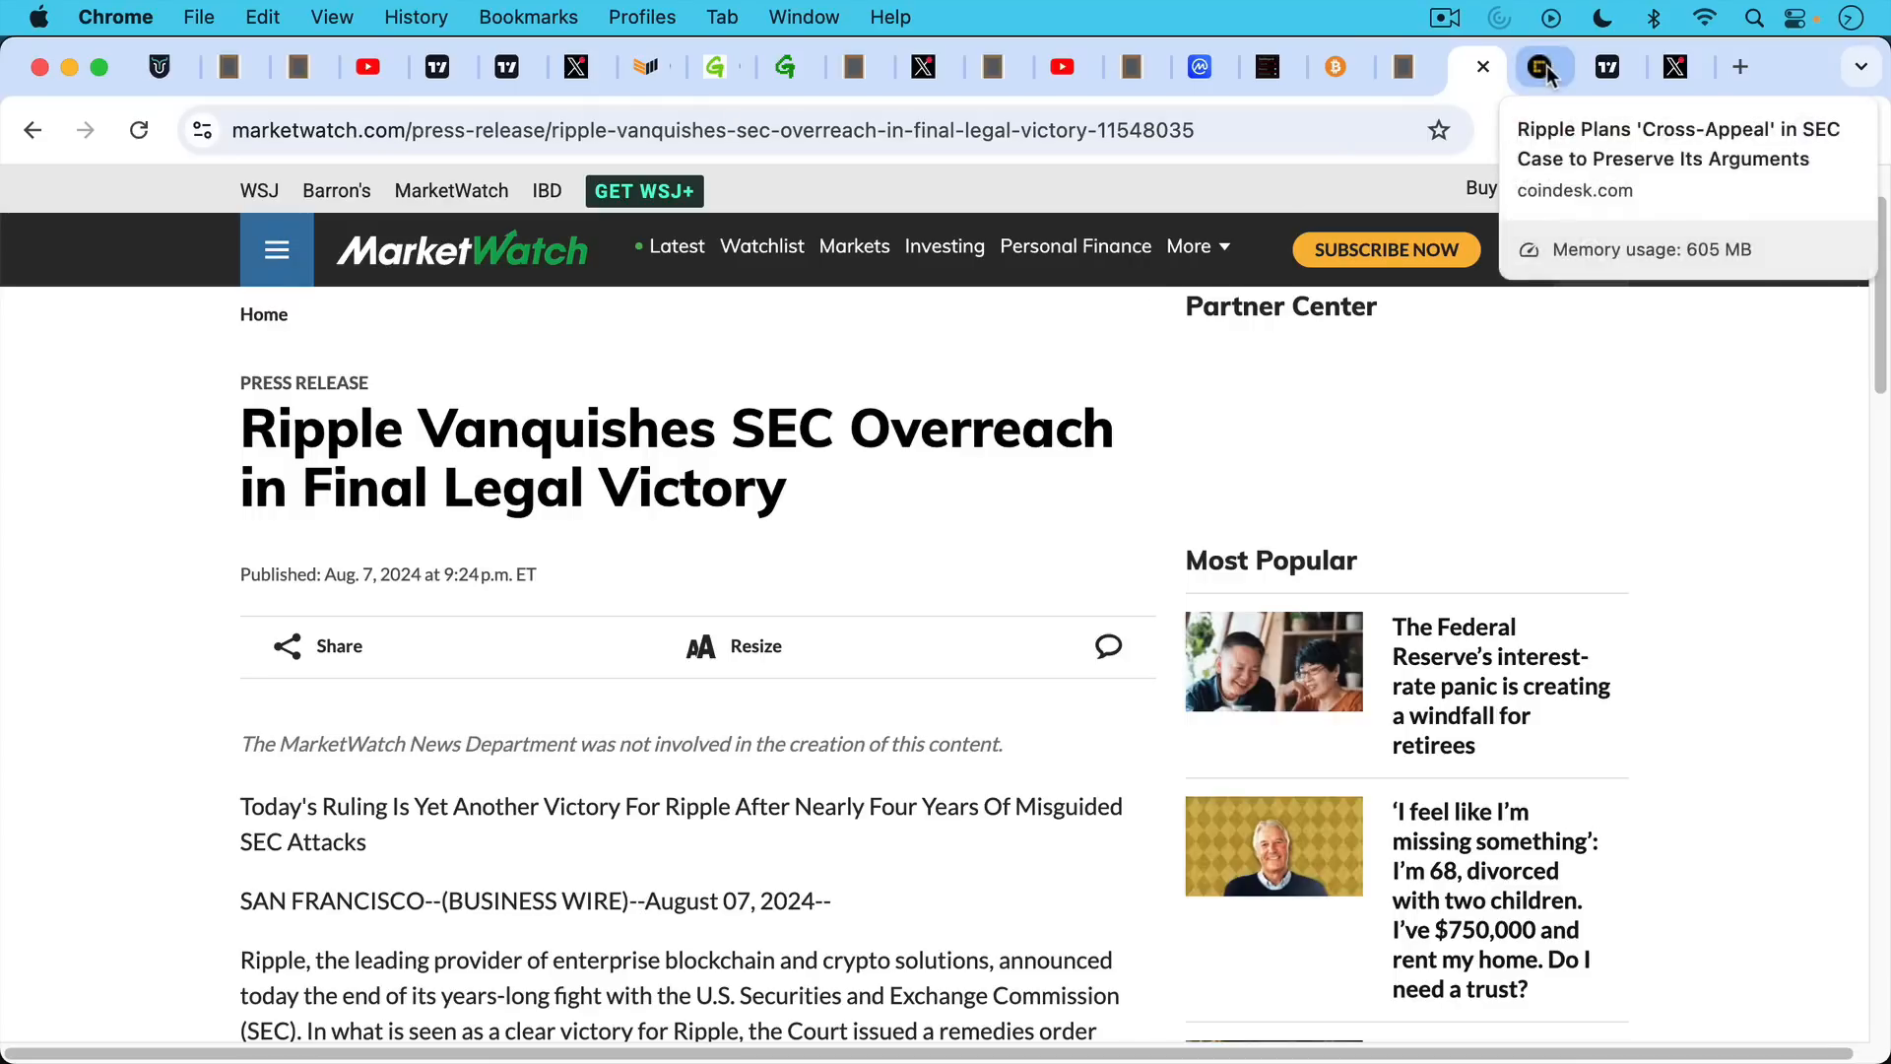
{"action": "left_click", "coordinate": [1543, 66]}
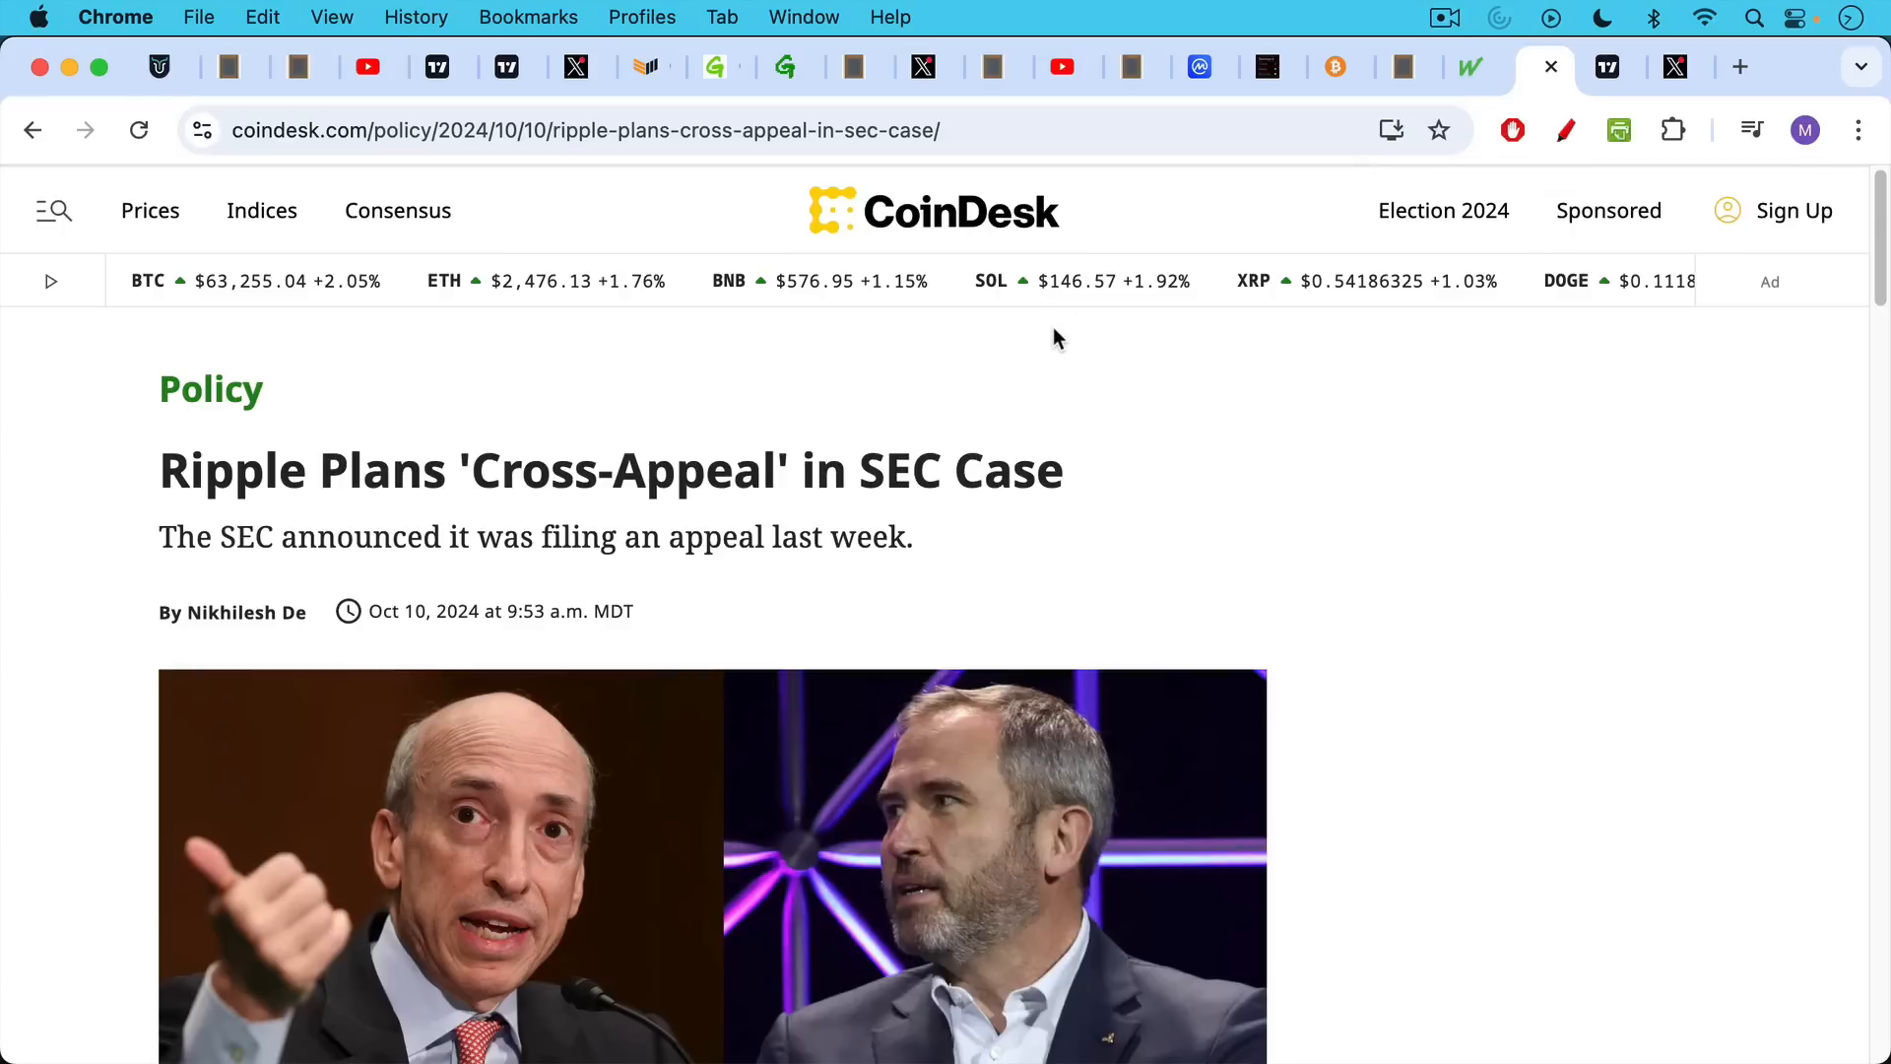
{"action": "mouse_move", "coordinate": [1059, 333]}
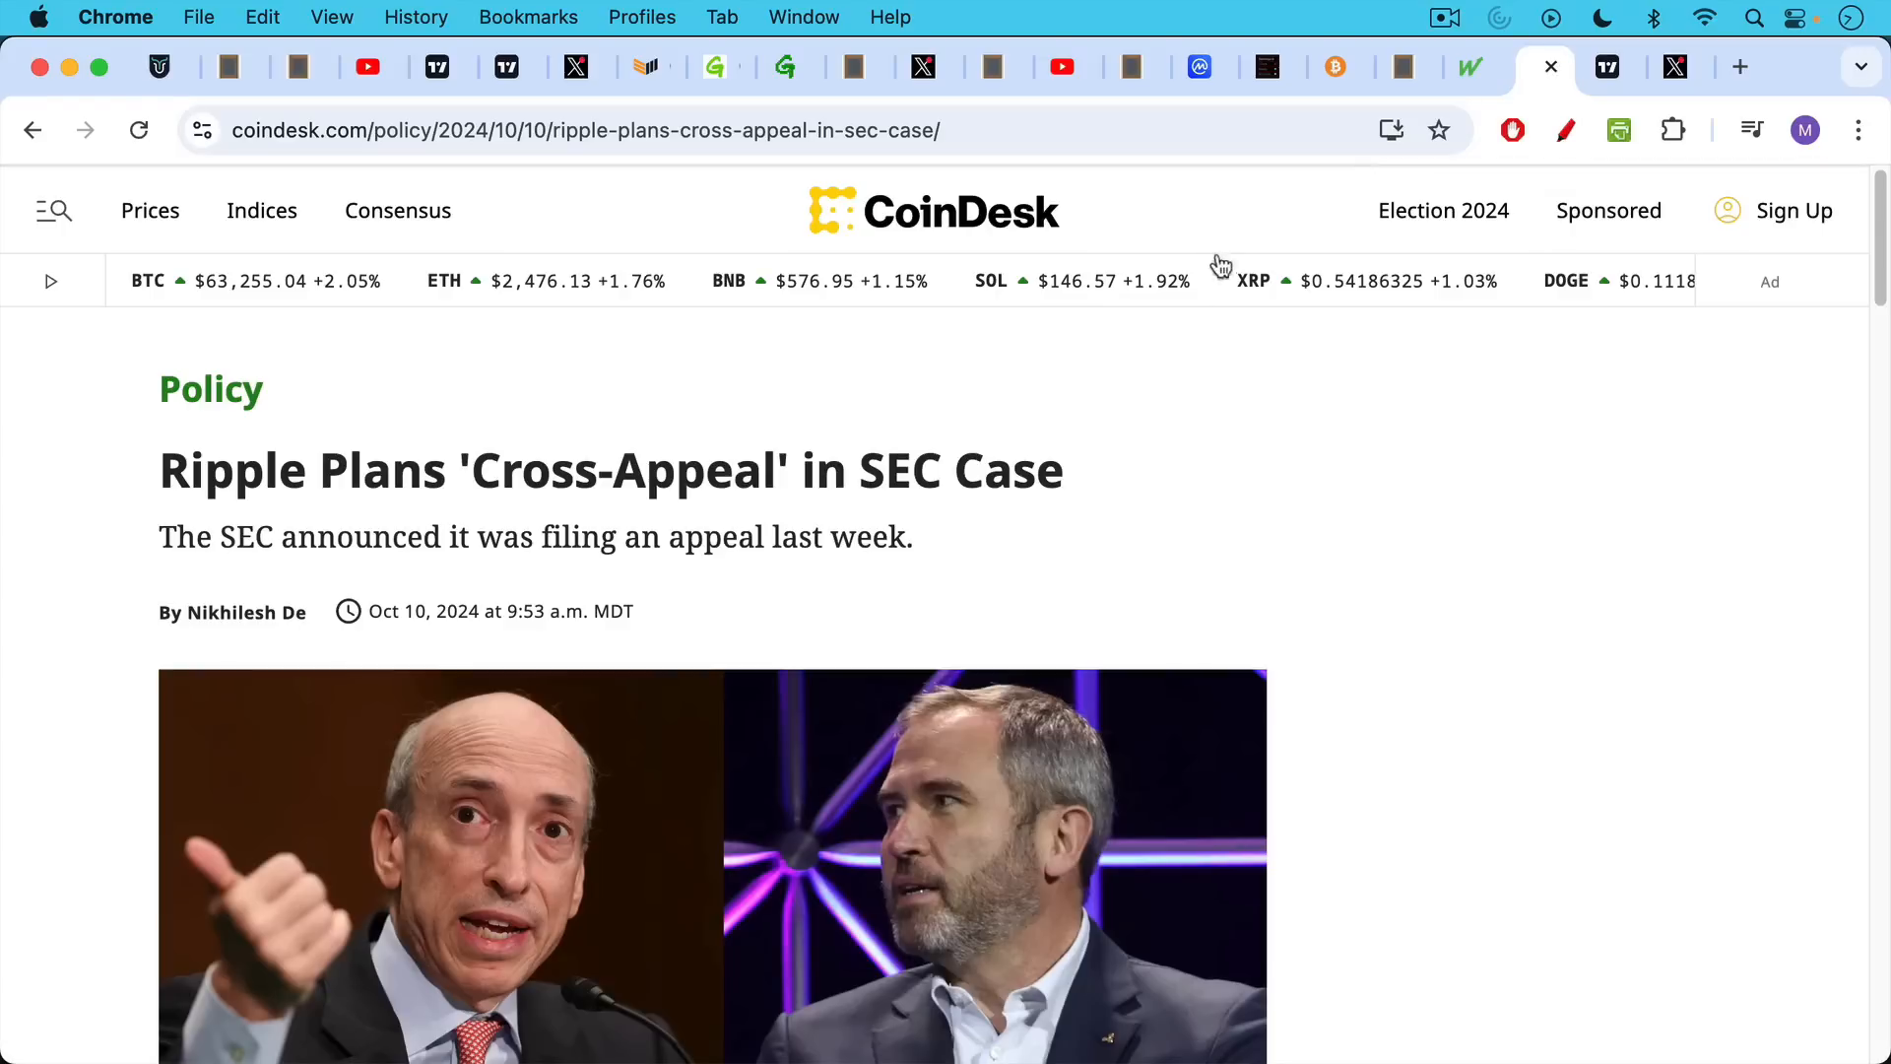
- Show the TradingView XRP/BTC weekly chart zoomed to the 2020–2024 decline
{"action": "left_click", "coordinate": [1607, 66]}
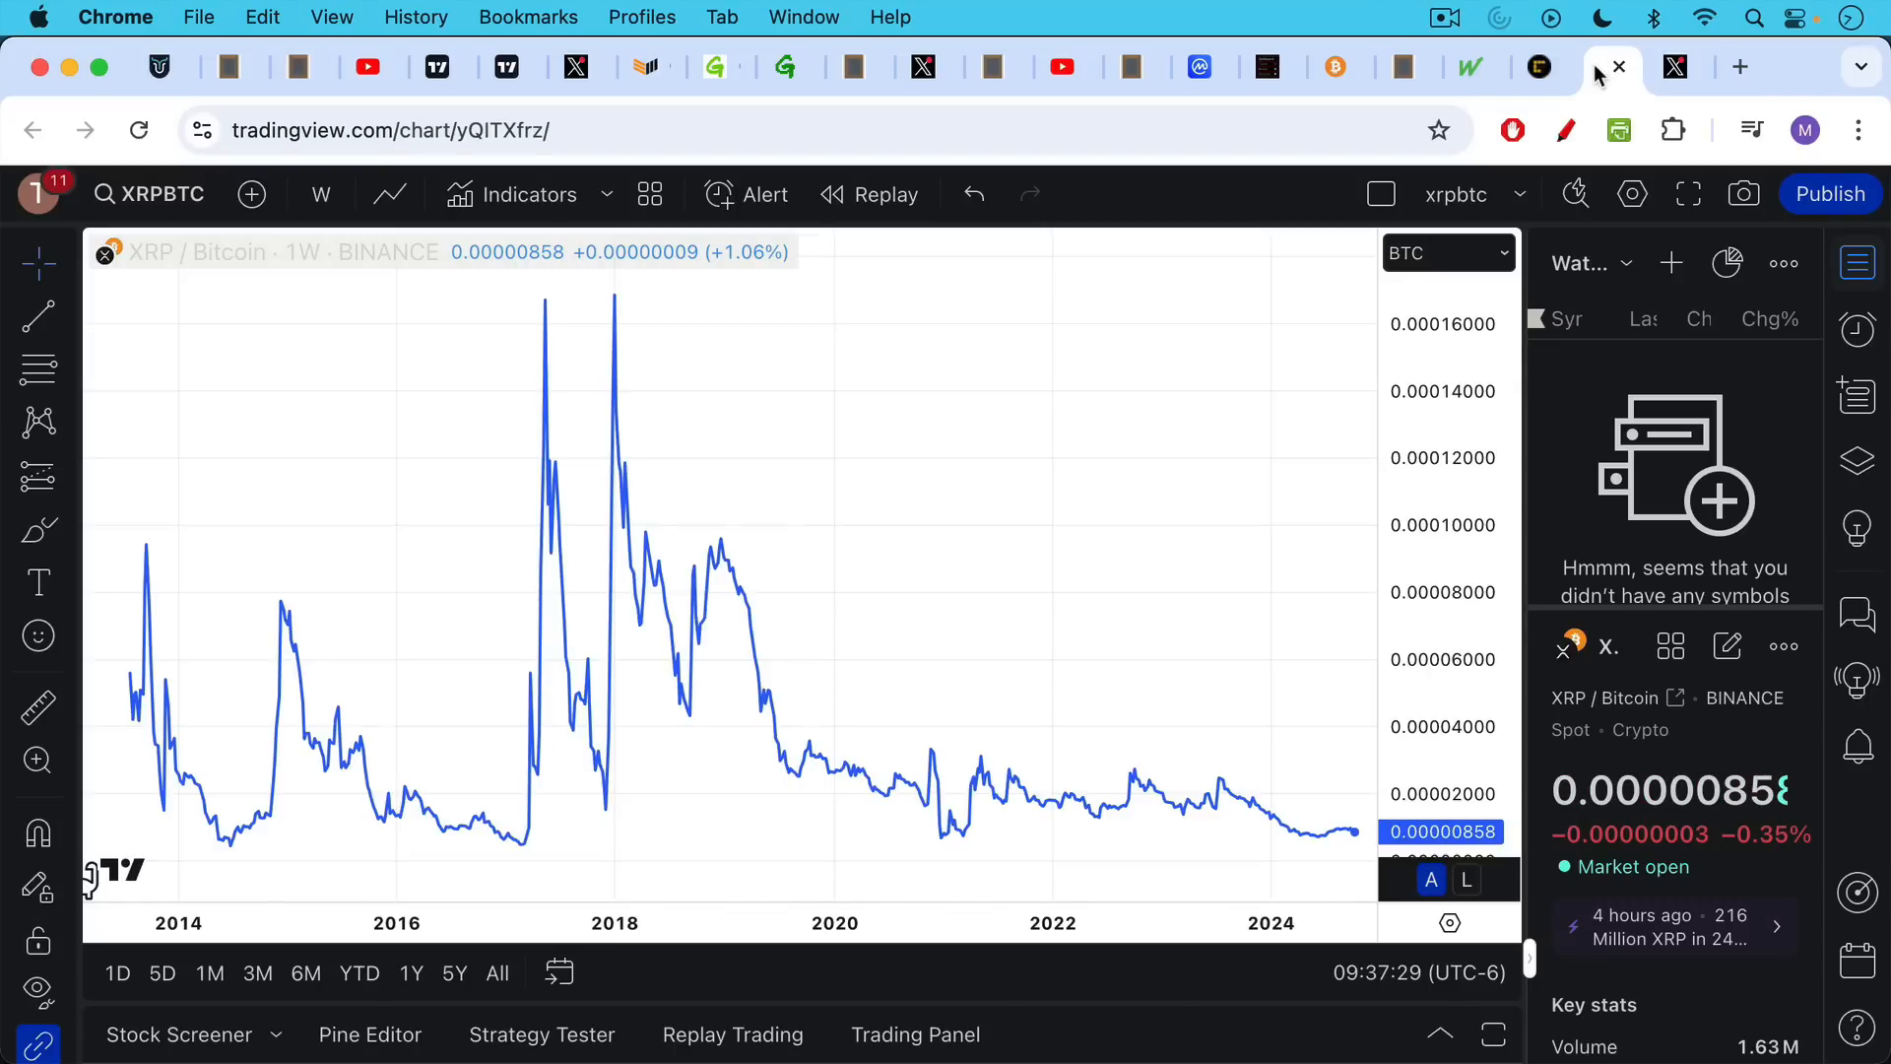
{"action": "mouse_move", "coordinate": [1595, 70]}
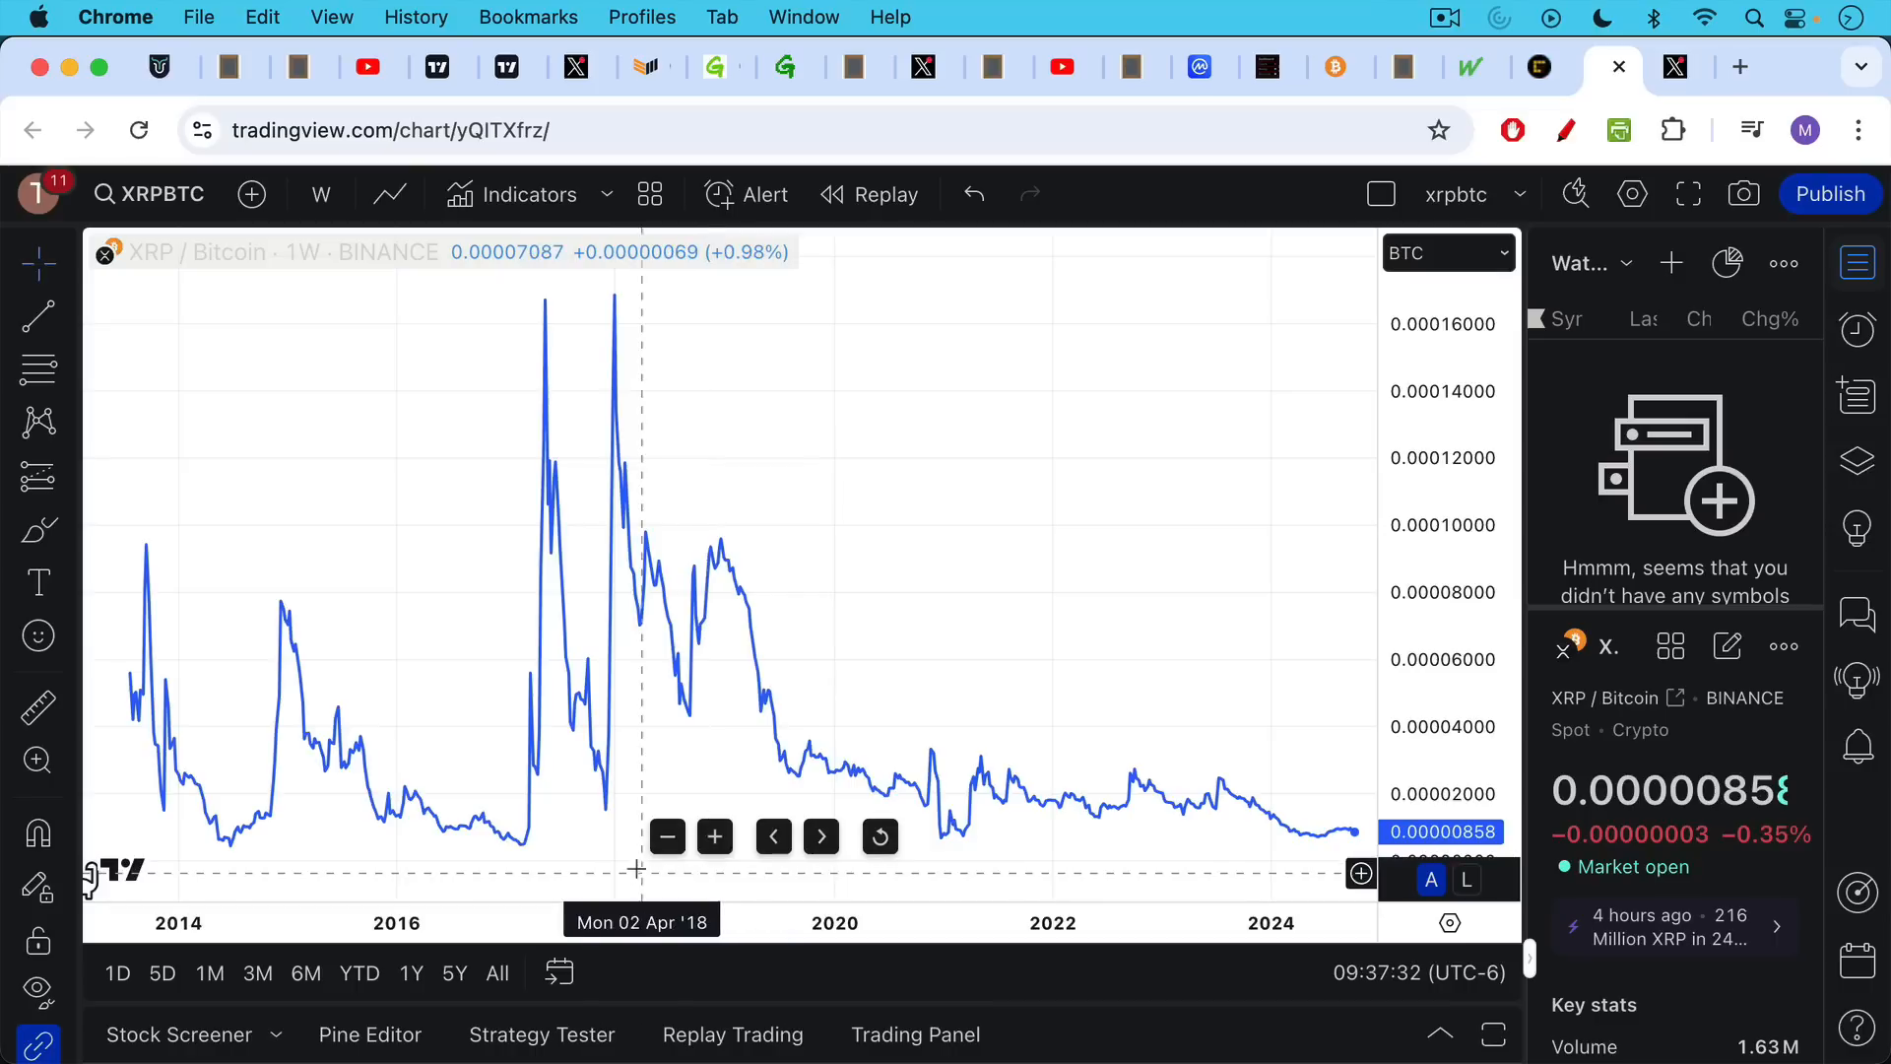
{"action": "left_click", "coordinate": [714, 836]}
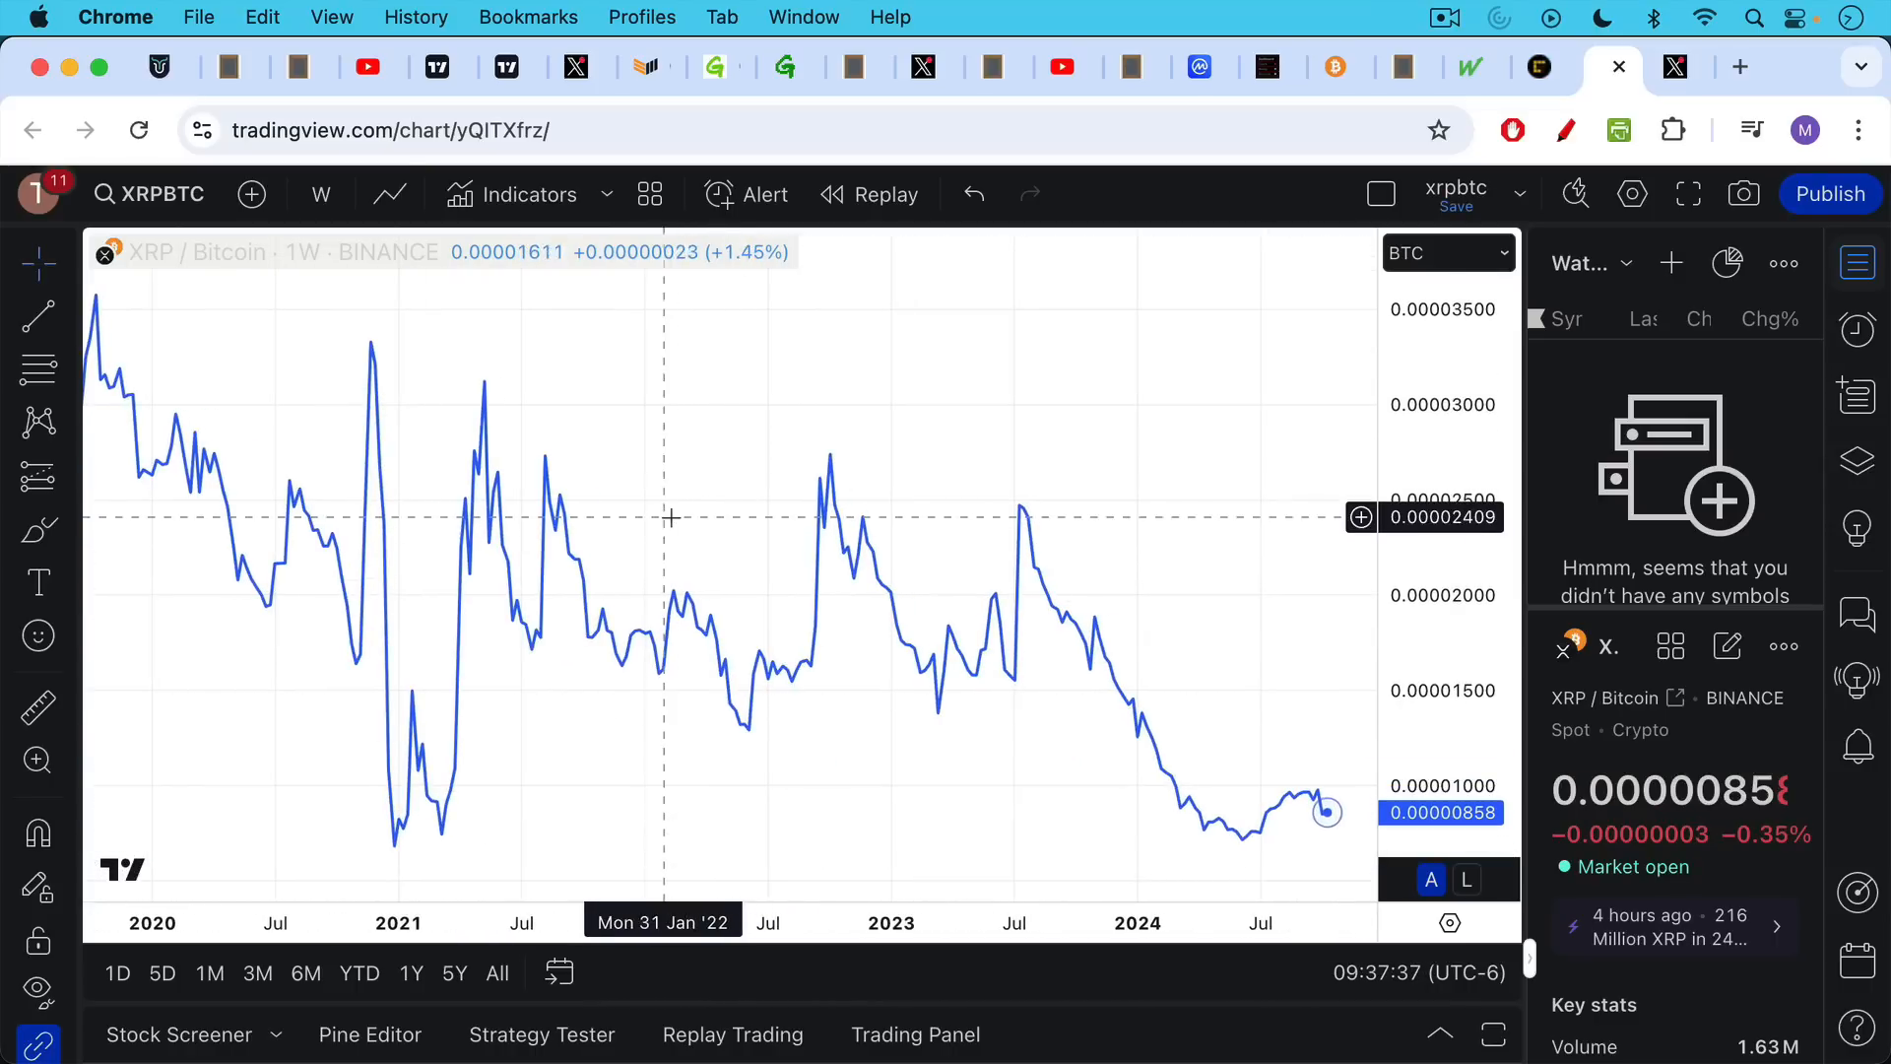
{"action": "mouse_move", "coordinate": [489, 432]}
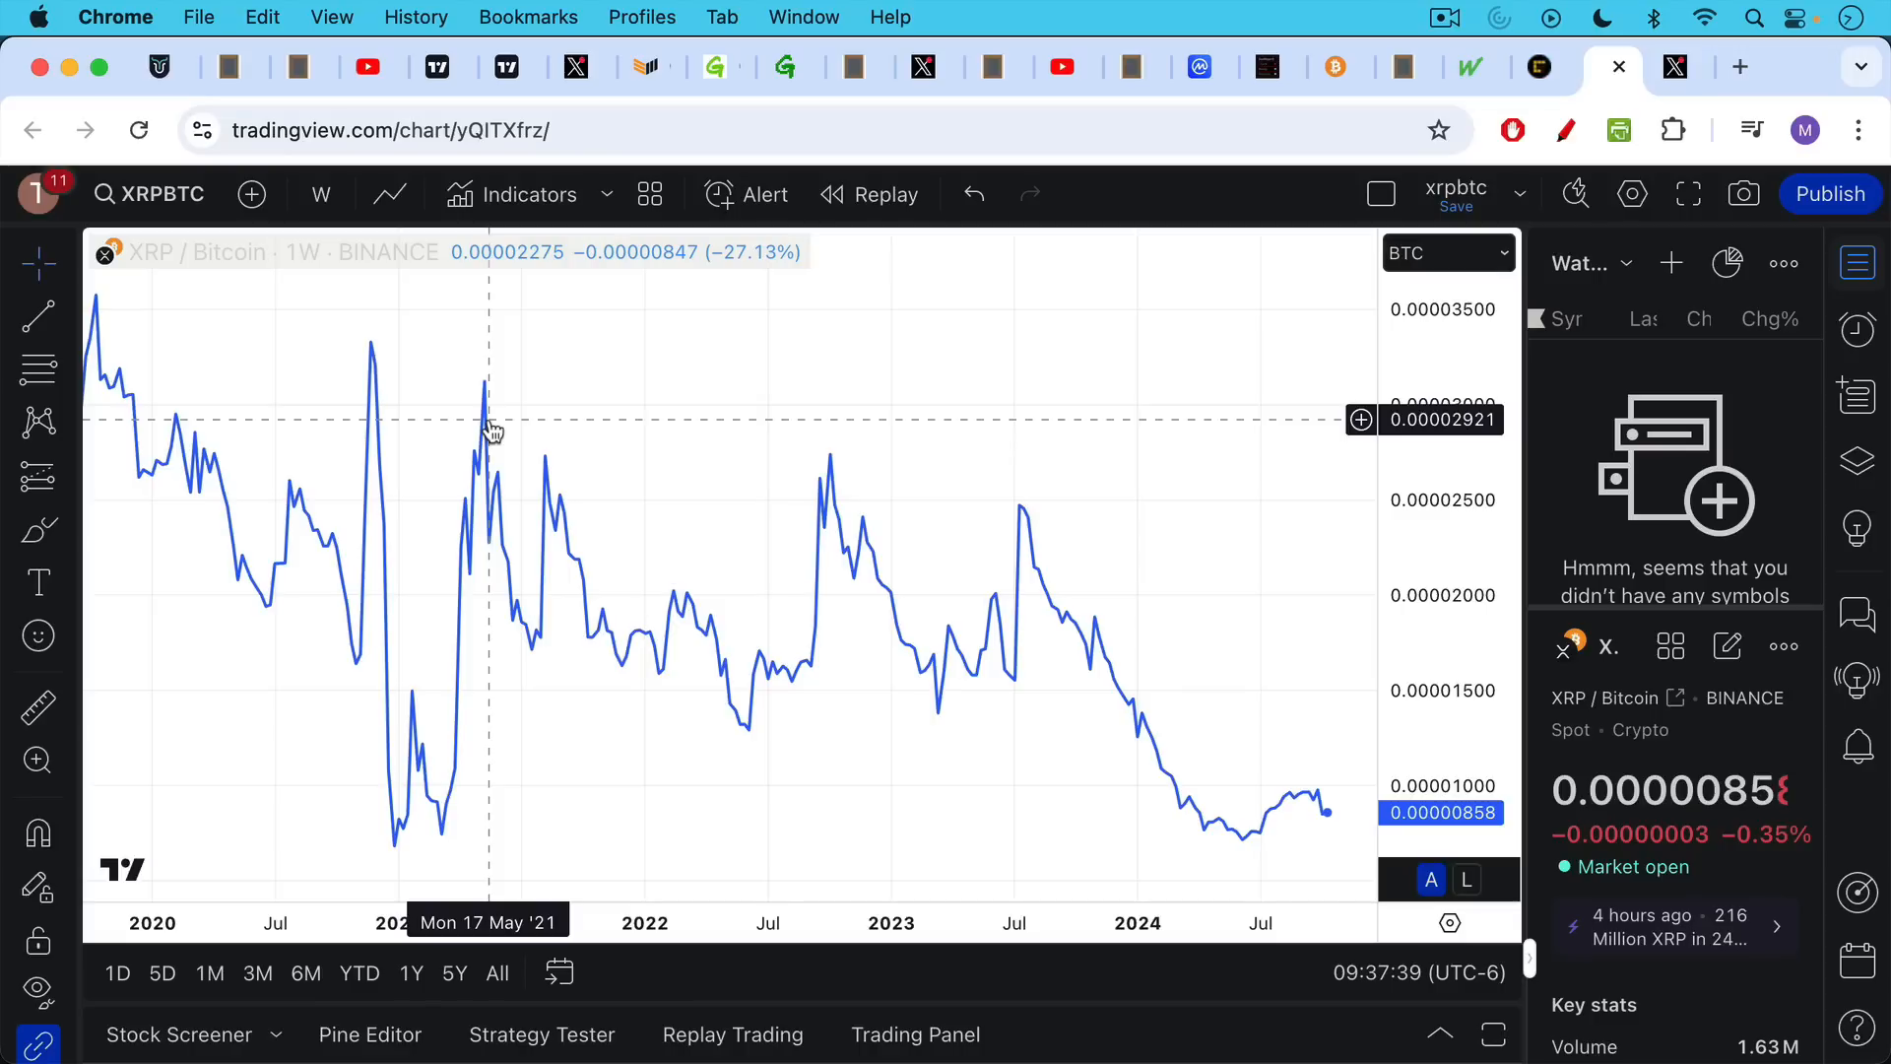